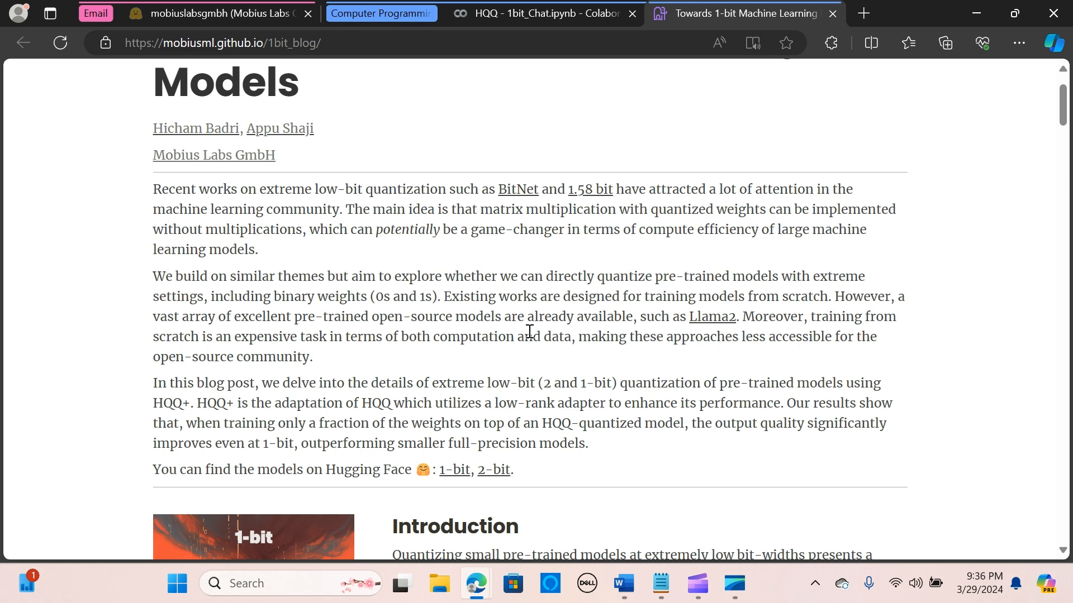
Scroll through the Llama-2-7b-chat-hf_1bitgs8_hqq model card reading its description and usage sections.
scroll(down, 3)
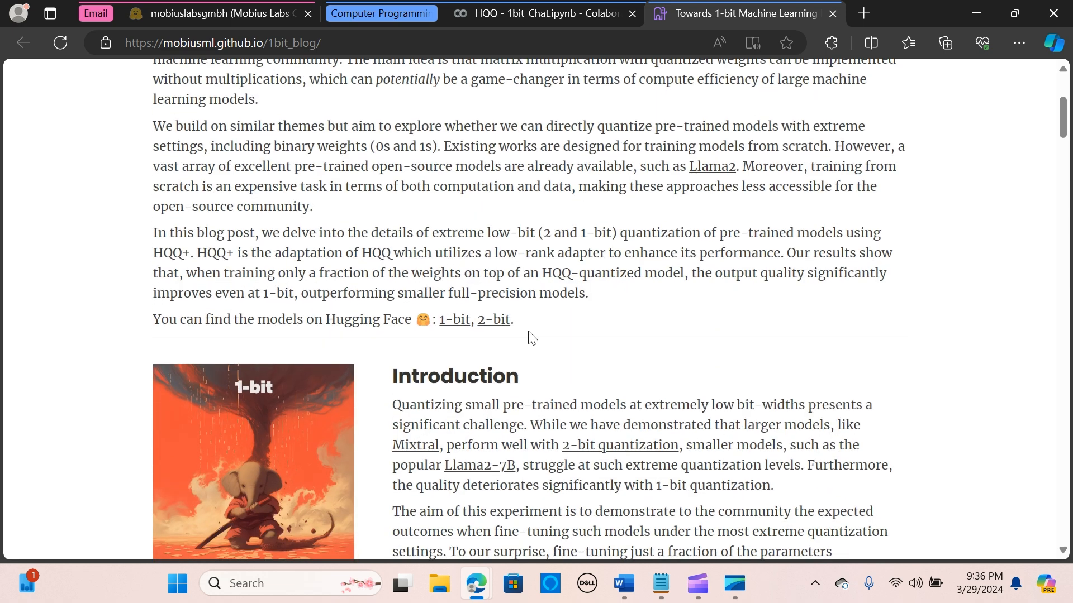
scroll(down, 3)
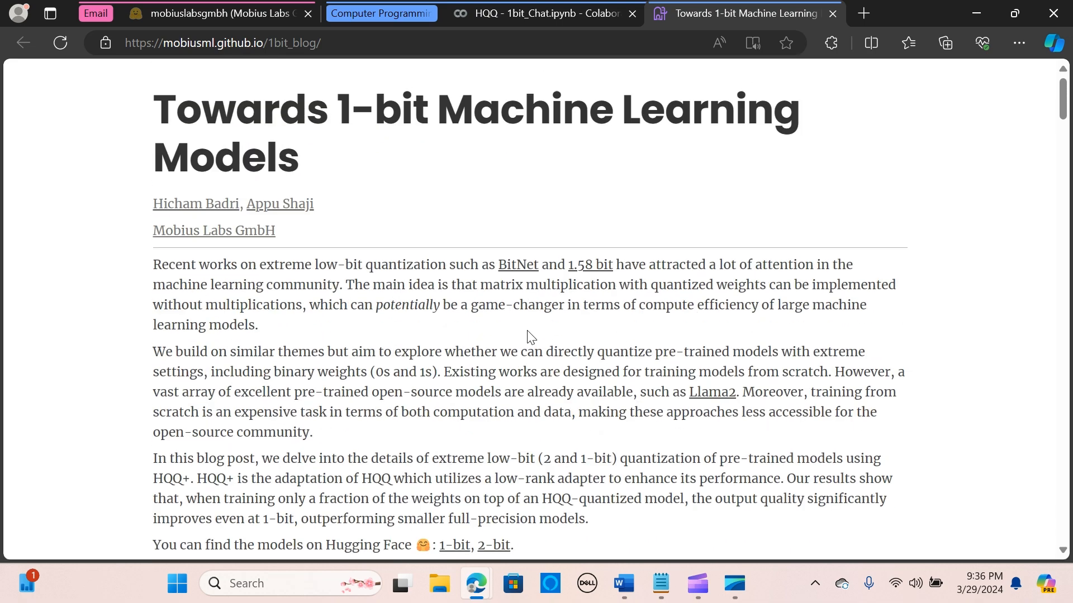
scroll(down, 3)
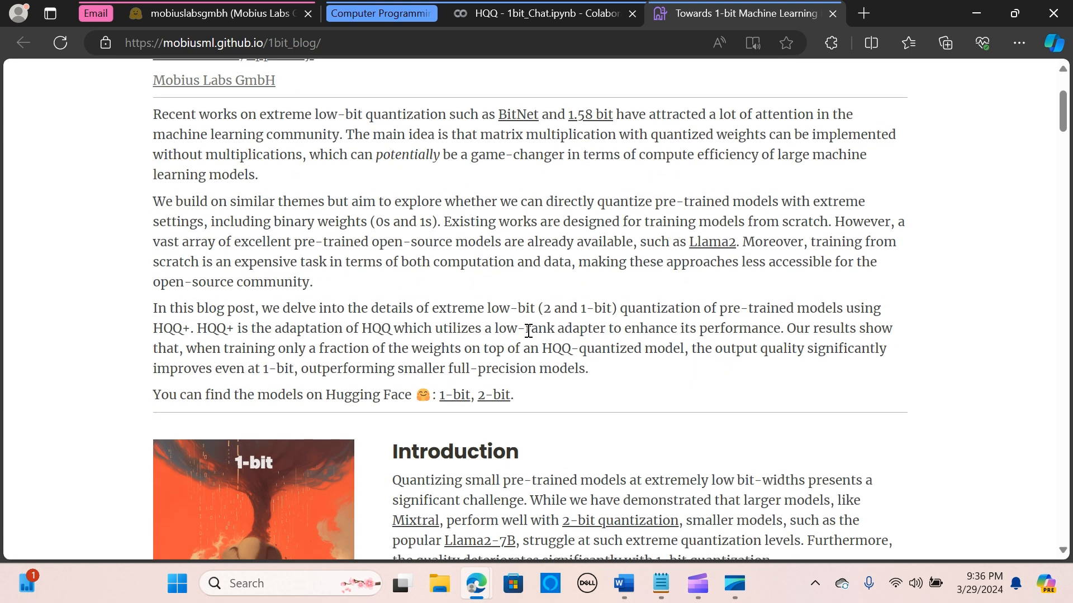
scroll(down, 3)
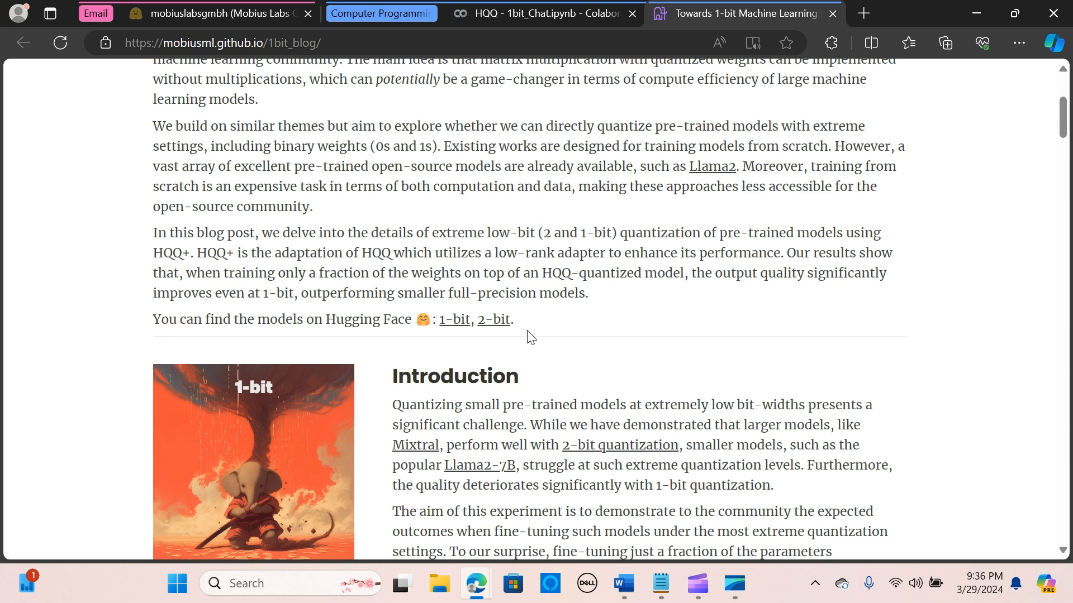
scroll(down, 3)
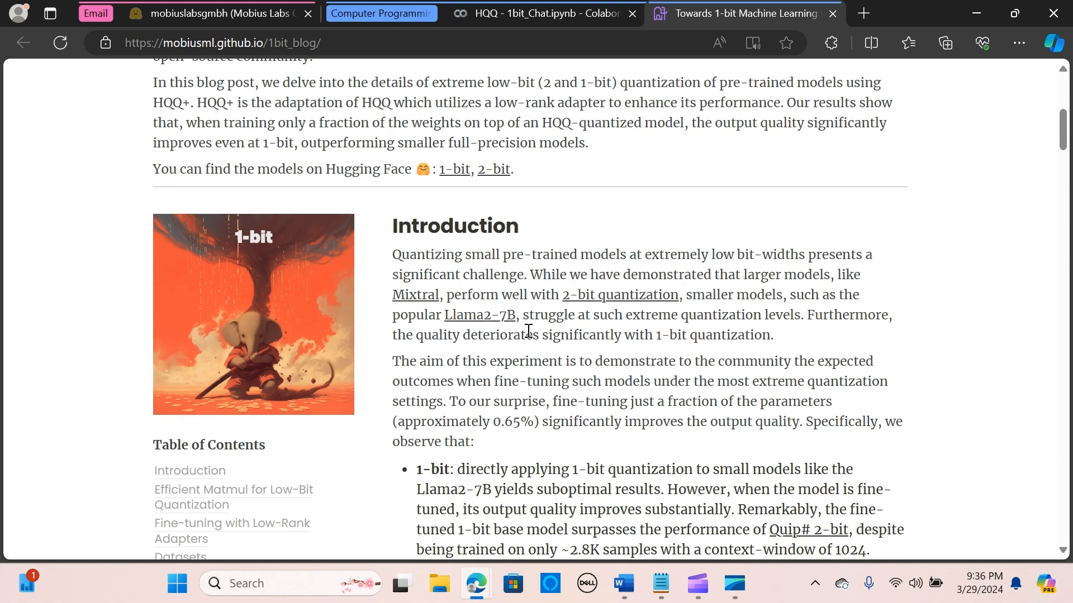
scroll(down, 3)
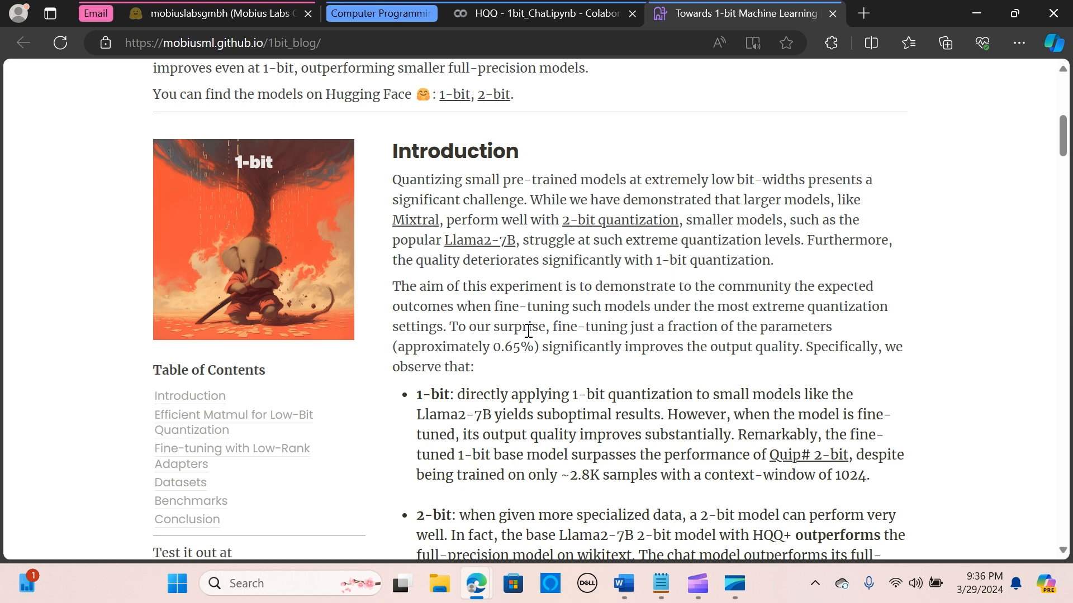
scroll(down, 3)
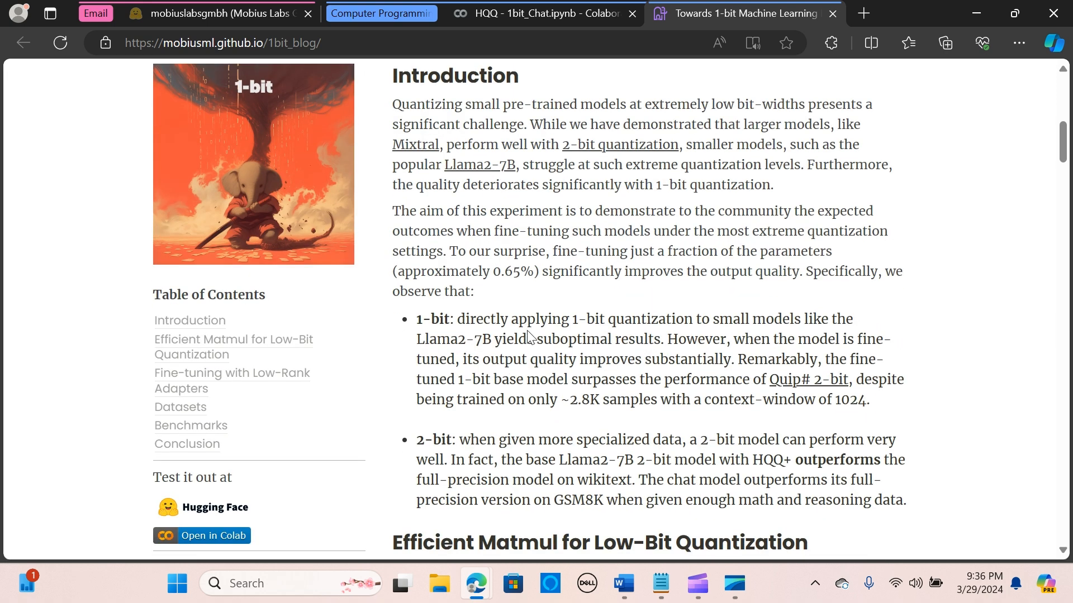
scroll(down, 3)
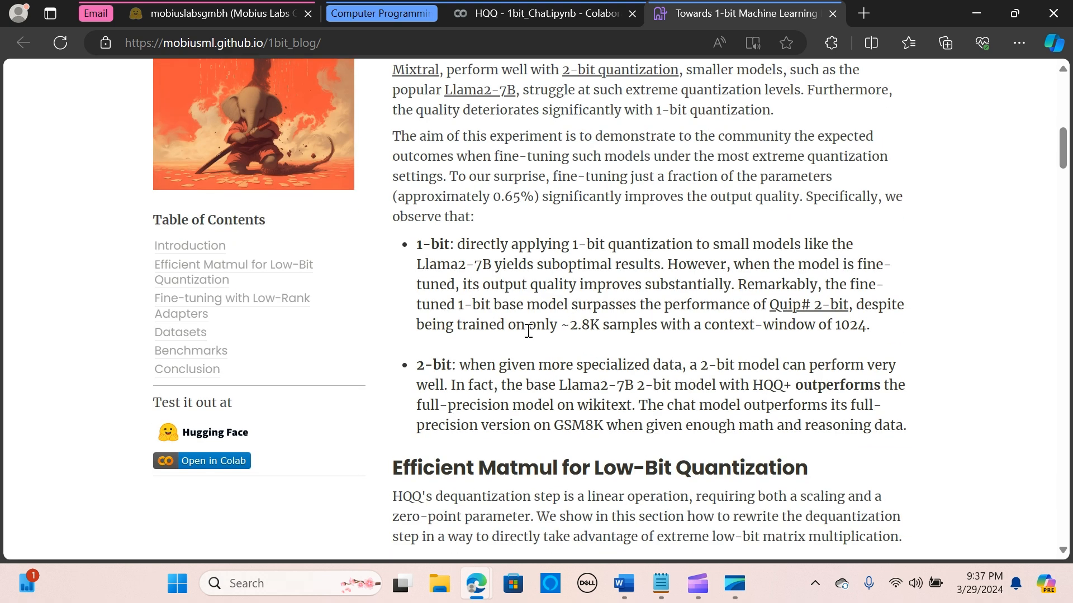
scroll(down, 3)
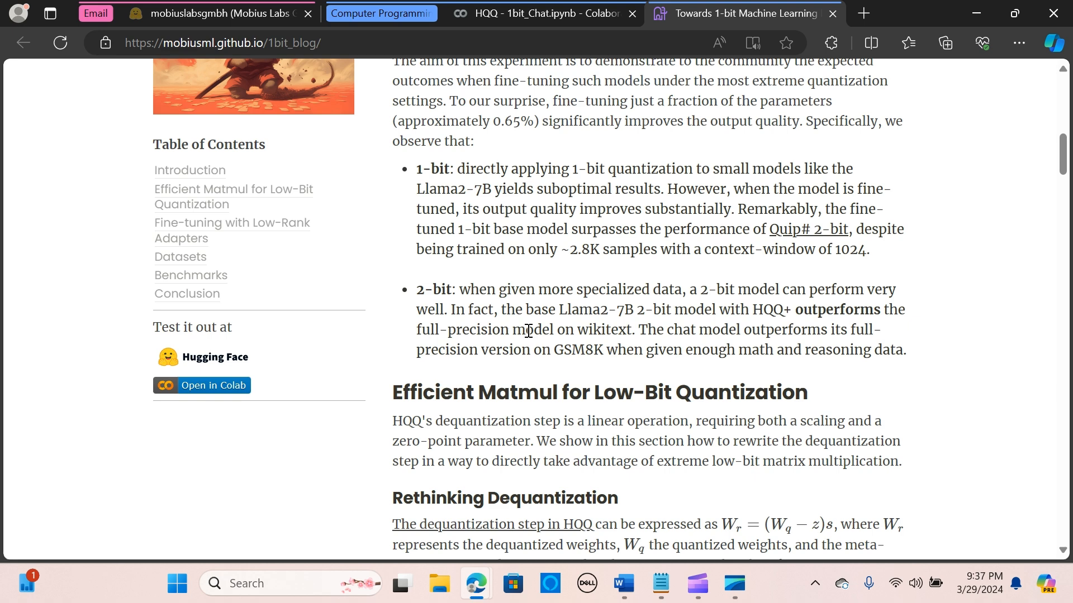
scroll(up, 3)
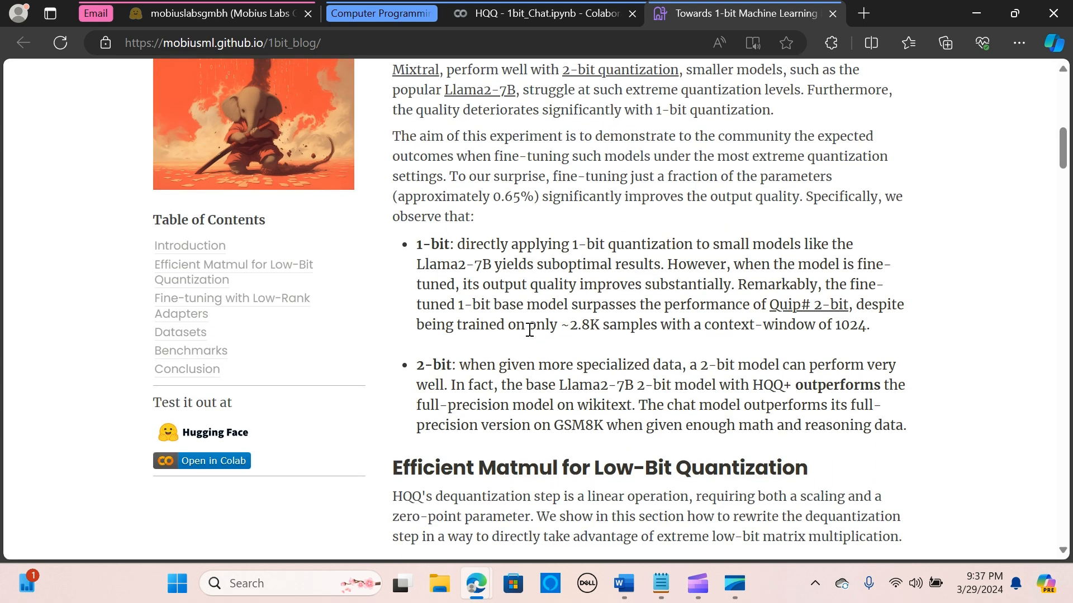
scroll(down, 3)
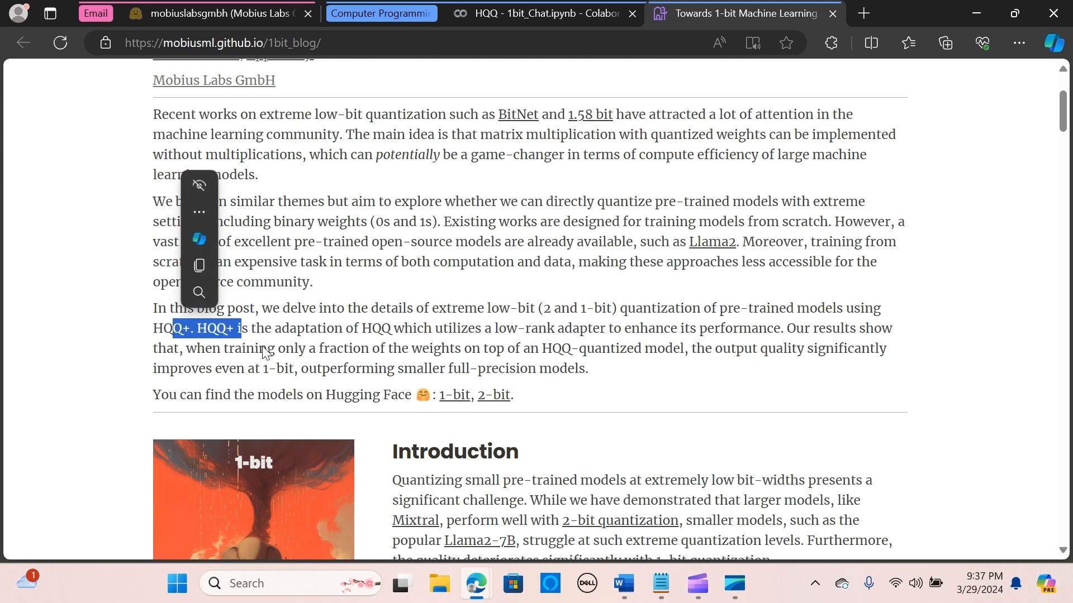
scroll(down, 3)
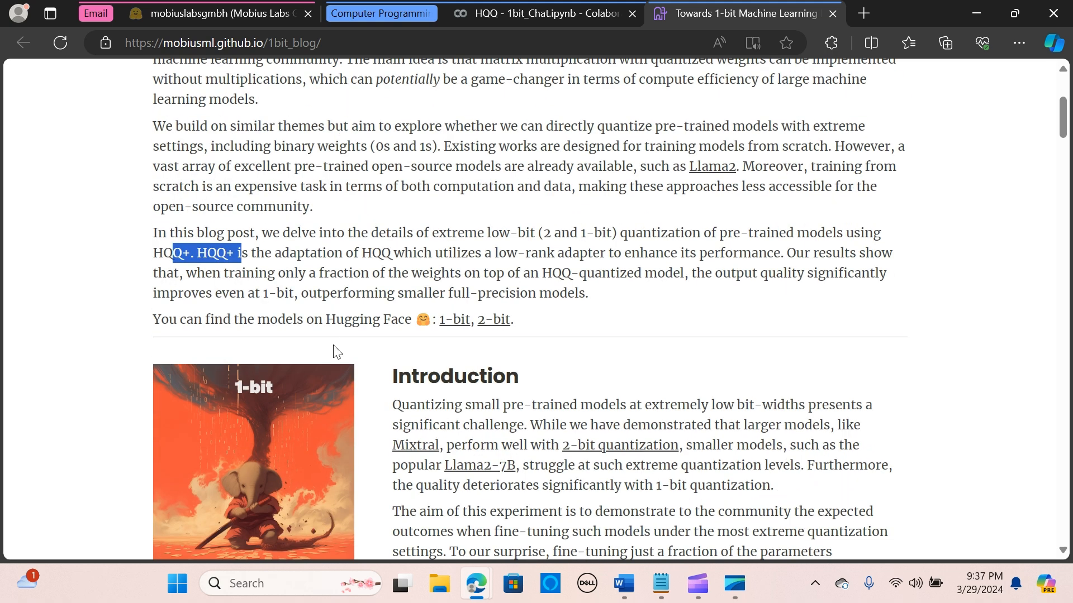
scroll(down, 3)
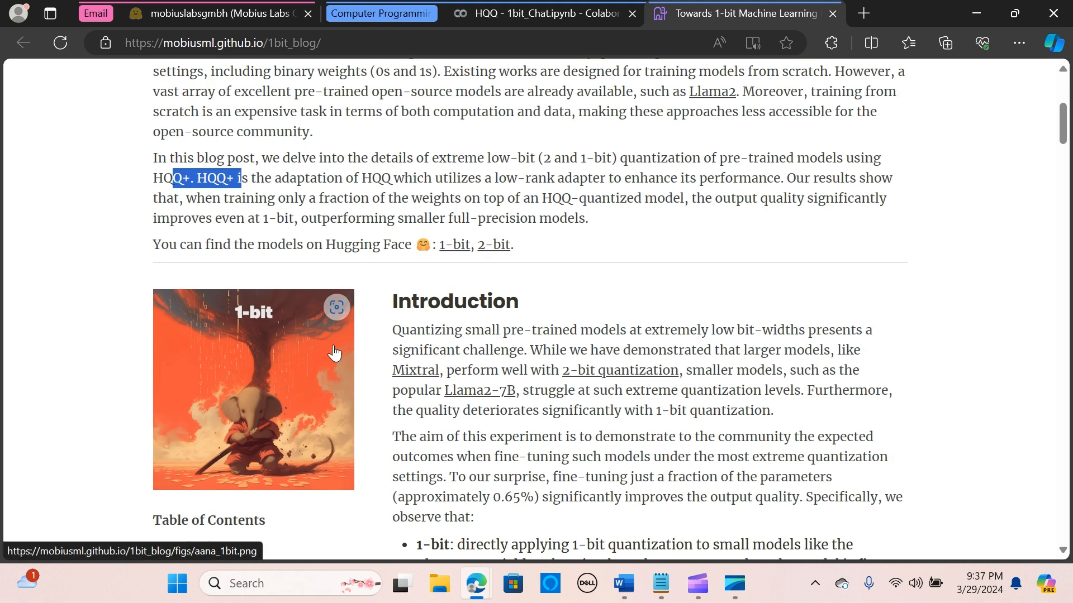
scroll(down, 3)
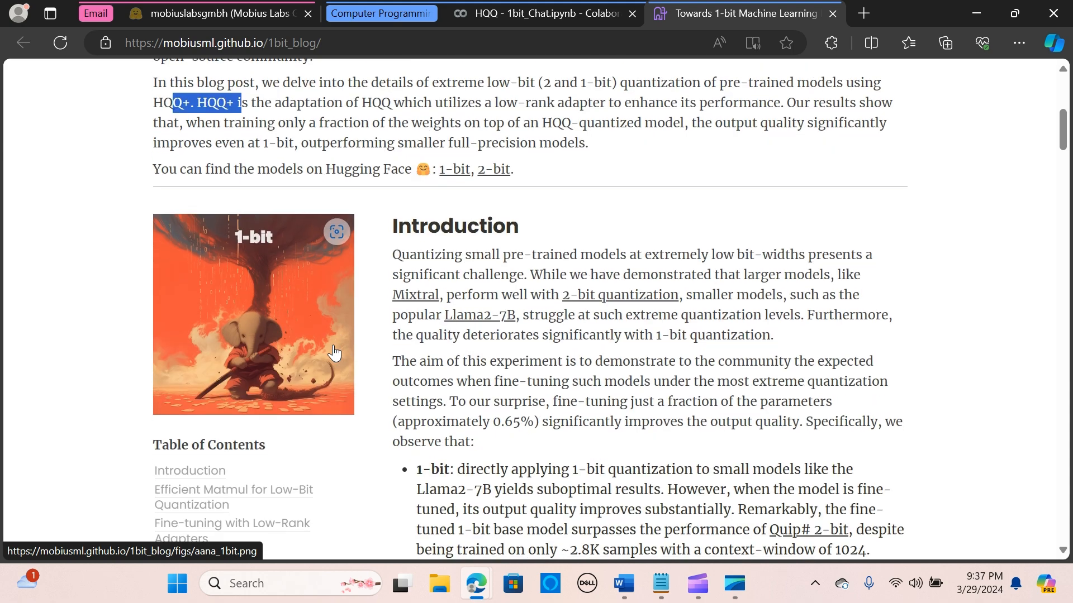
scroll(down, 3)
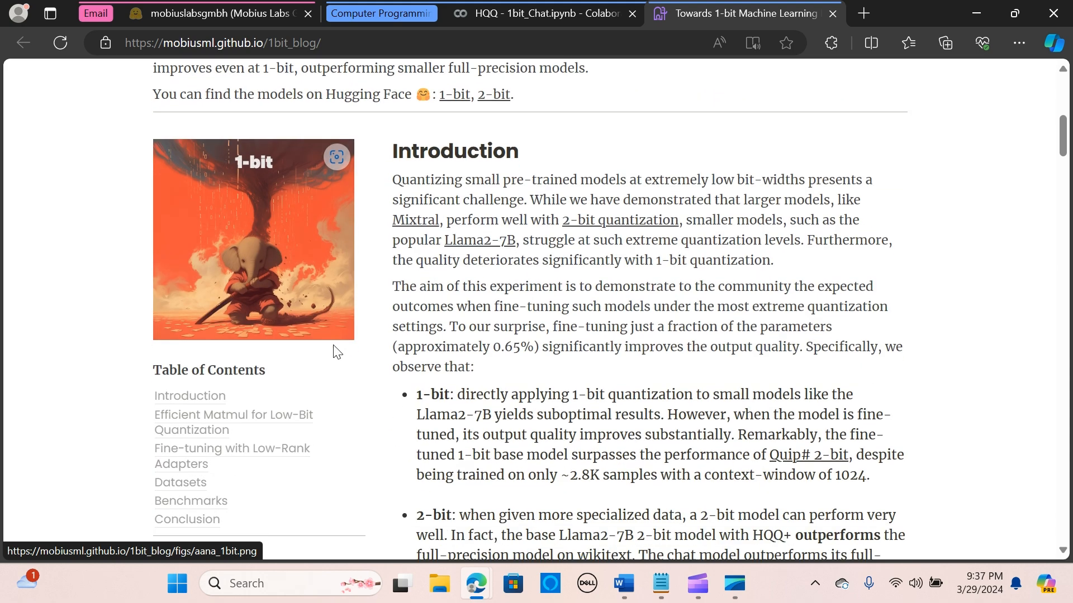
scroll(down, 3)
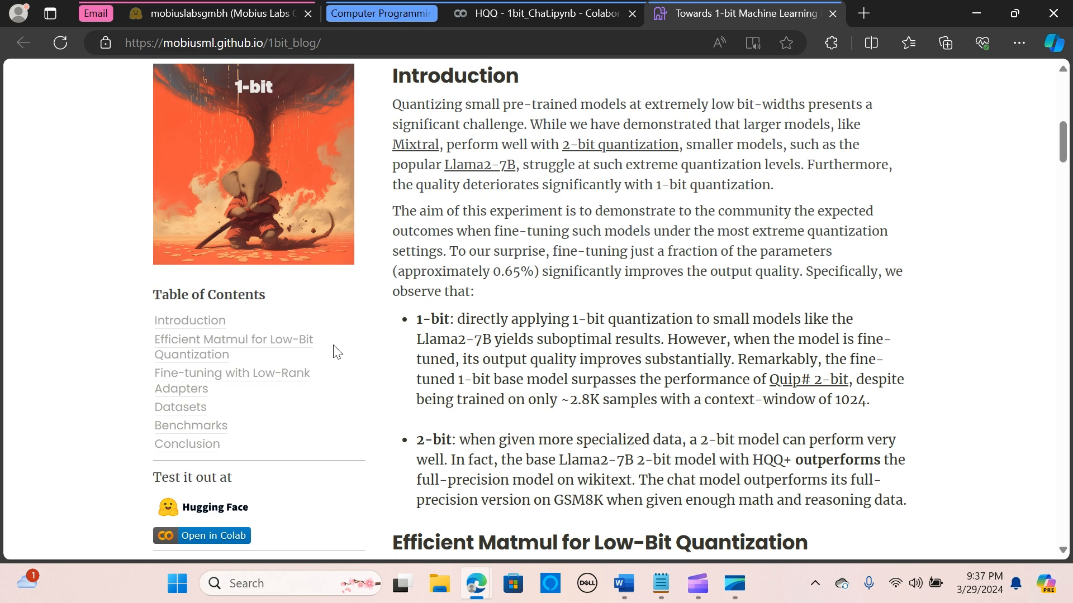
scroll(down, 3)
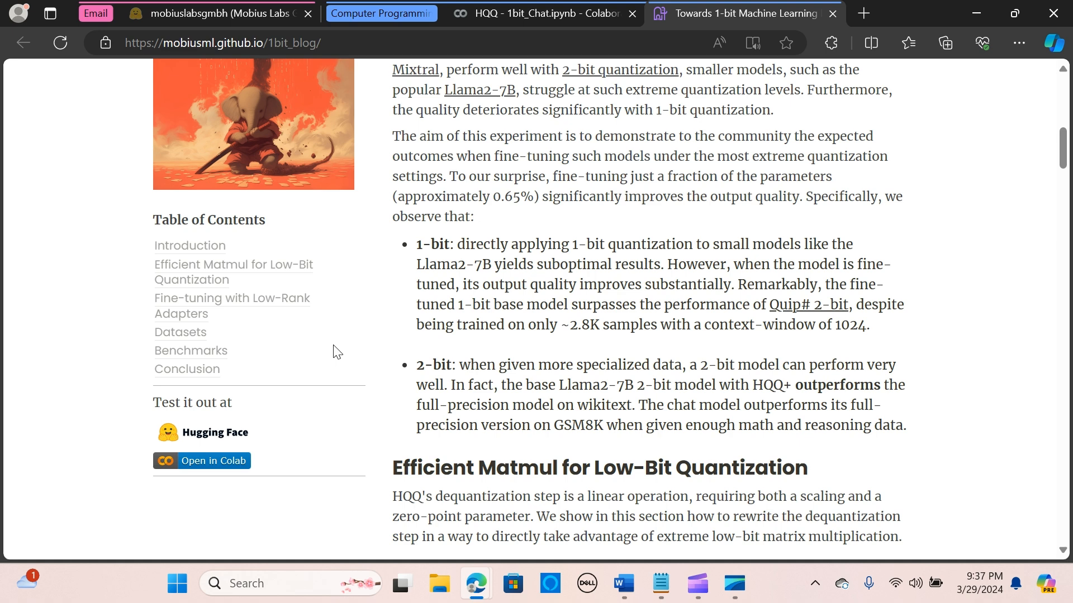
mouse_move(335, 345)
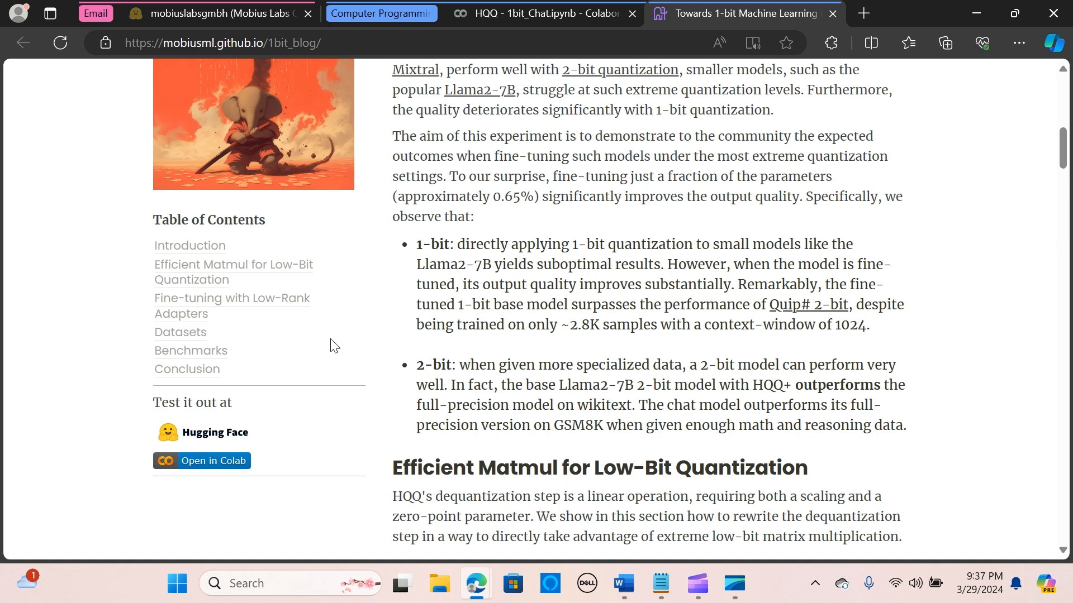
scroll(down, 3)
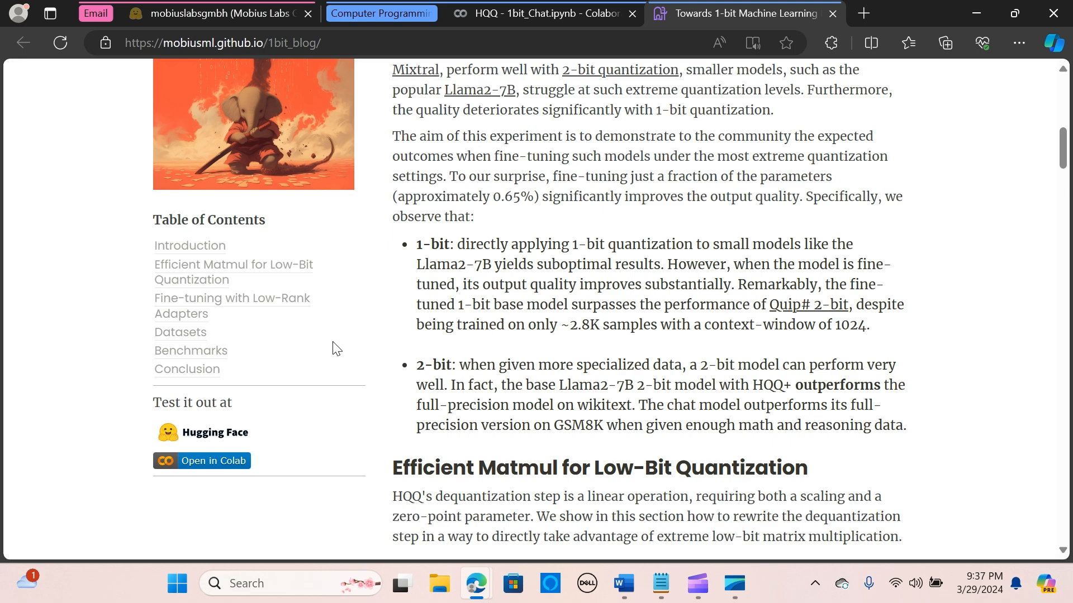
scroll(up, 3)
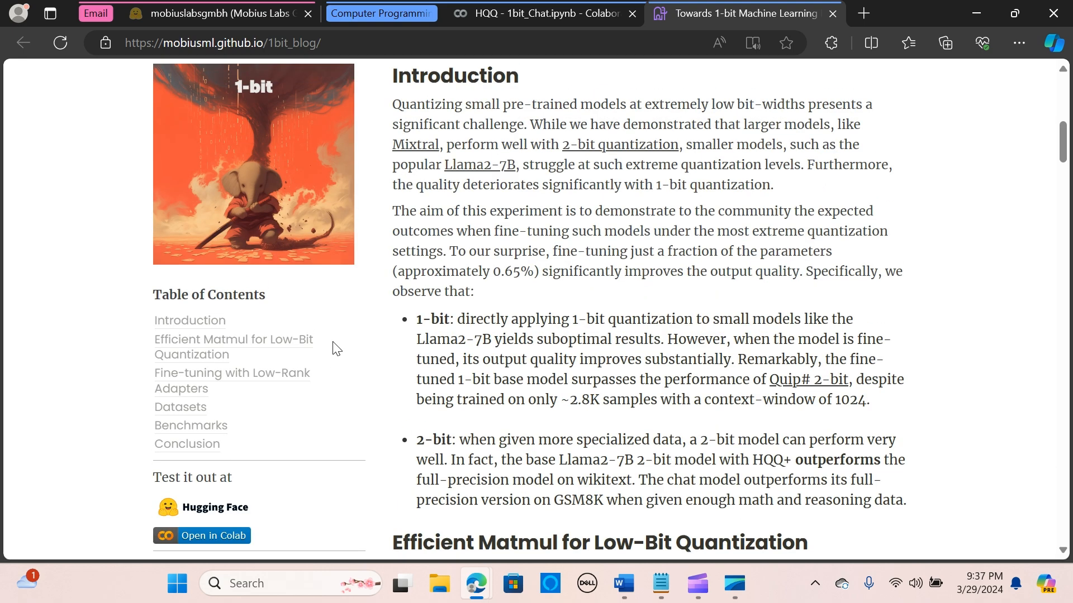
scroll(down, 3)
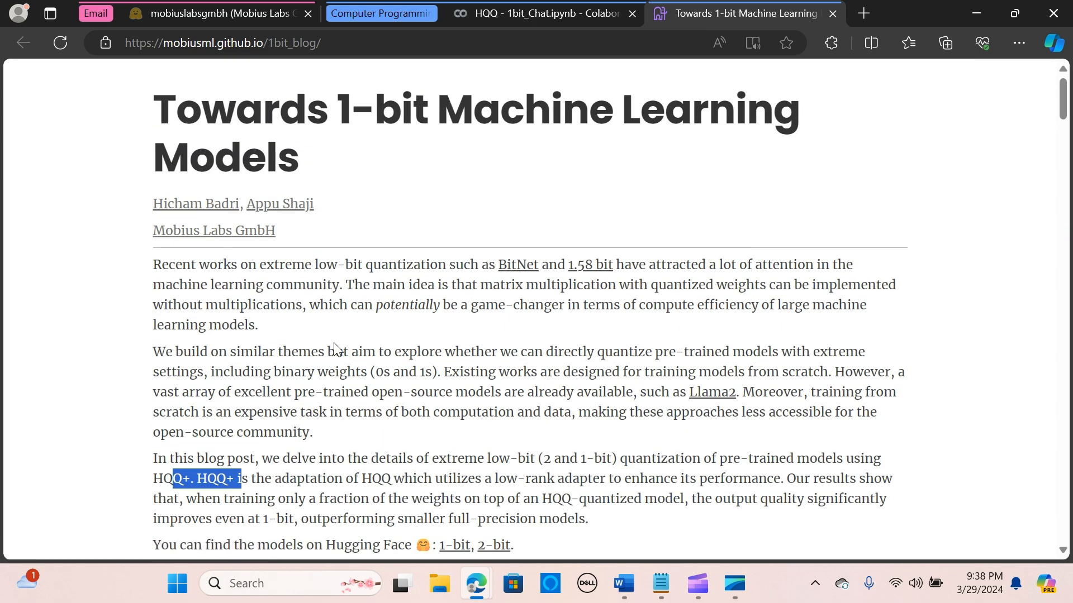
scroll(down, 3)
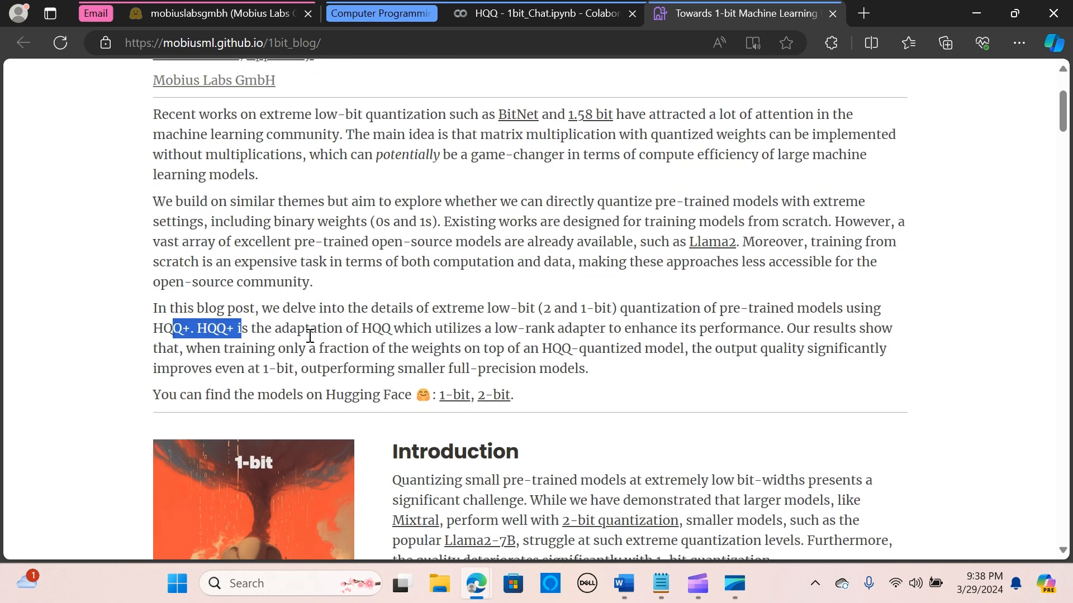
scroll(down, 3)
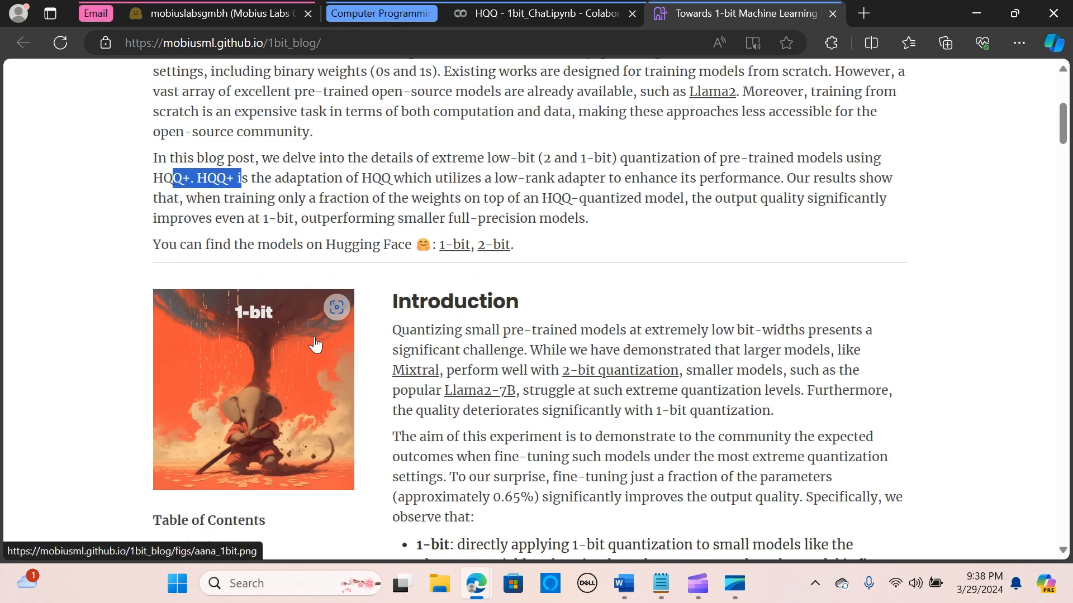
scroll(down, 3)
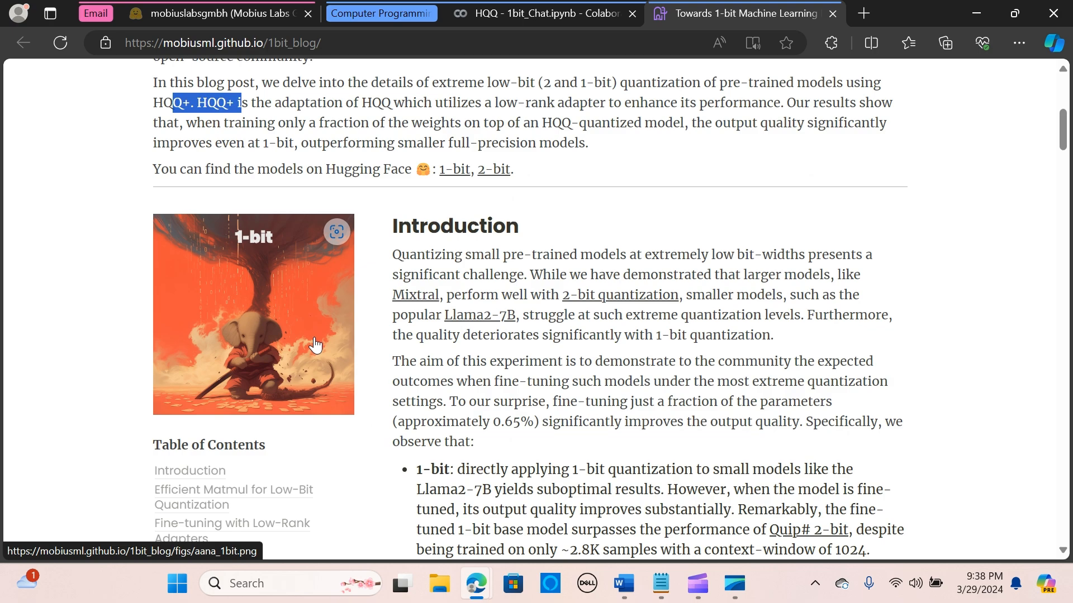
scroll(down, 3)
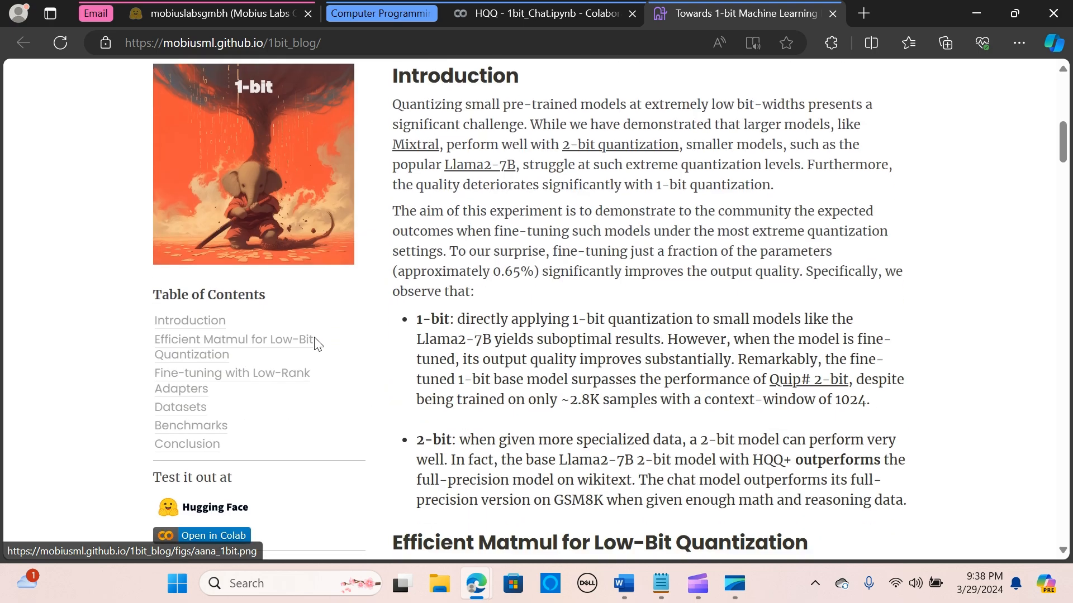
scroll(down, 3)
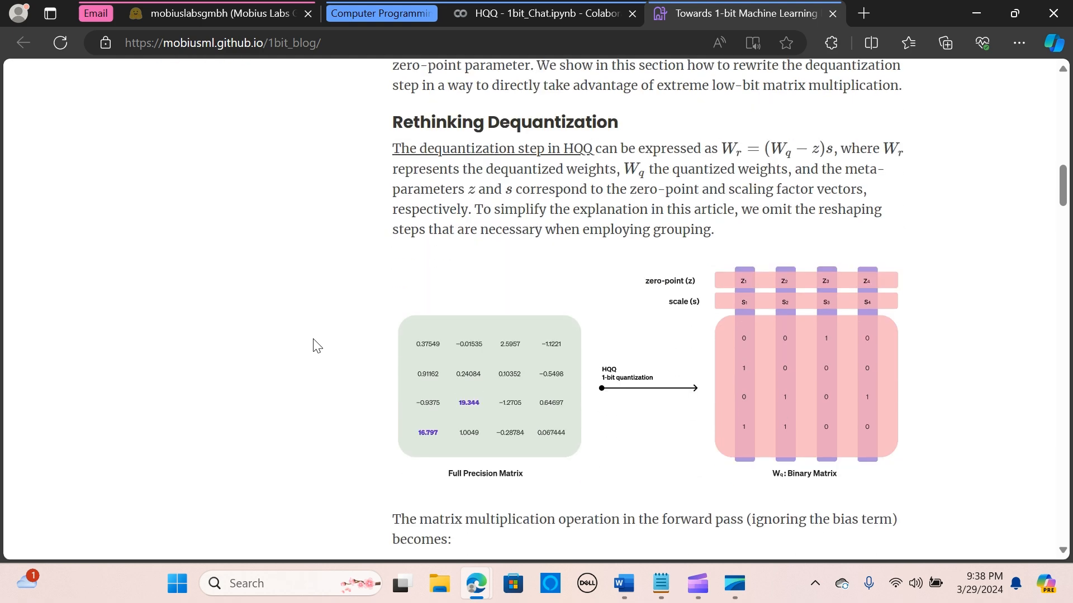
scroll(down, 3)
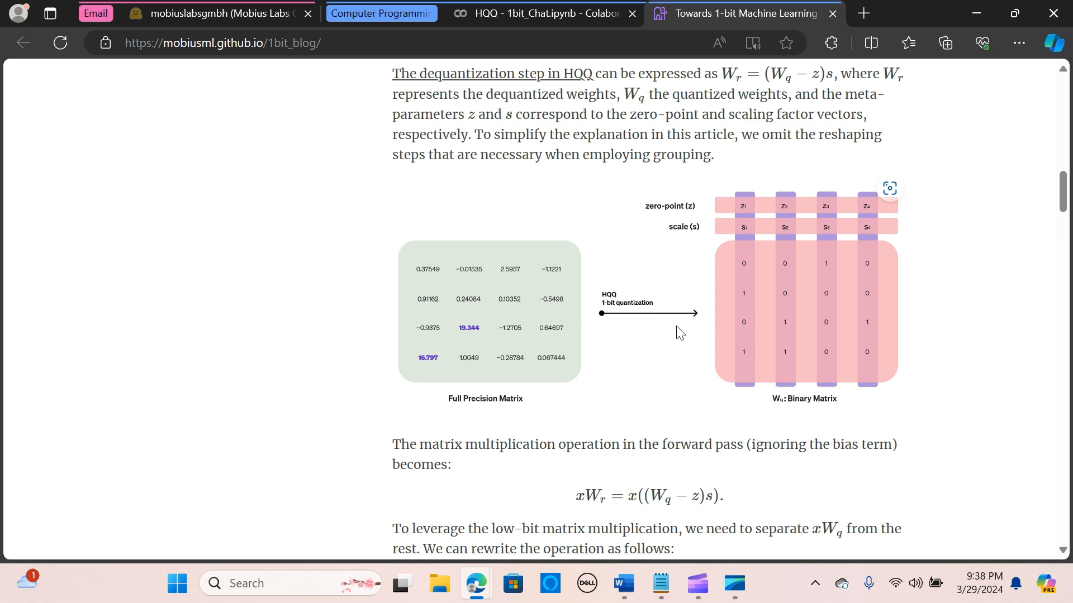
scroll(down, 3)
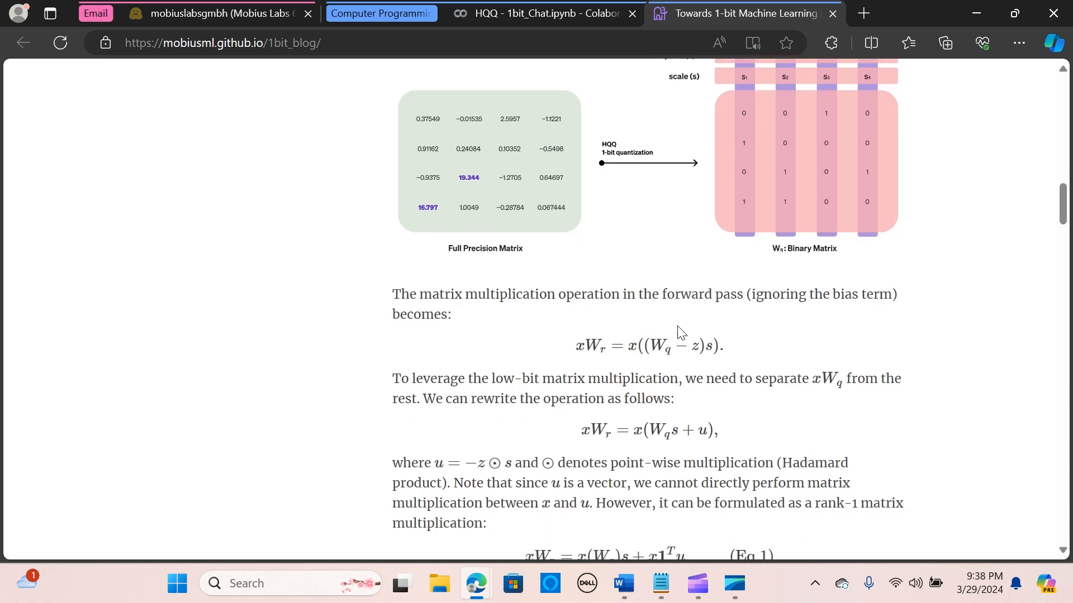
scroll(down, 3)
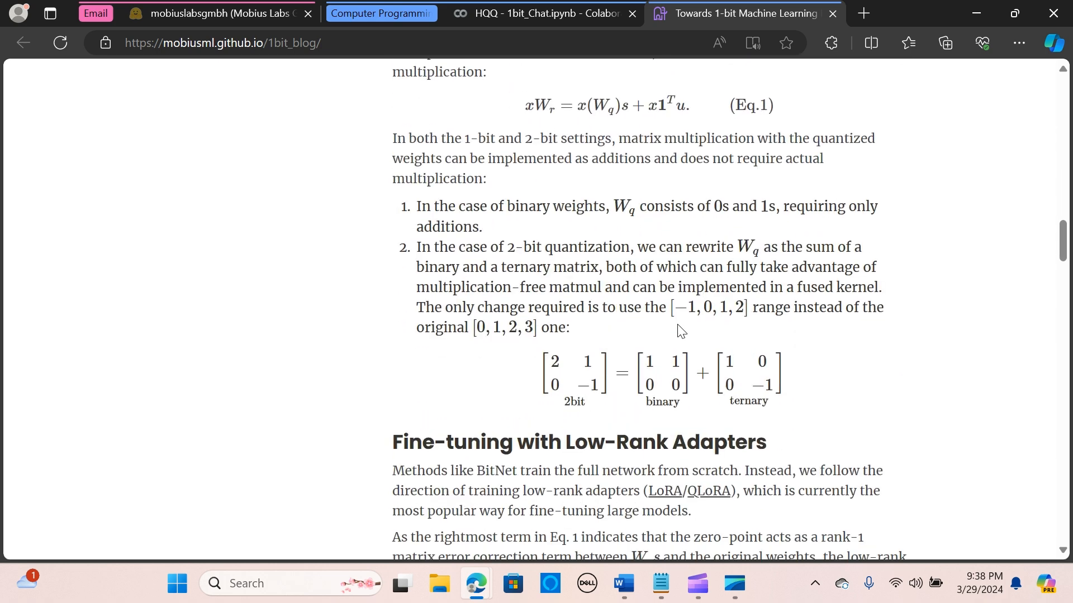
scroll(down, 3)
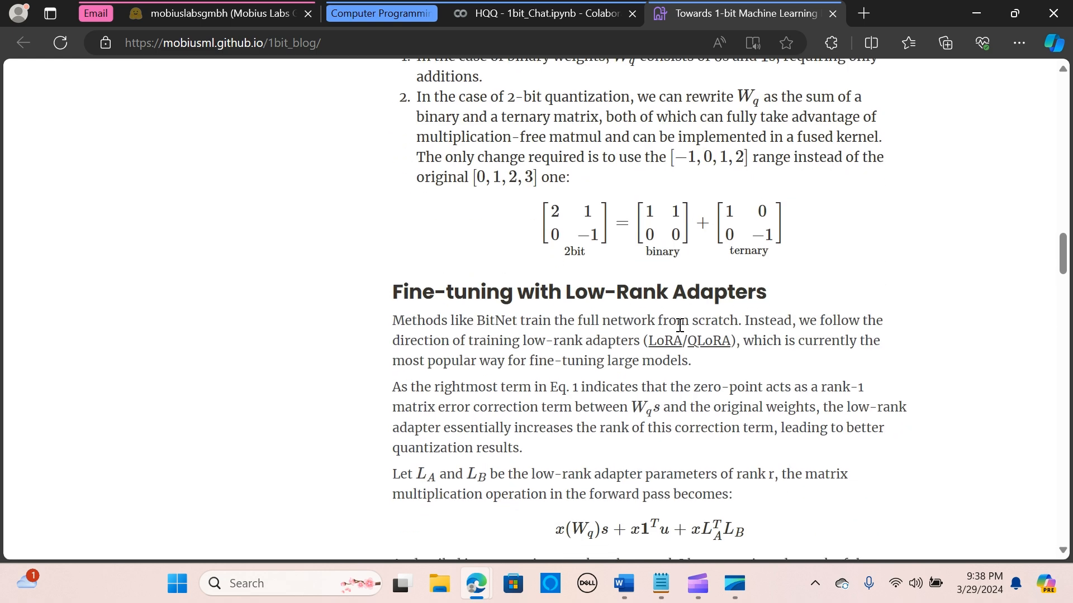
scroll(up, 3)
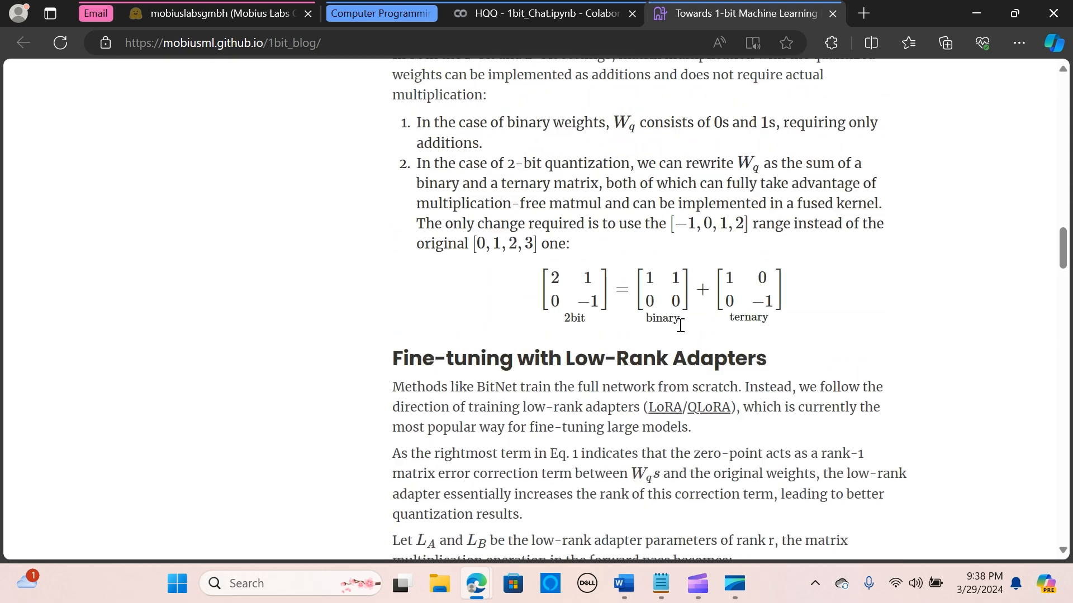
scroll(up, 3)
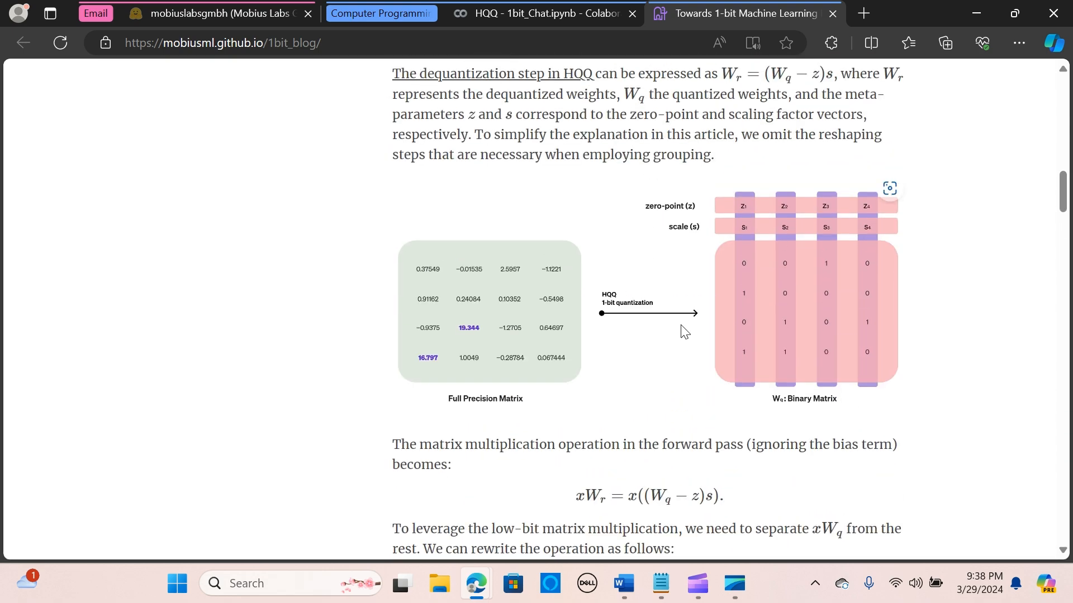
scroll(up, 3)
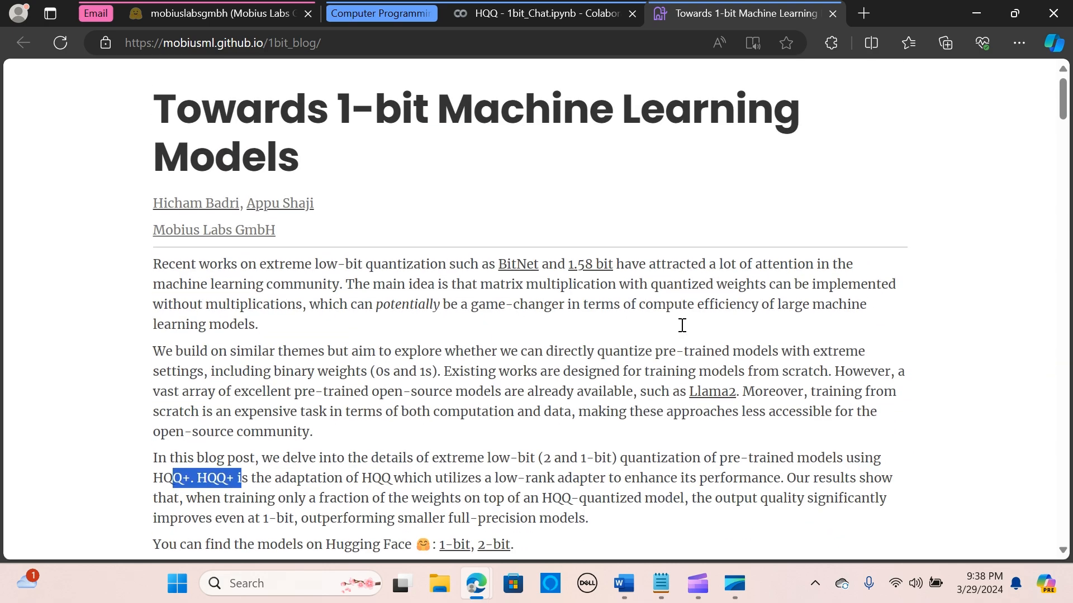
Continue down the model card through the quantization code and benchmark details to the bottom.
scroll(down, 3)
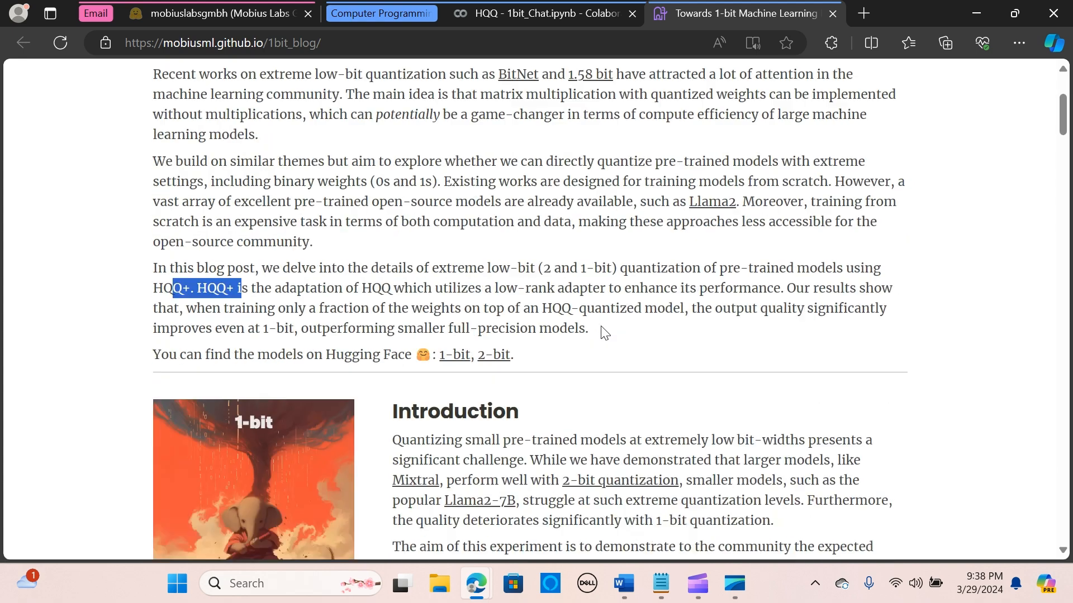
scroll(down, 3)
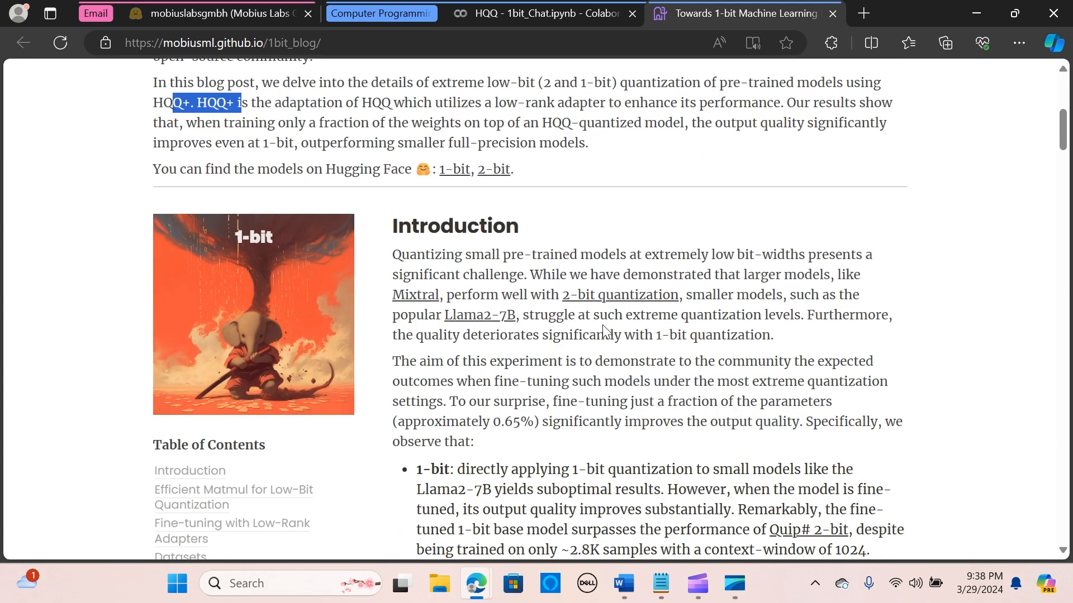
scroll(down, 3)
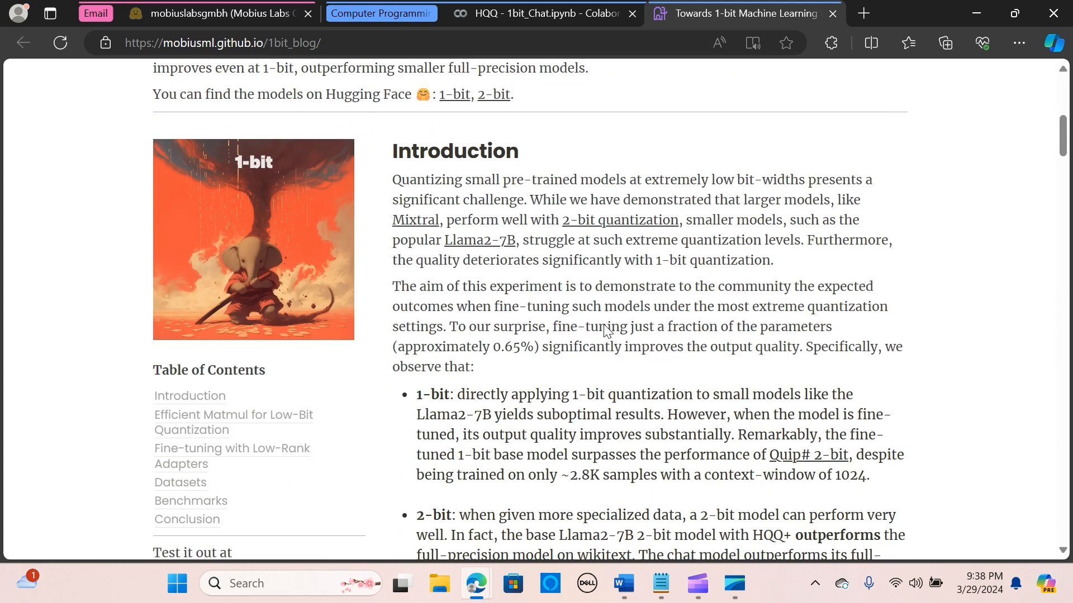
scroll(down, 3)
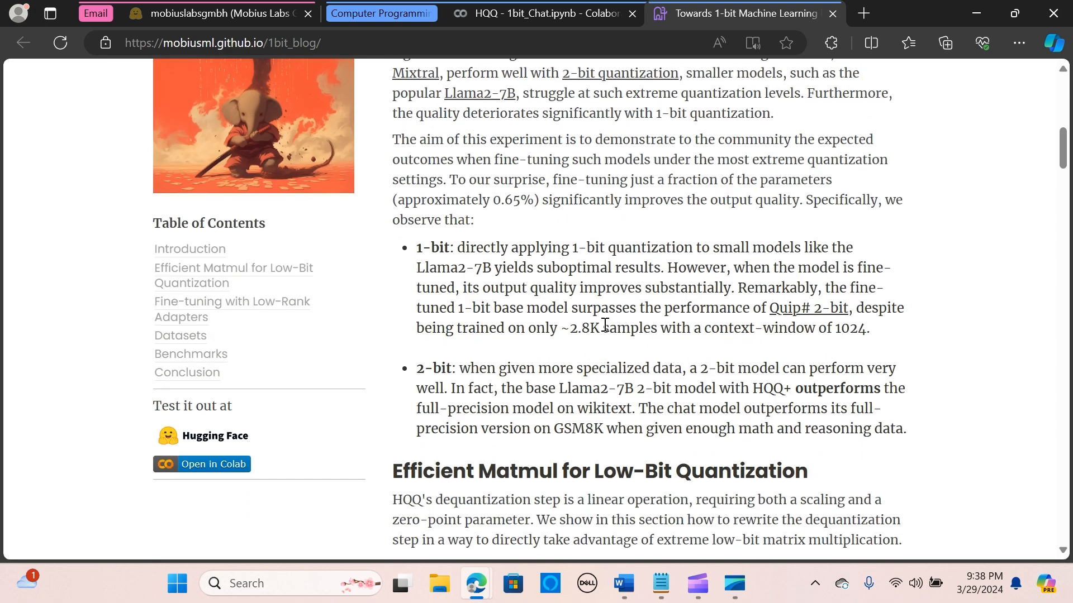
scroll(down, 3)
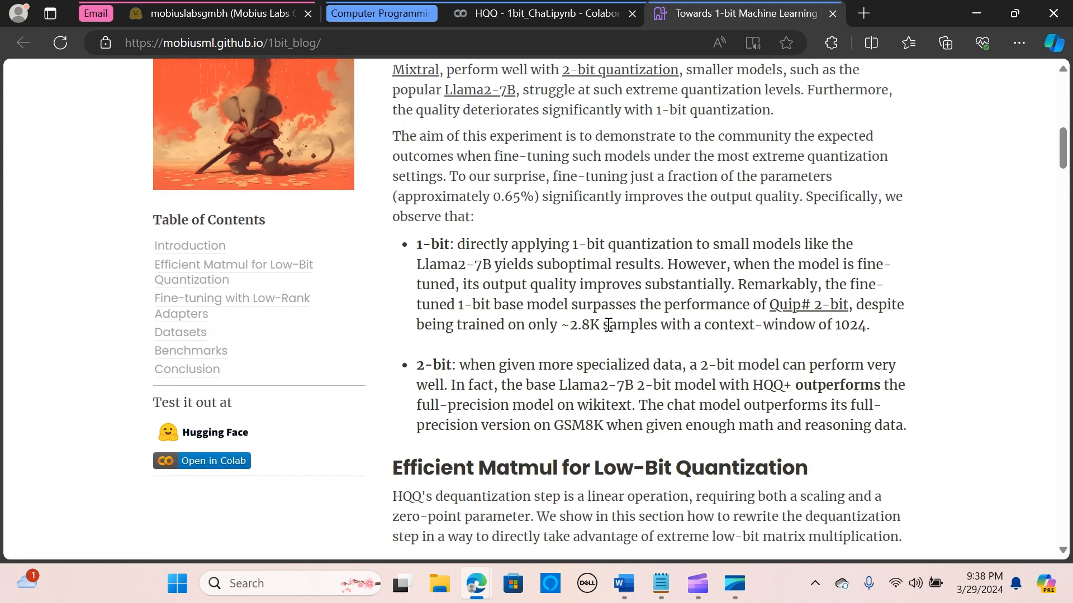
scroll(down, 3)
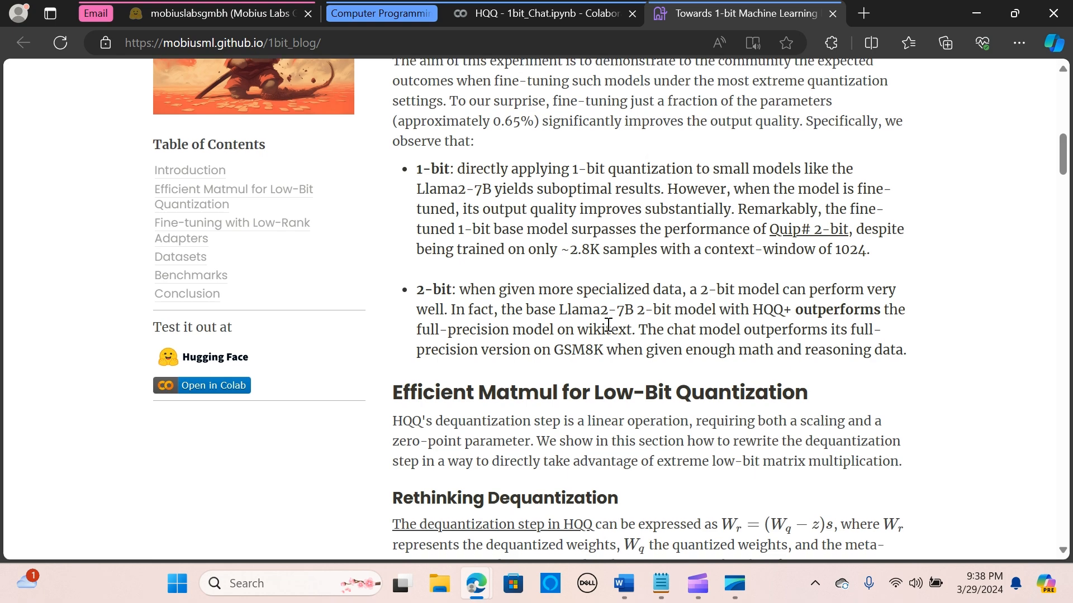
scroll(down, 3)
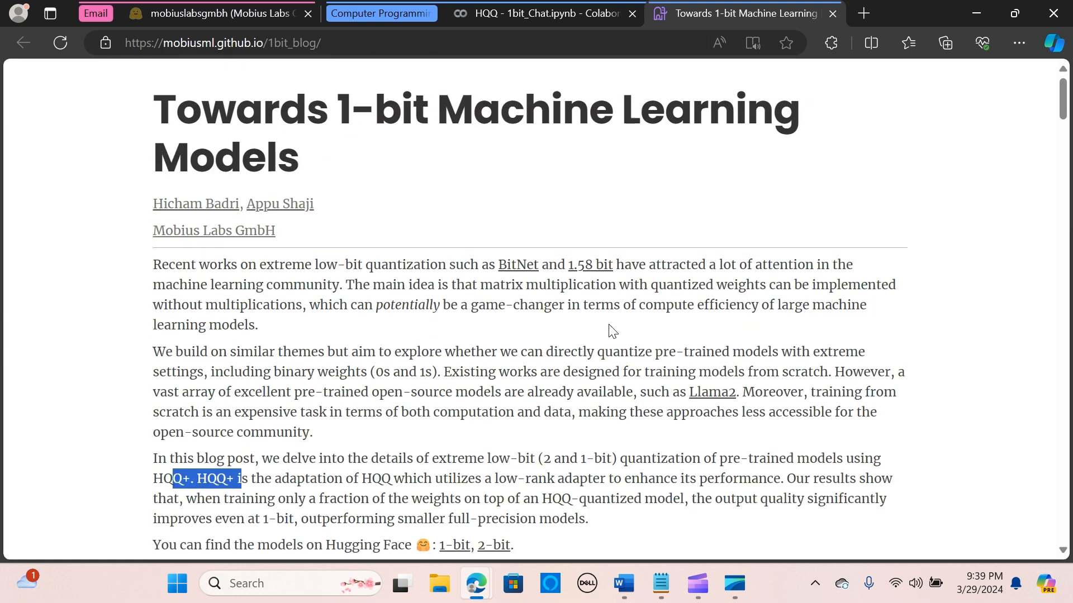
scroll(down, 3)
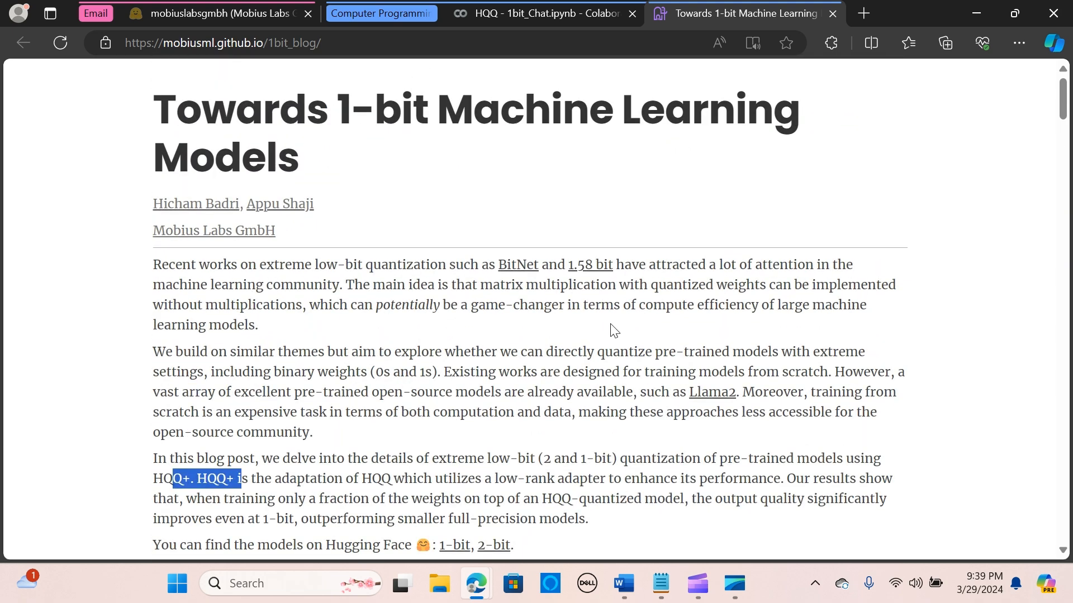
scroll(down, 3)
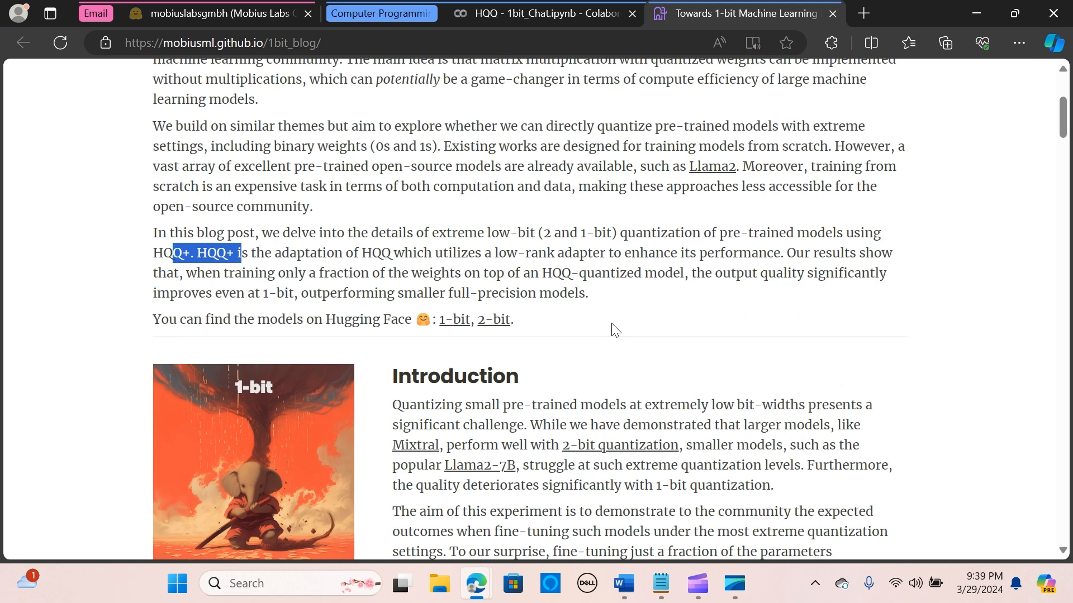
scroll(down, 3)
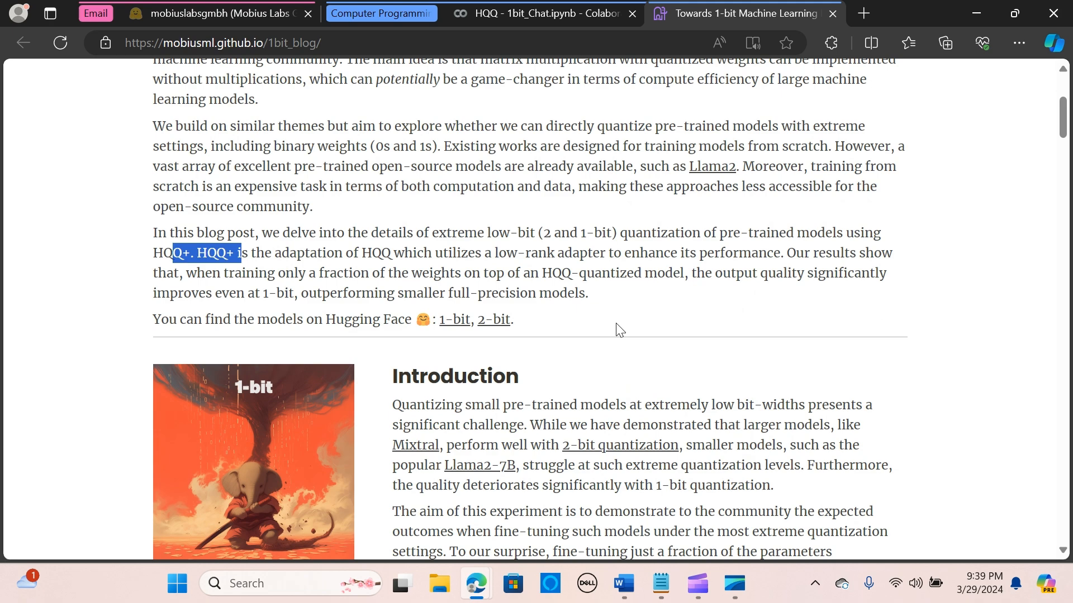
mouse_move(610, 333)
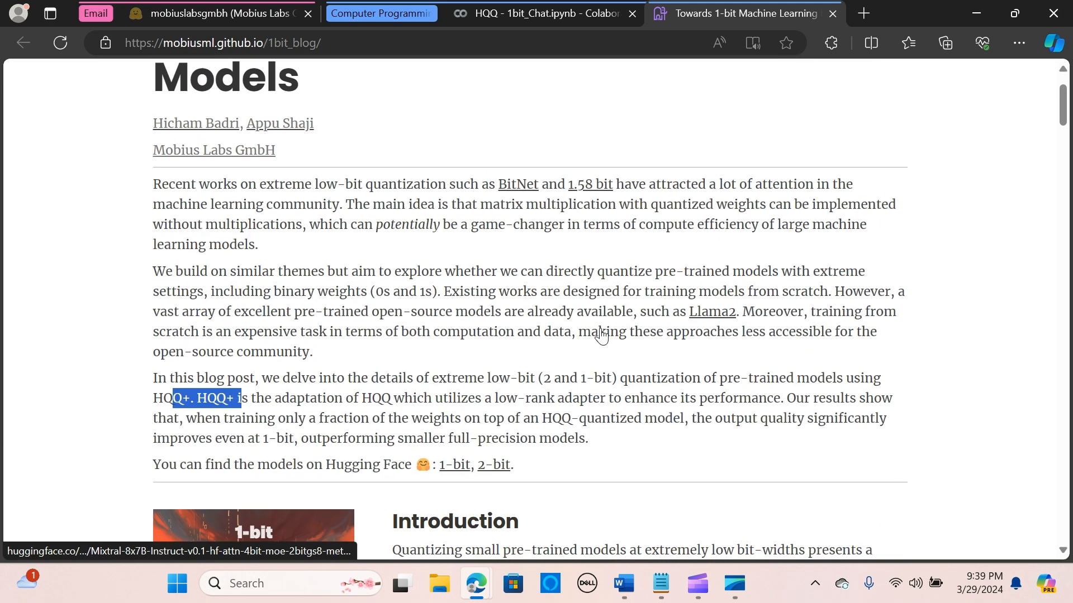
scroll(up, 3)
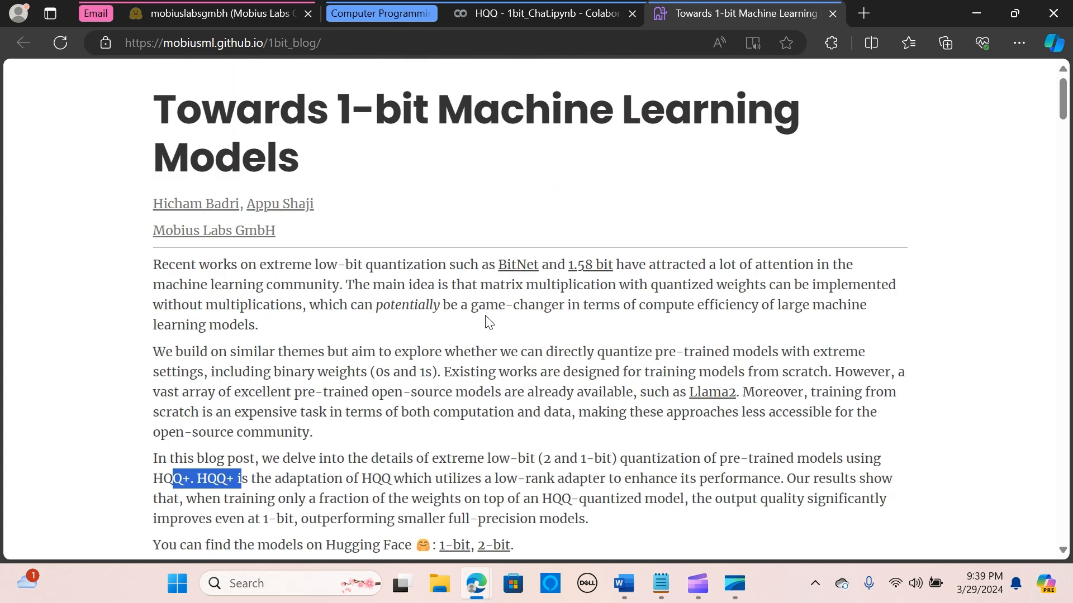
mouse_move(320, 267)
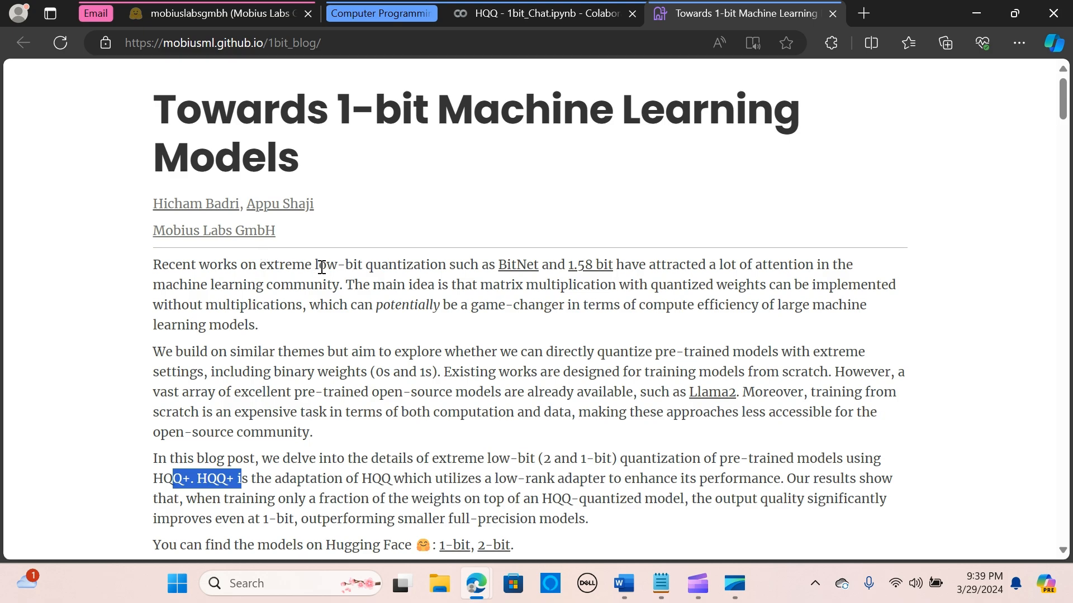
scroll(down, 3)
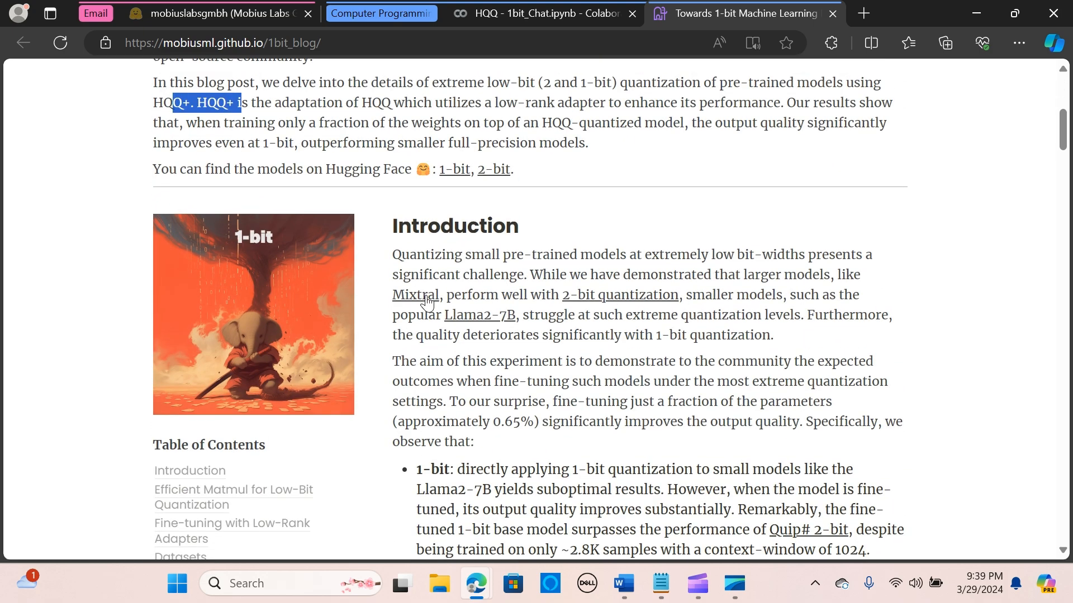
scroll(down, 3)
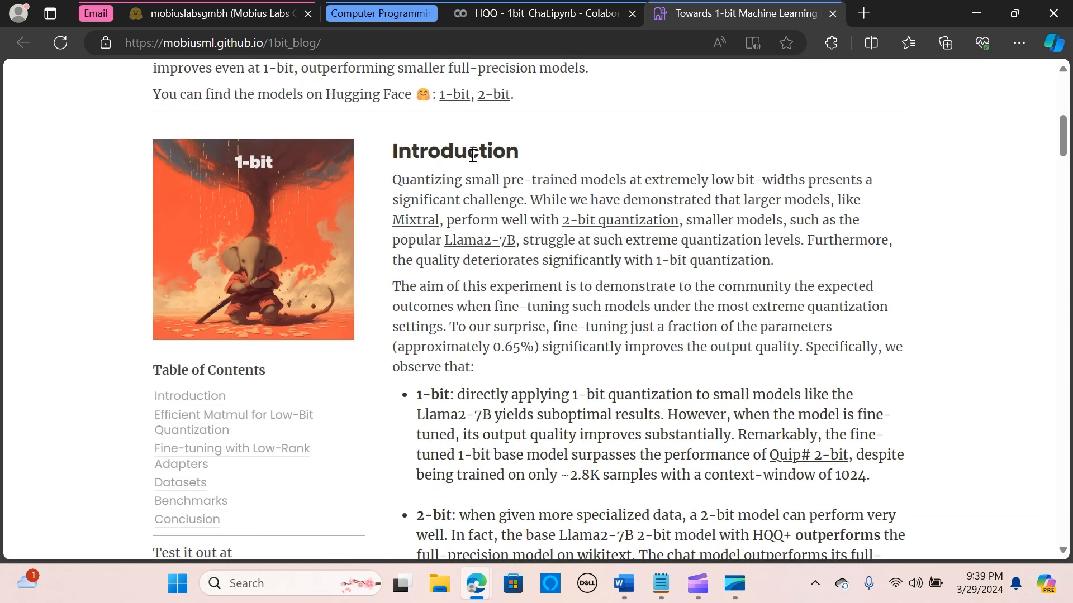
scroll(down, 3)
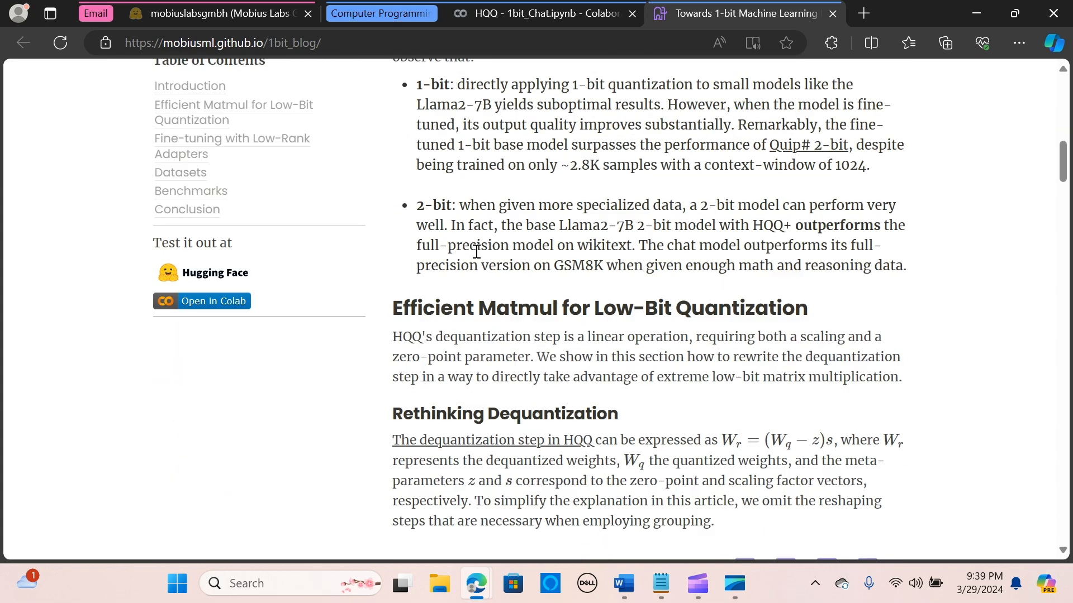
scroll(down, 3)
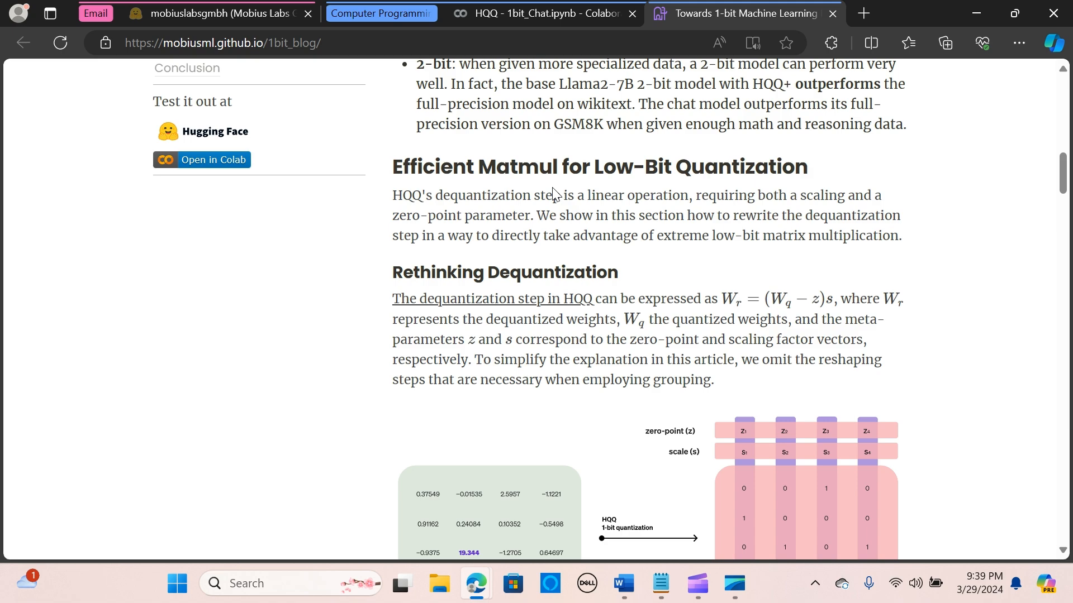
mouse_move(464, 295)
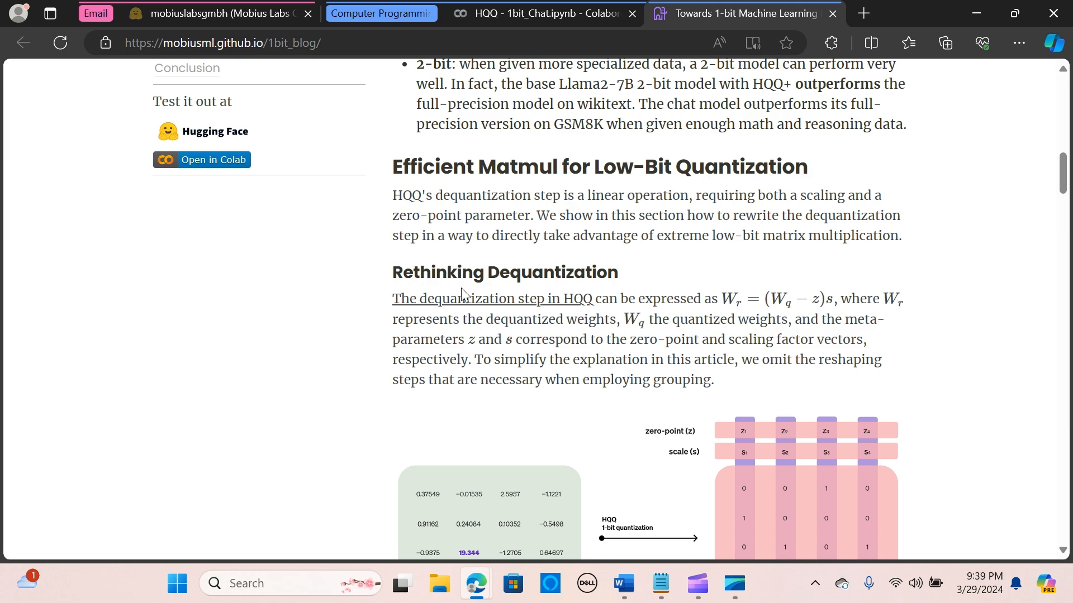
scroll(down, 3)
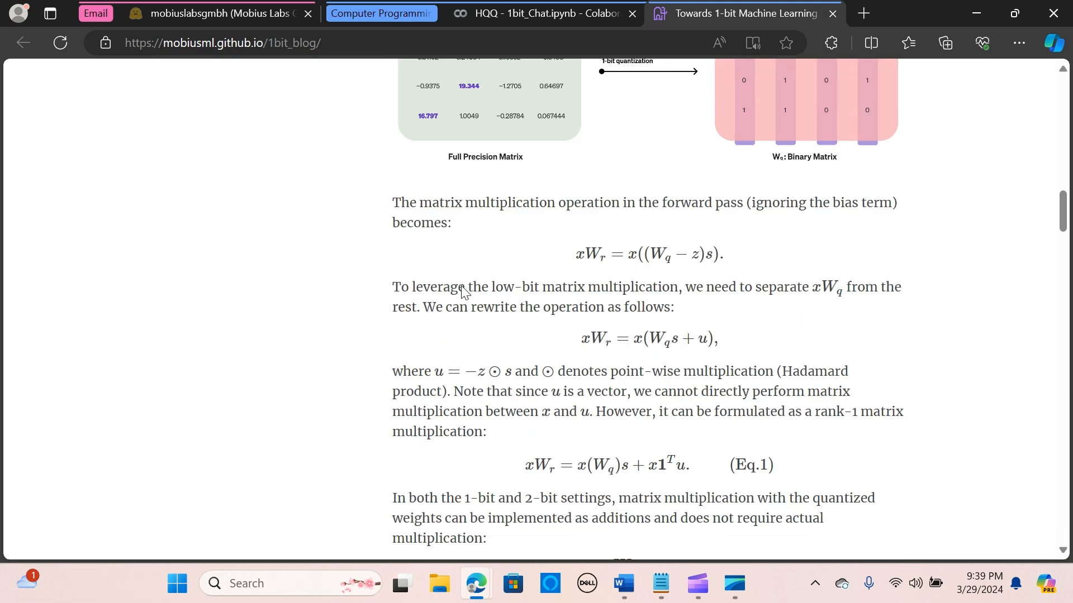
scroll(down, 3)
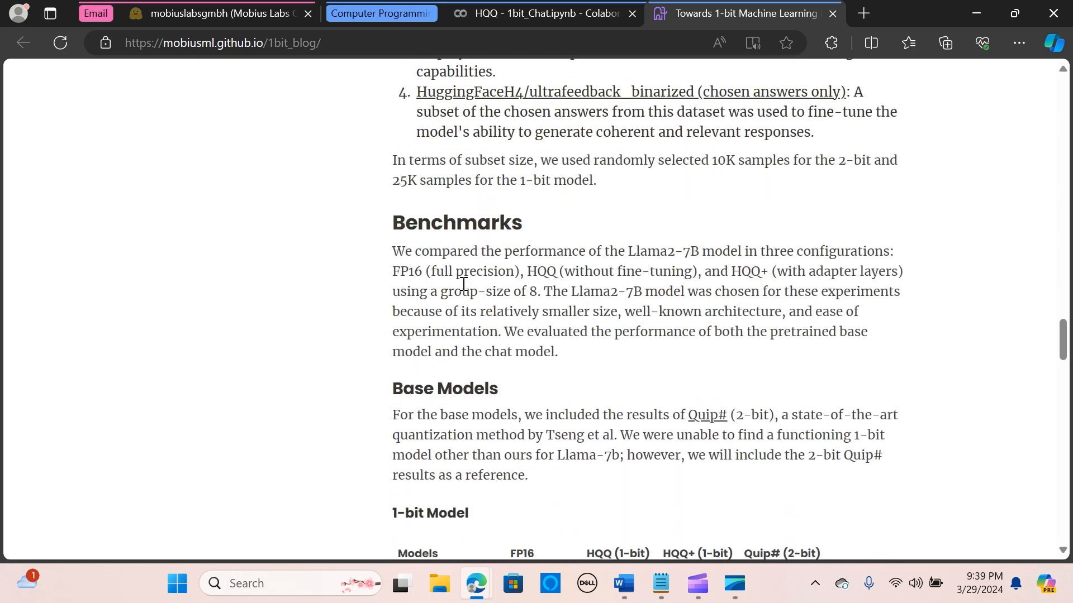
scroll(down, 3)
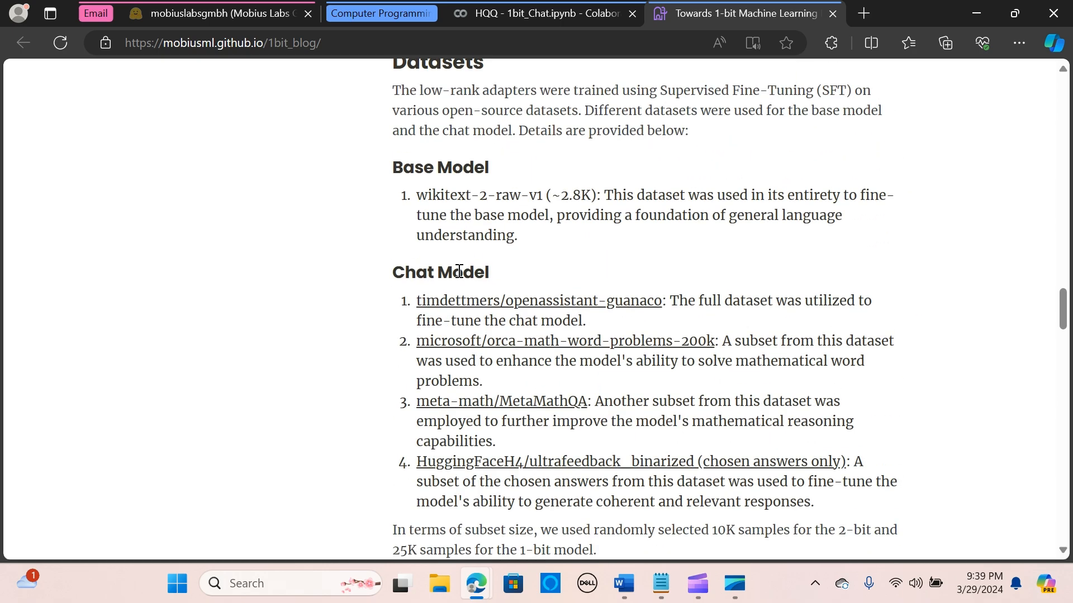
scroll(down, 3)
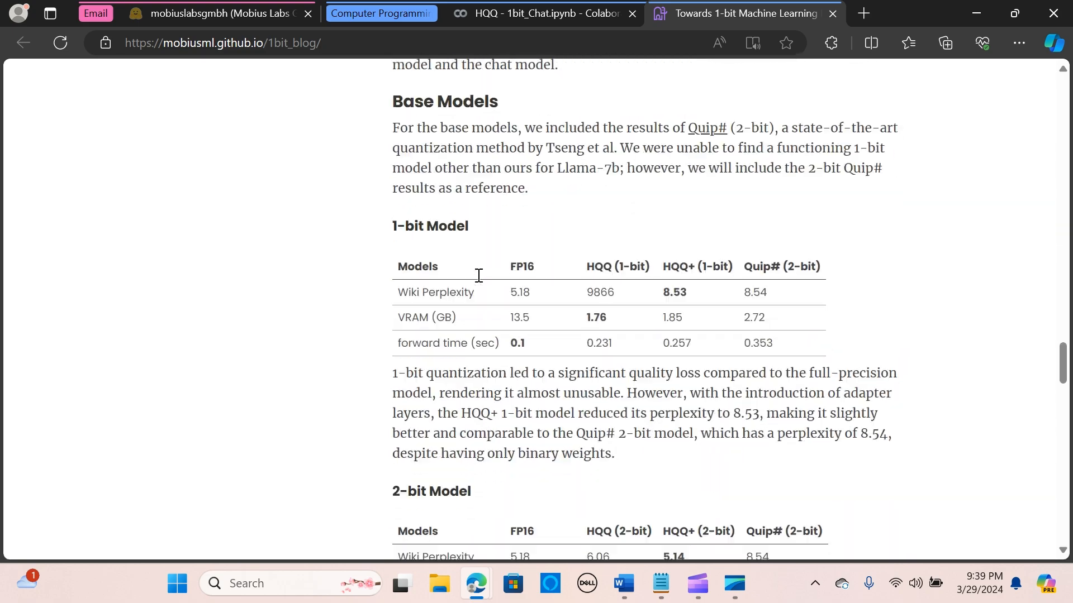
scroll(down, 3)
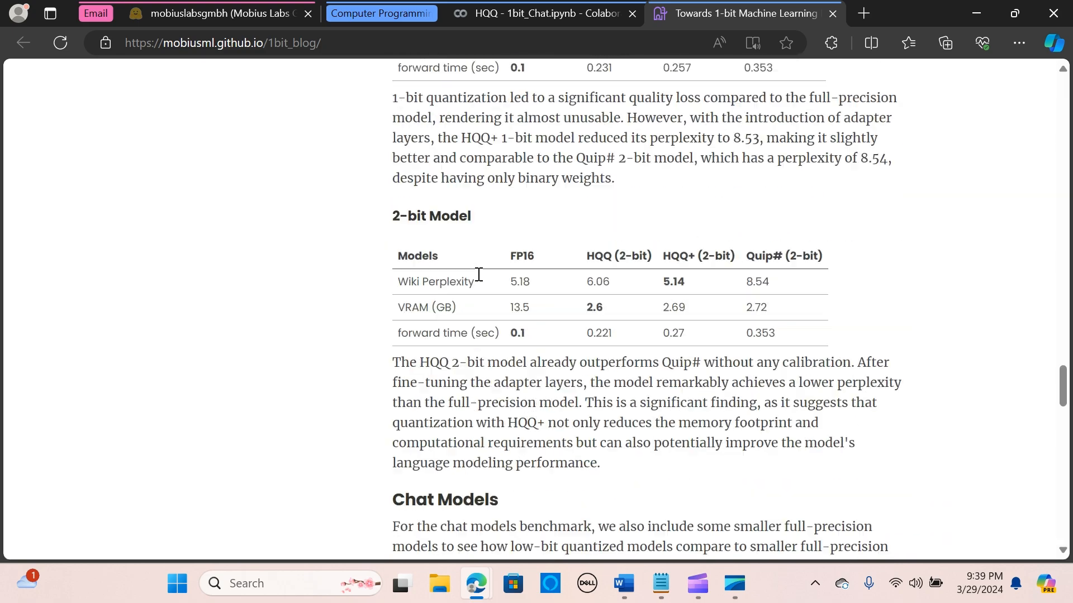
scroll(down, 3)
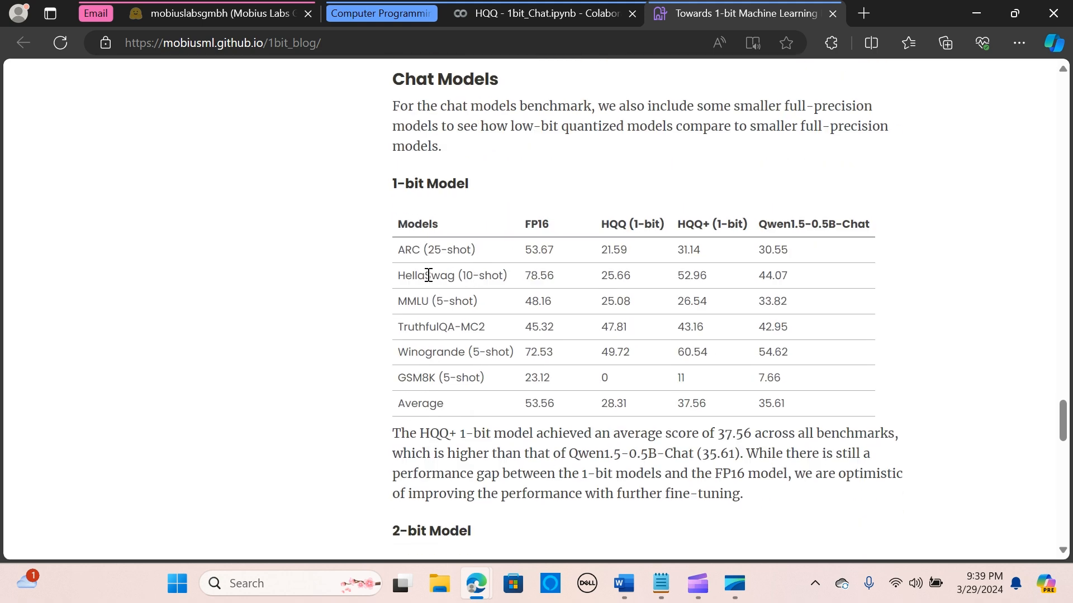
mouse_move(469, 301)
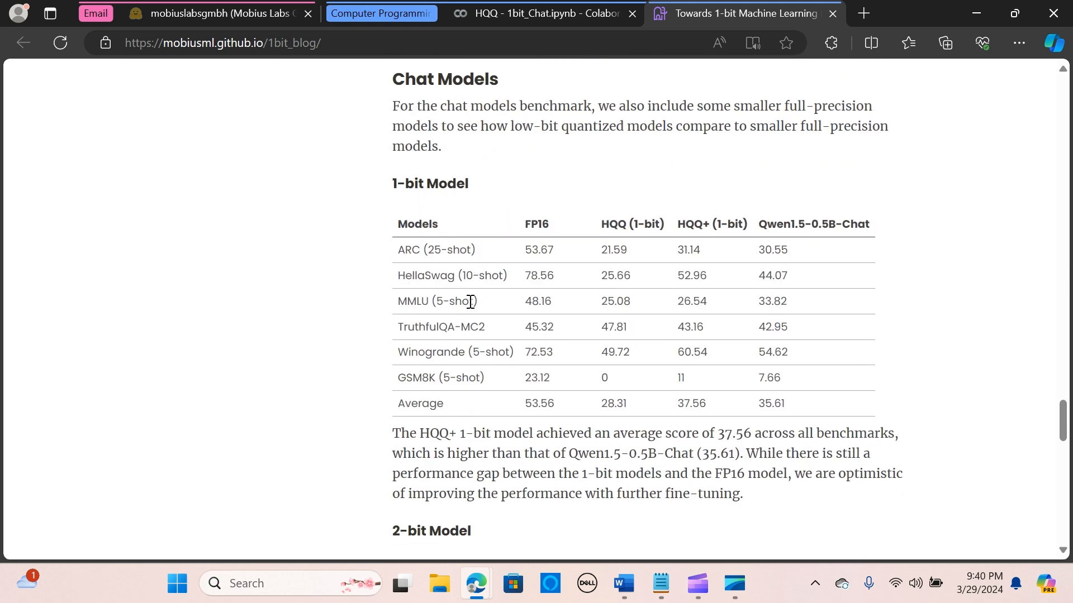
scroll(down, 3)
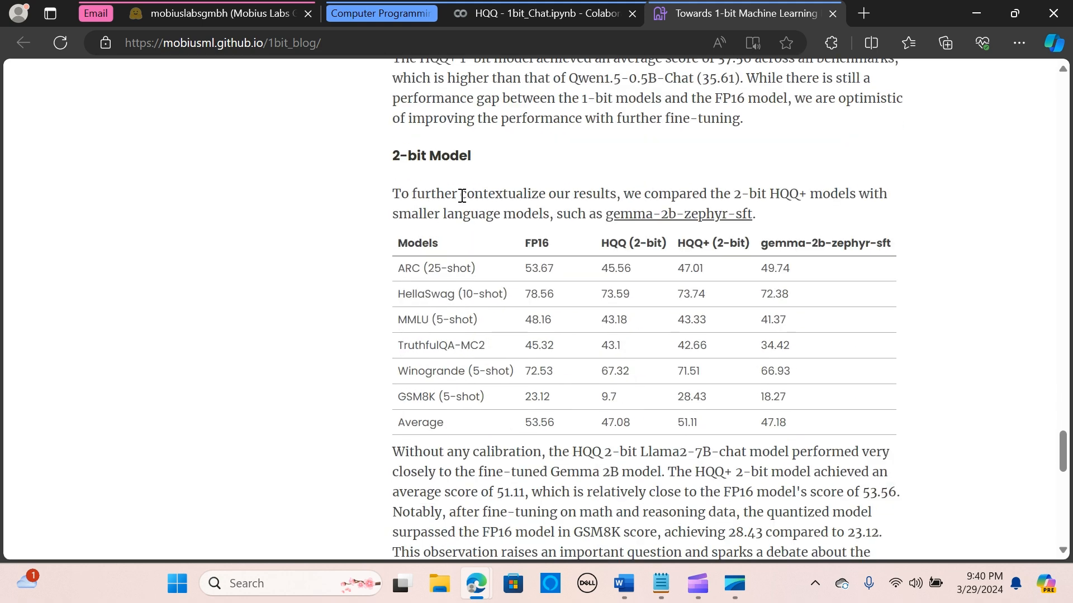
scroll(down, 3)
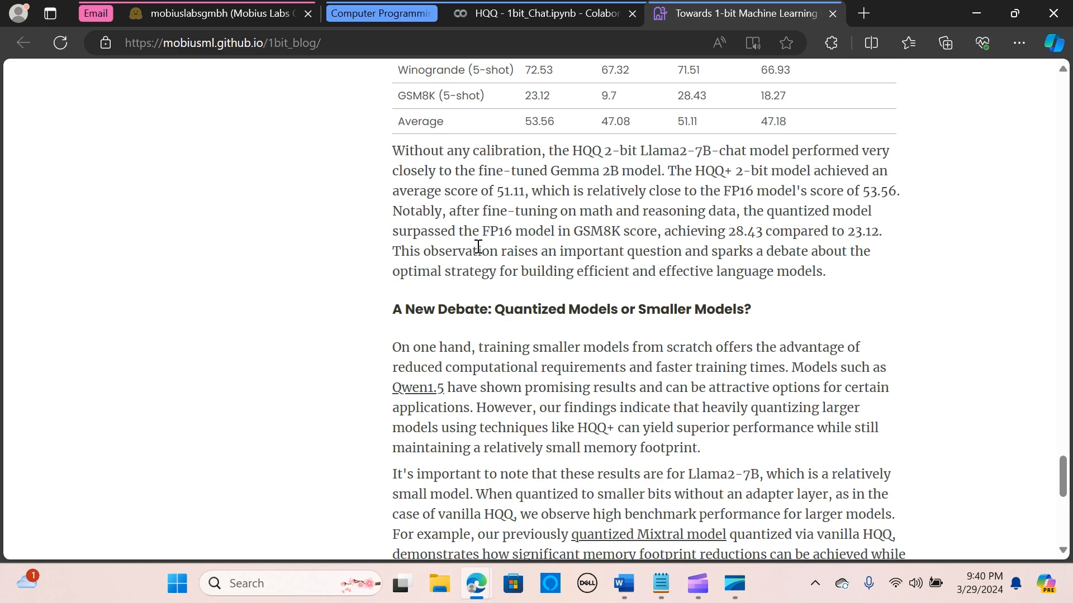
scroll(down, 3)
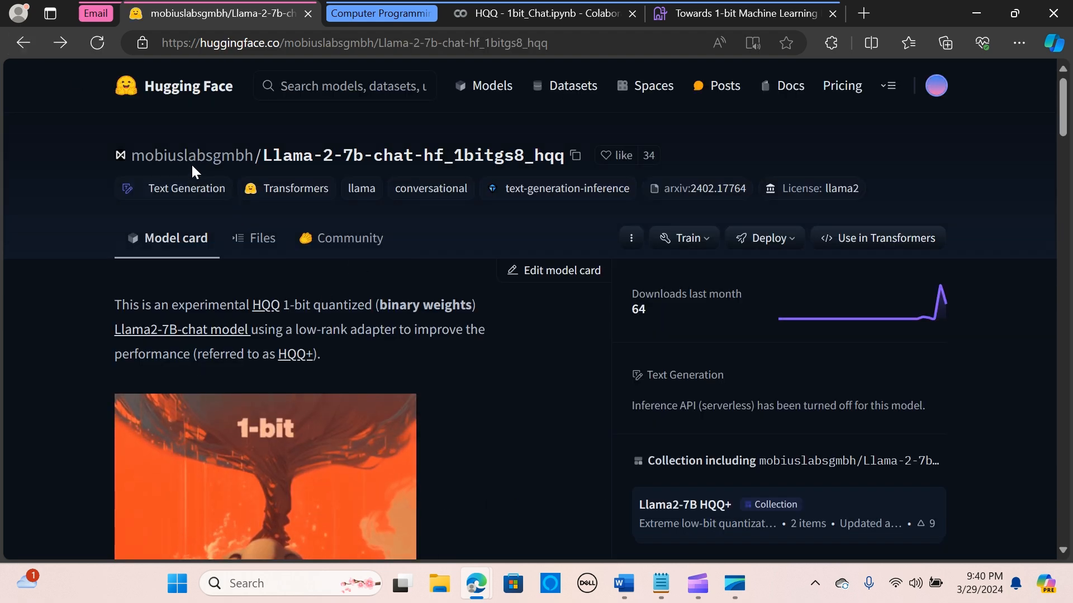
mouse_move(193, 157)
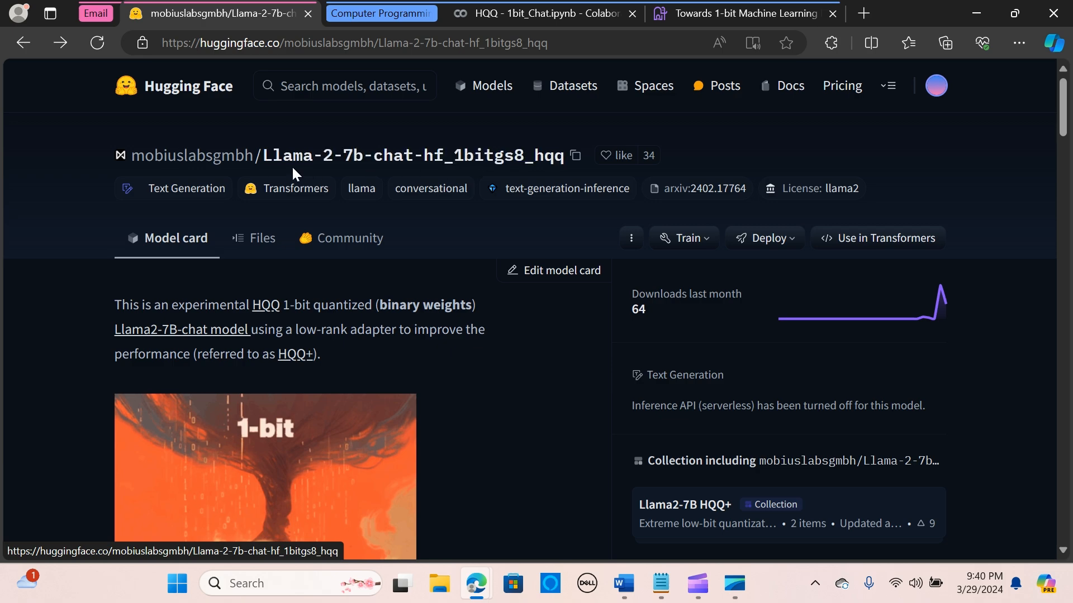
Go to the mobiuslabsgmbh organization page and browse its list of HQQ models.
click(190, 154)
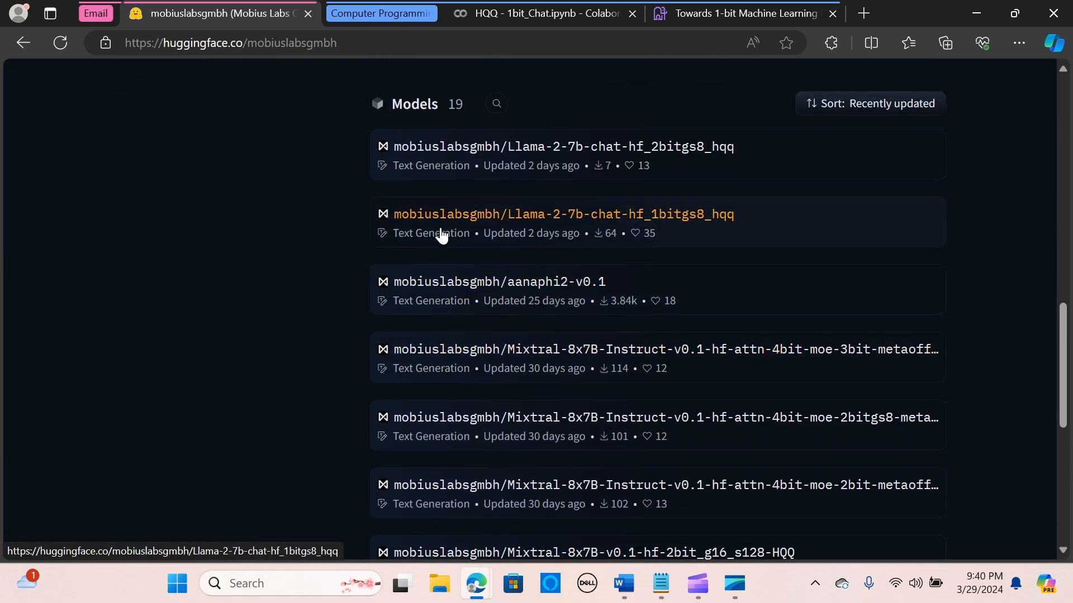
scroll(down, 3)
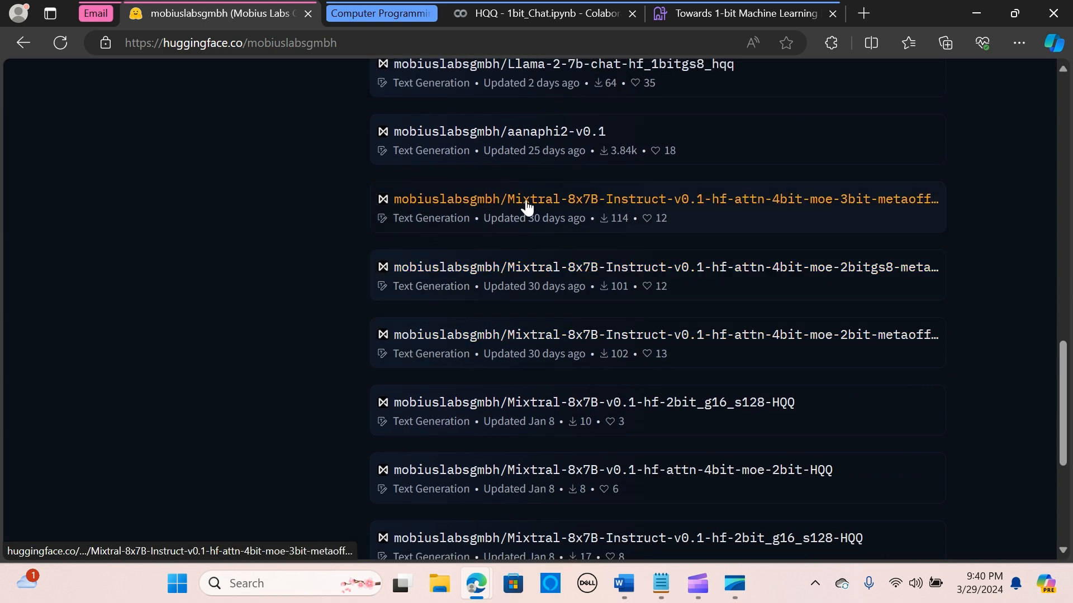
mouse_move(702, 209)
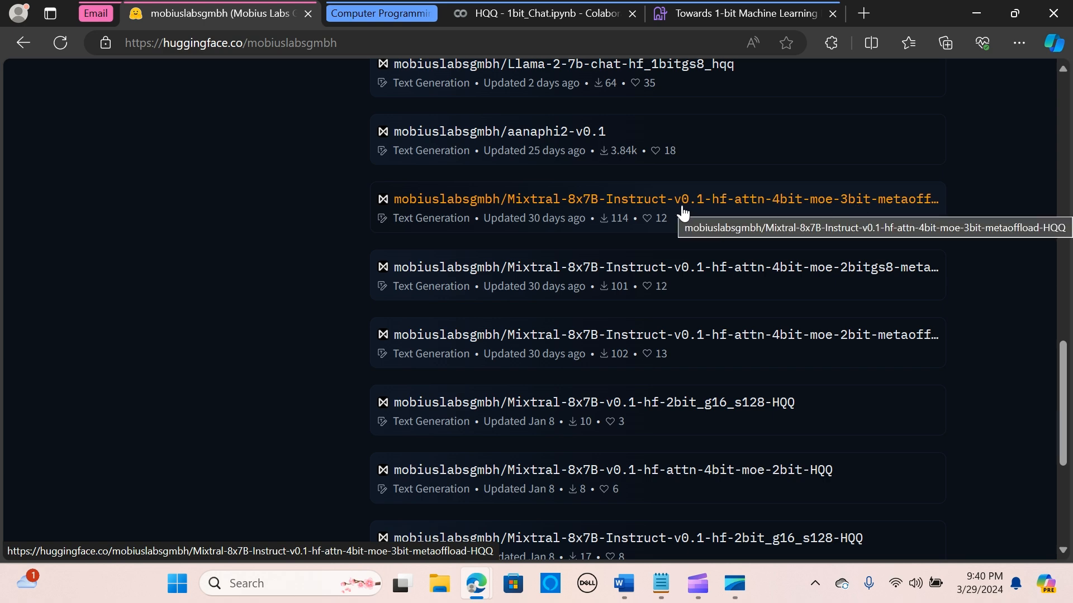
mouse_move(793, 287)
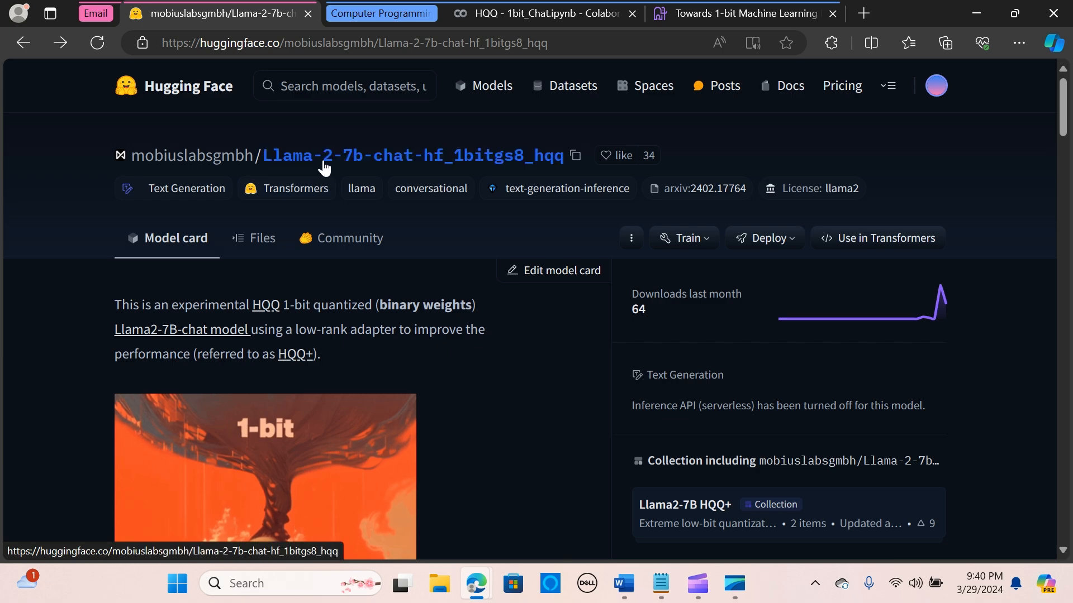
scroll(down, 3)
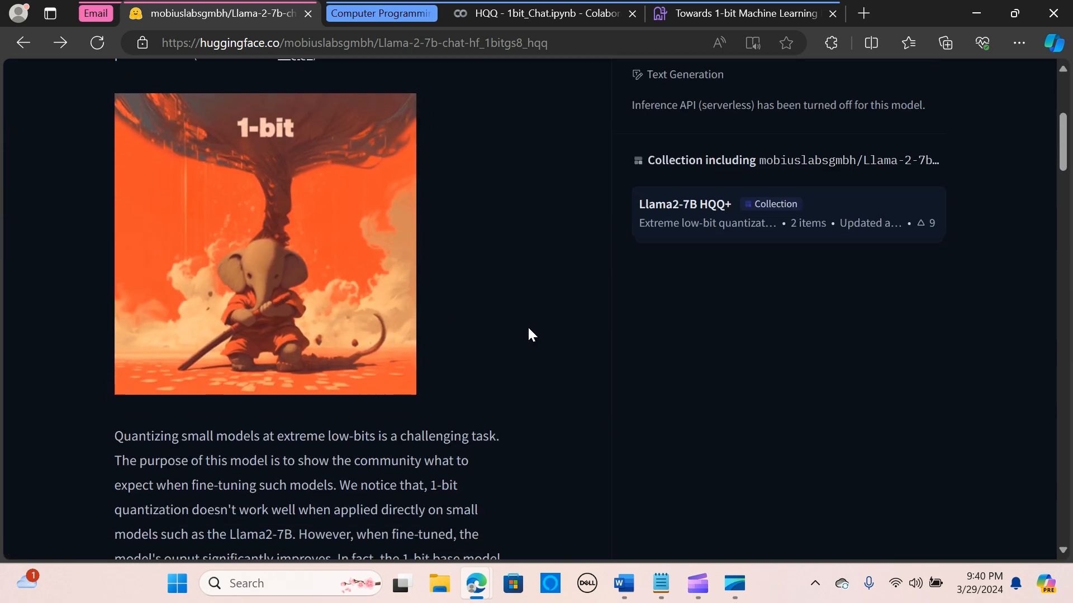
scroll(up, 3)
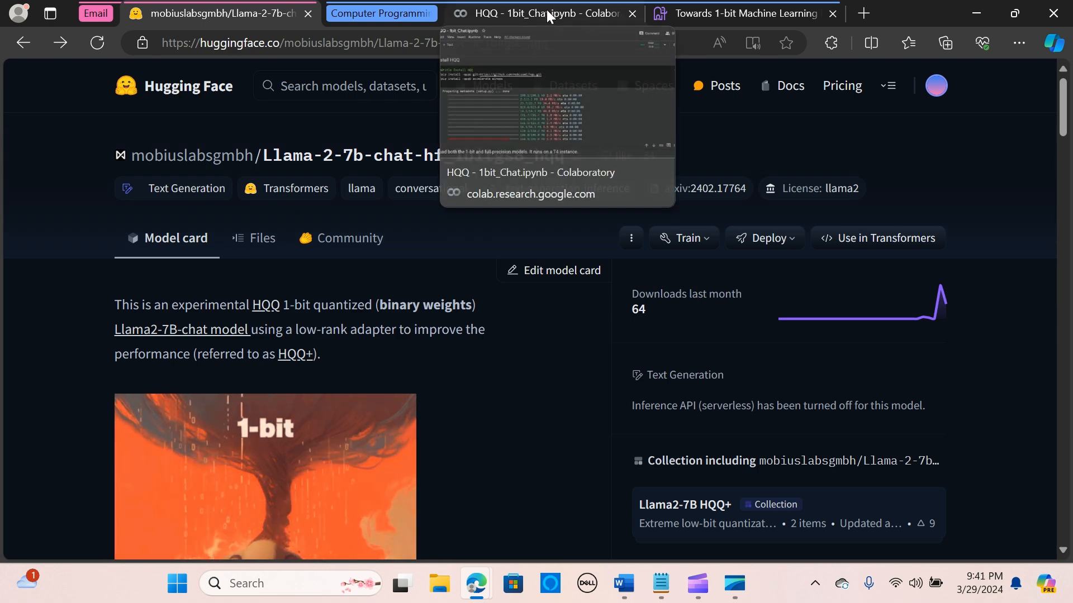
In the HQQ 1bit_Chat Colab notebook, set the runtime type to T4 GPU and save it.
click(540, 14)
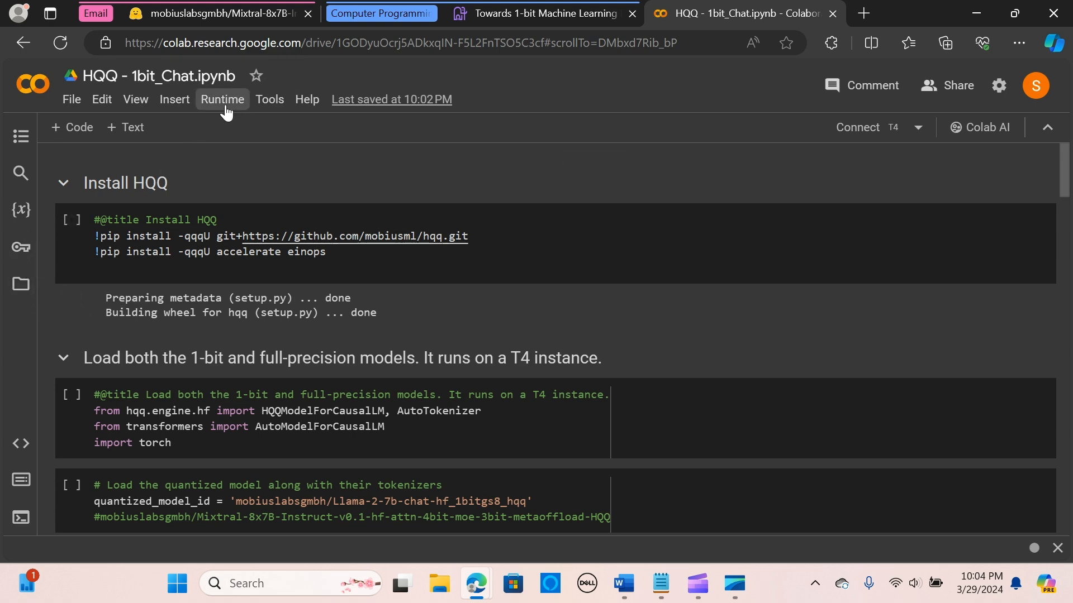
click(221, 99)
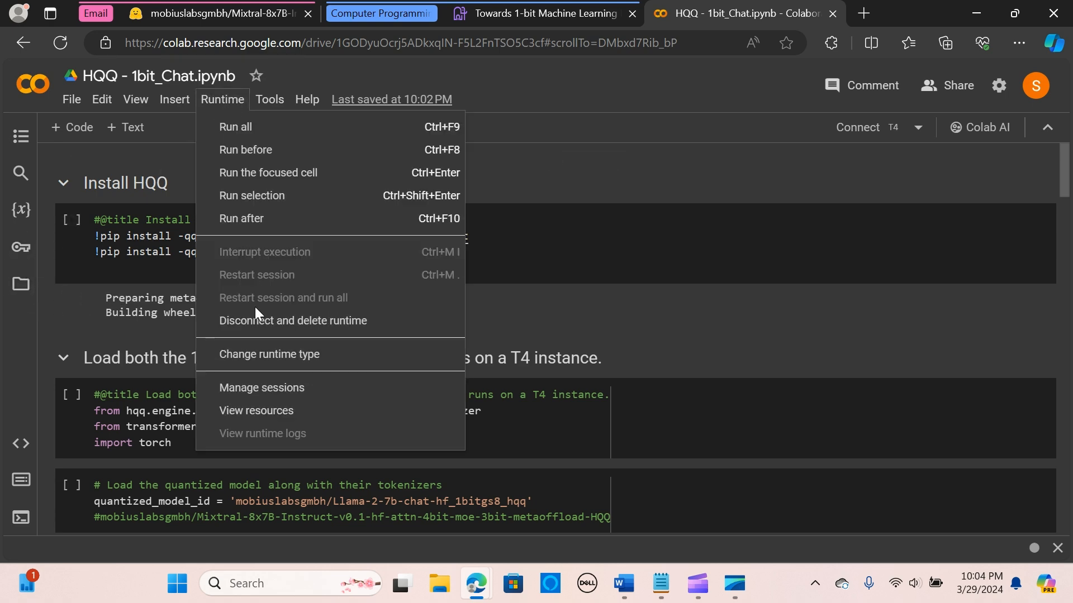
click(268, 354)
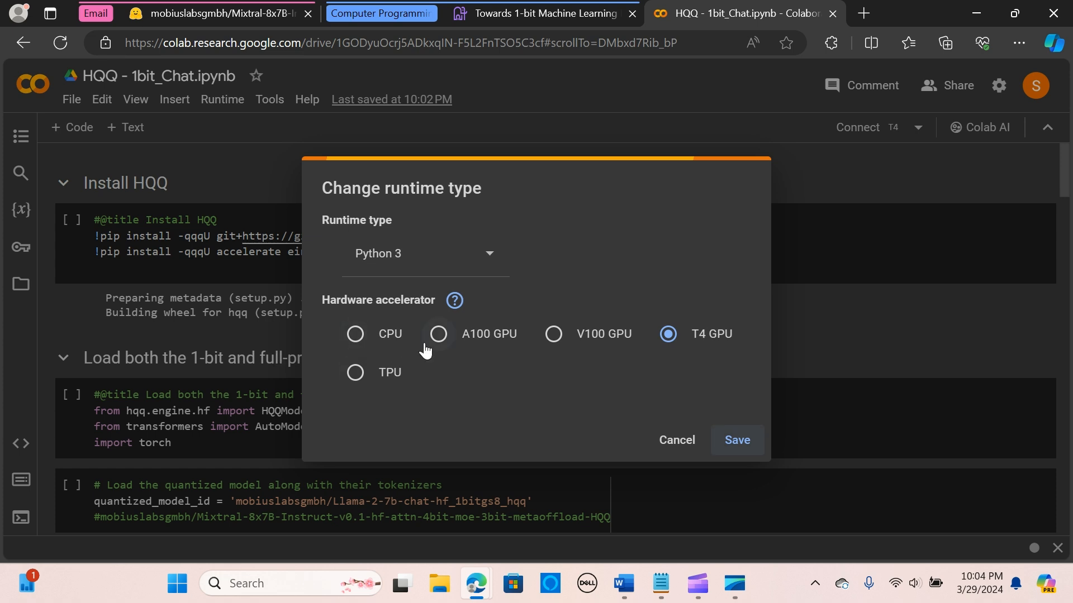
mouse_move(706, 342)
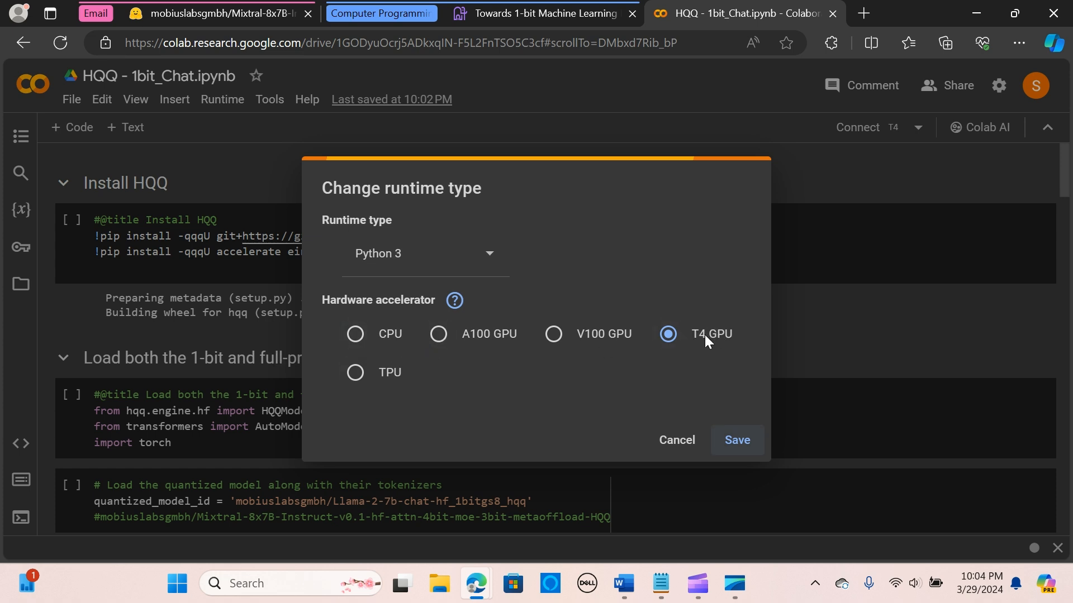
mouse_move(711, 342)
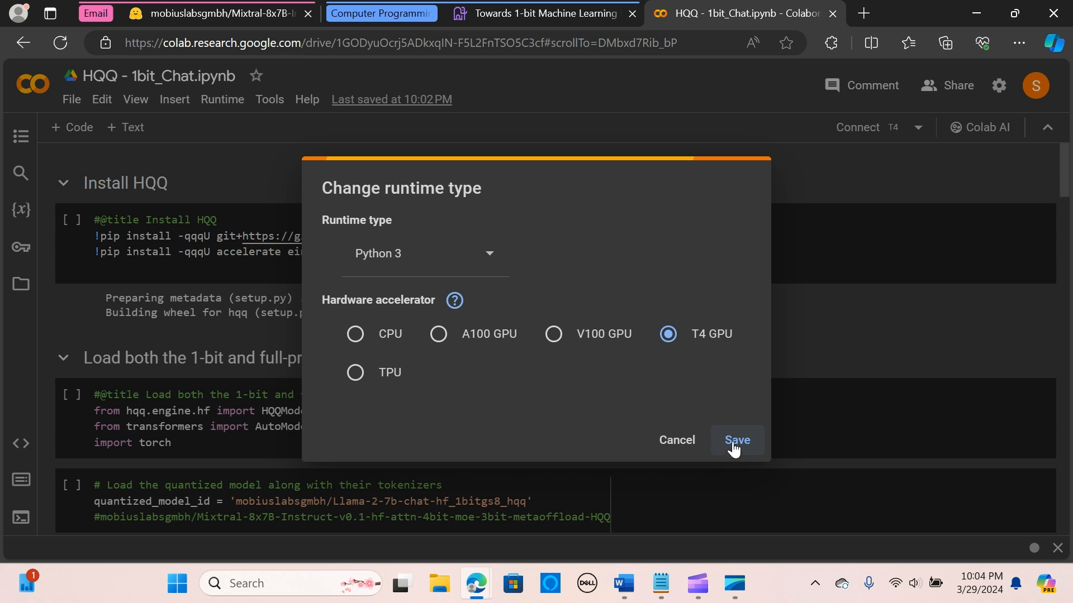
click(736, 441)
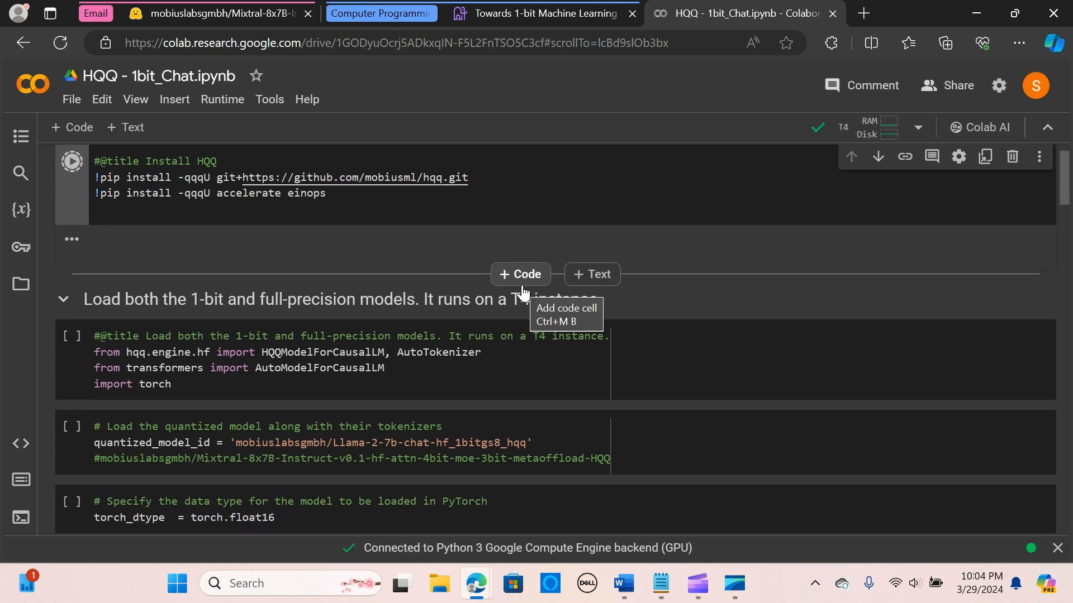
Run the Install HQQ cell to pip-install hqq and its dependencies on the GPU runtime.
click(72, 161)
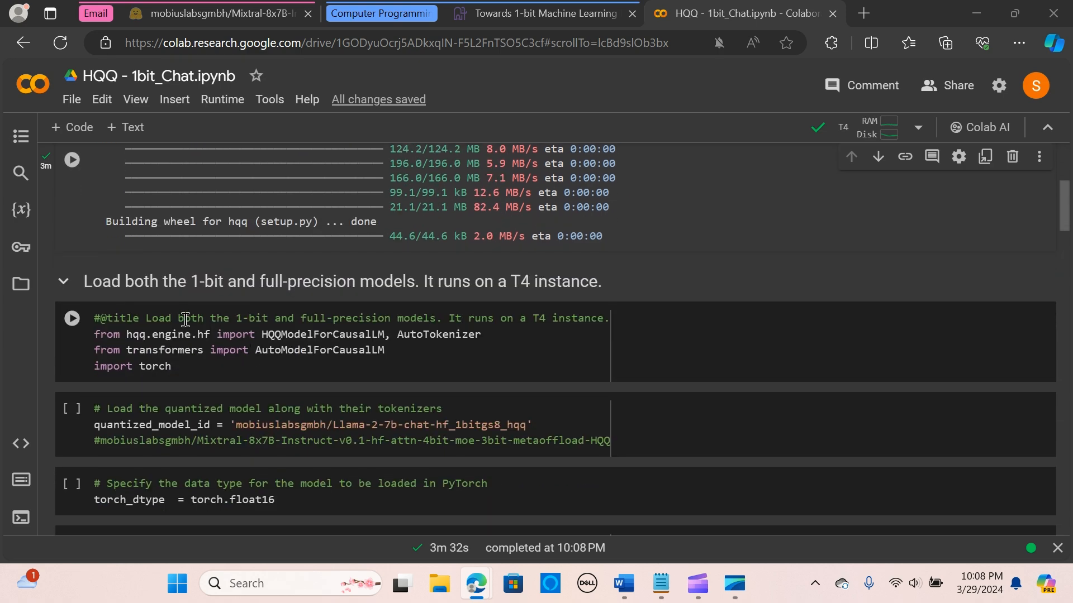
Run the cell importing HQQ model classes, AutoTokenizer and torch, then select the quantized_model_id string.
scroll(down, 3)
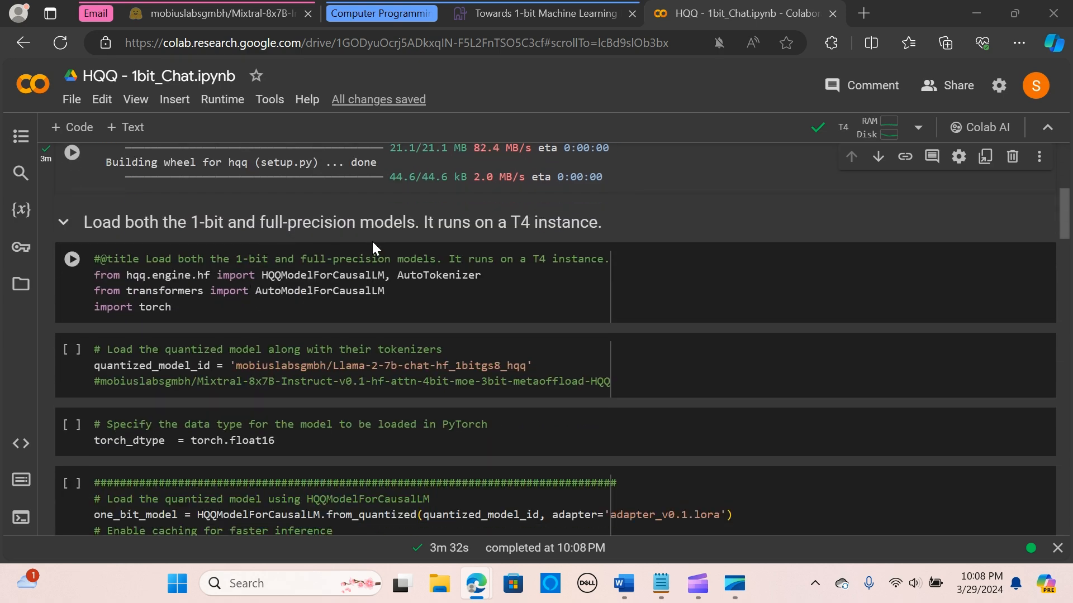
mouse_move(159, 281)
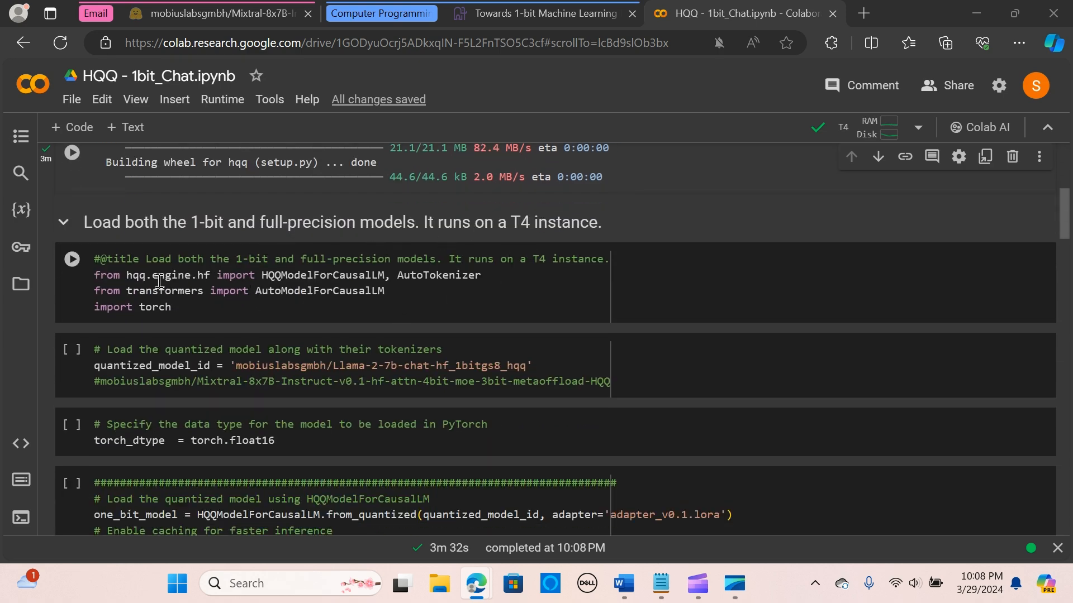
mouse_move(71, 260)
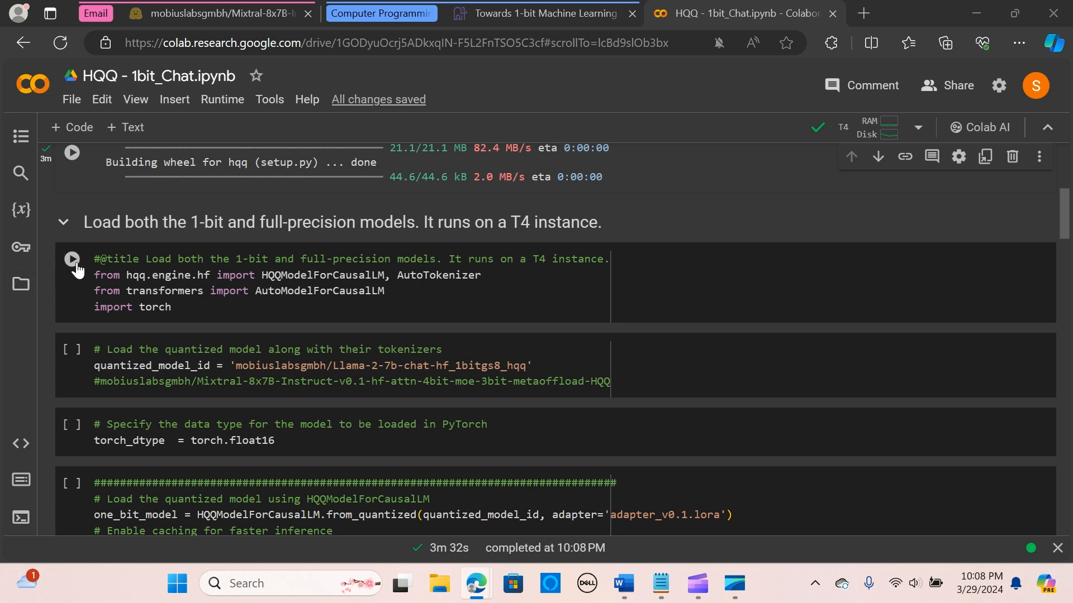
click(72, 260)
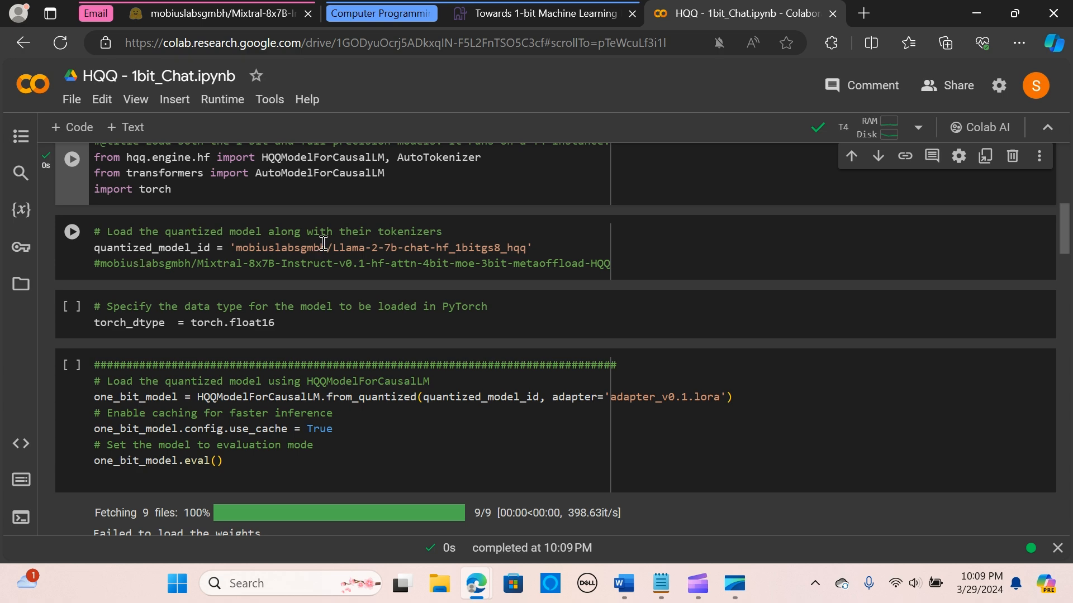
drag(261, 248, 529, 248)
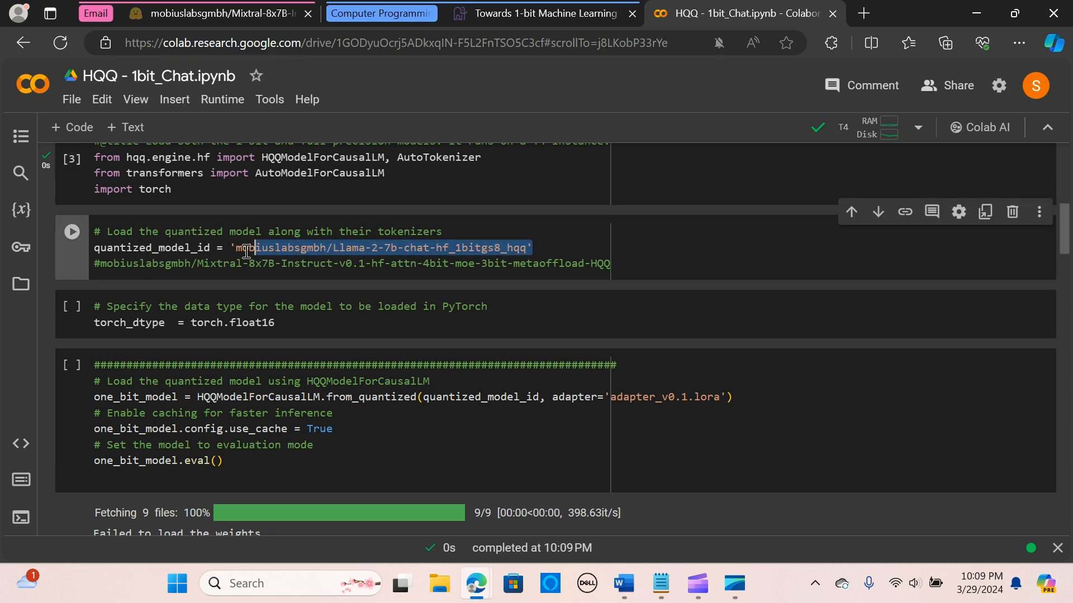
On Hugging Face, open mobiuslabsgmbh's Llama-2-7b-chat-hf_2bitgs8_hqq page and copy its model id.
click(219, 13)
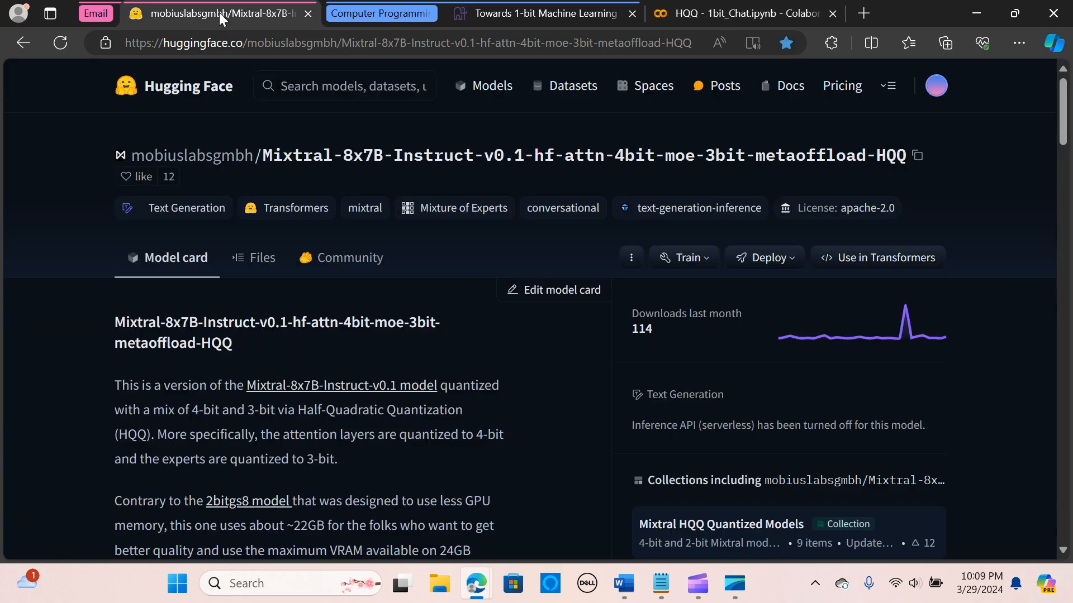
mouse_move(186, 208)
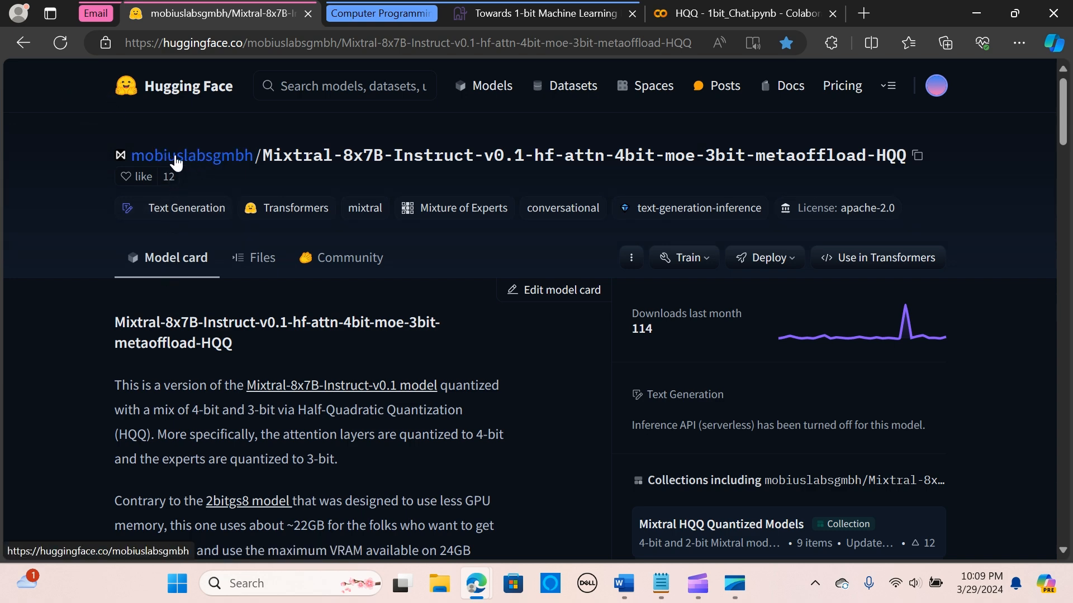
click(191, 155)
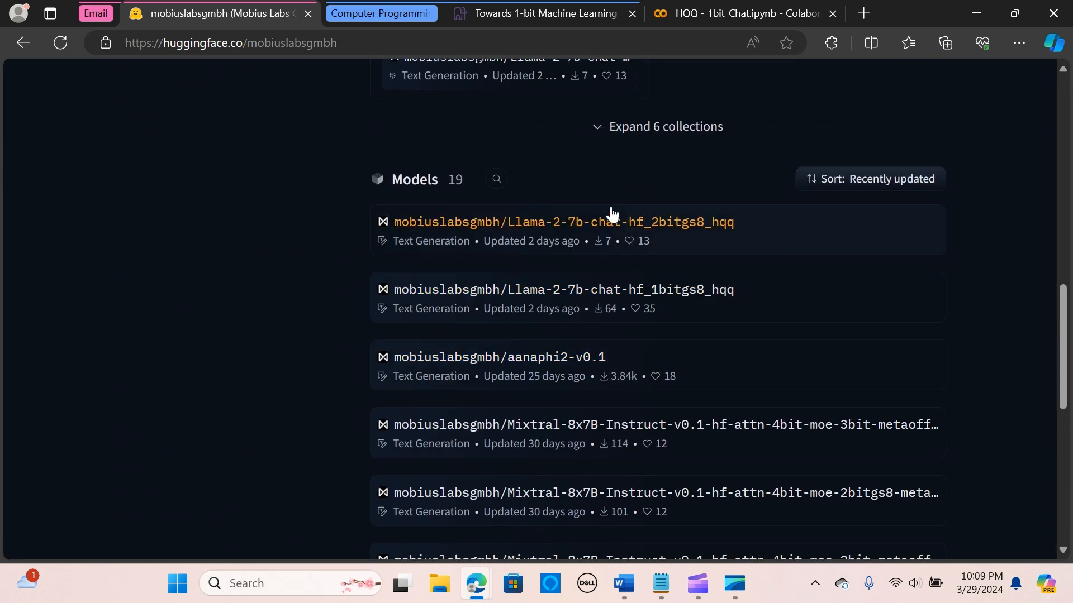
click(563, 221)
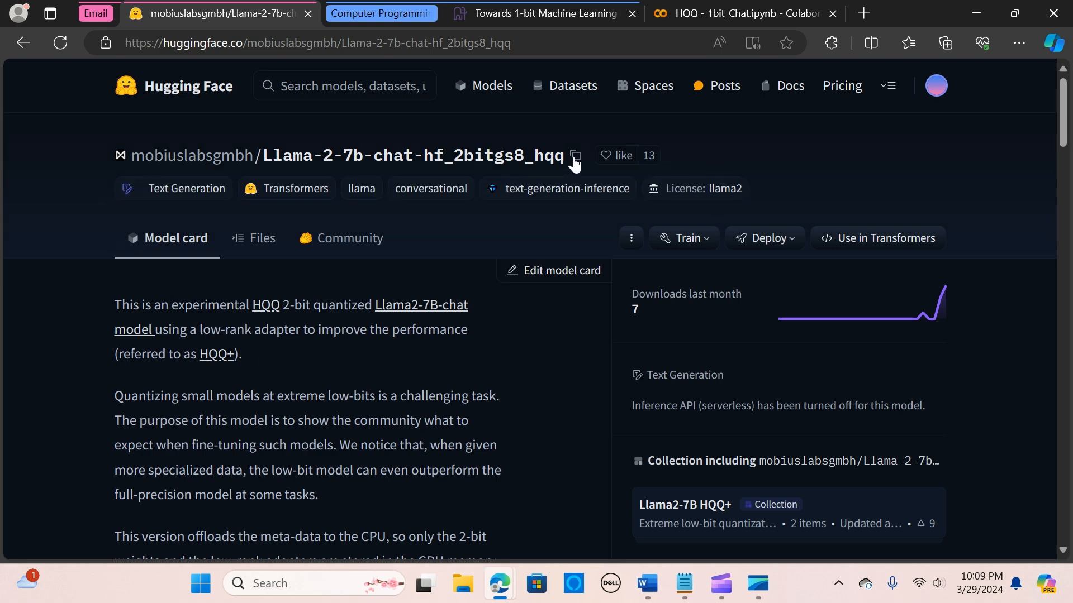
click(738, 13)
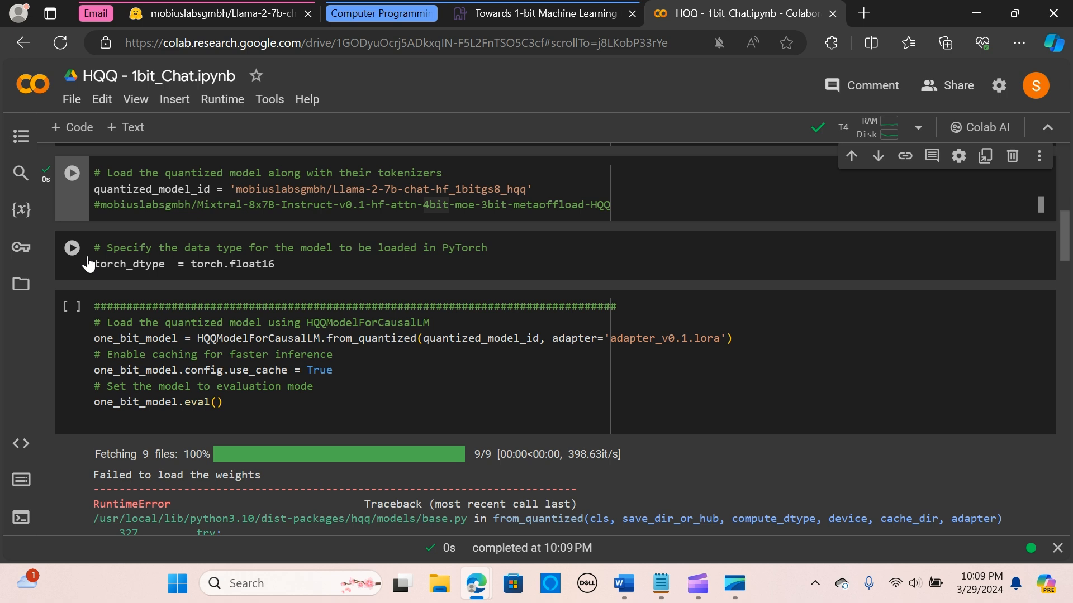
mouse_move(257, 255)
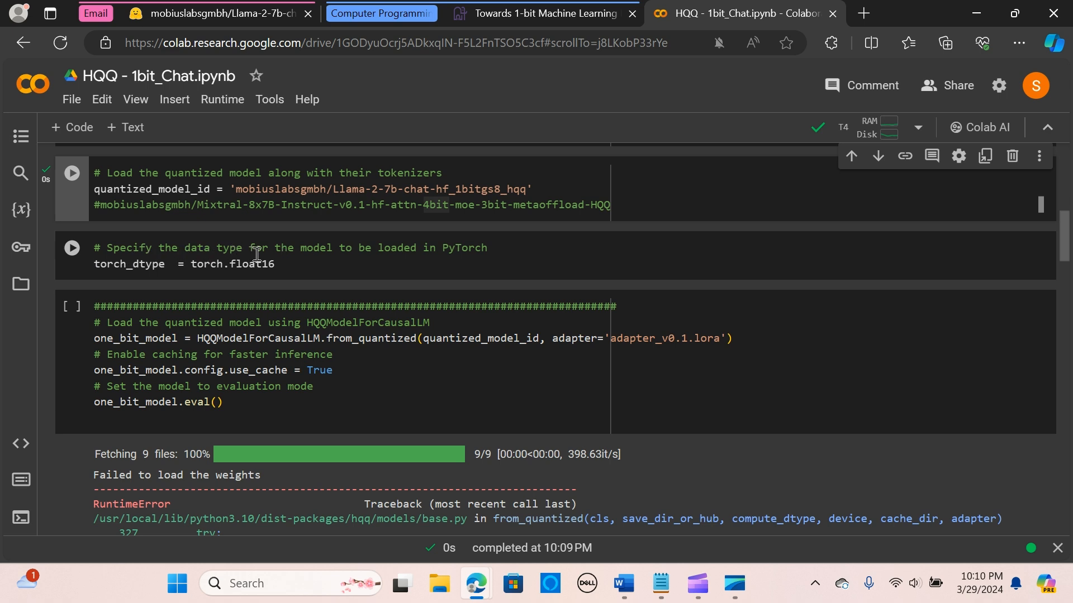
mouse_move(222, 268)
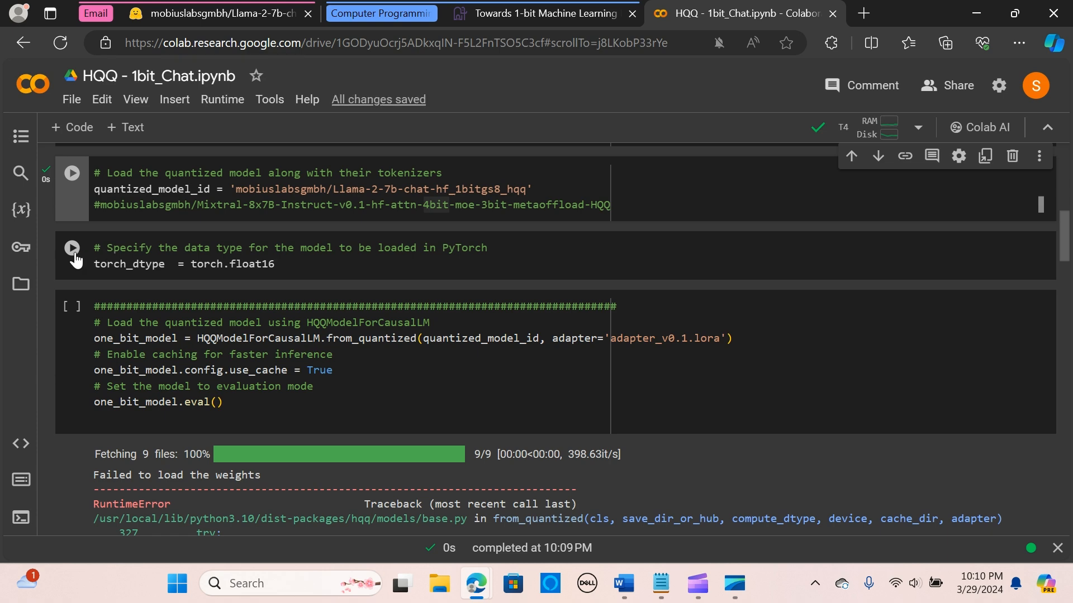
Scroll past the quantized_model_id and float16 torch_dtype cells to the model-loading cell.
scroll(down, 3)
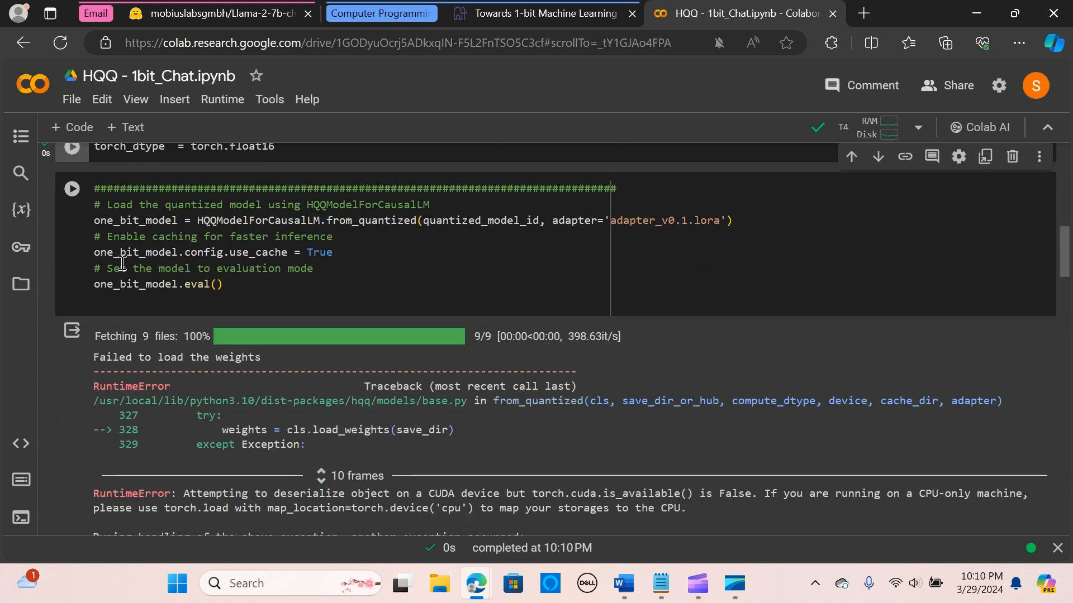
mouse_move(313, 206)
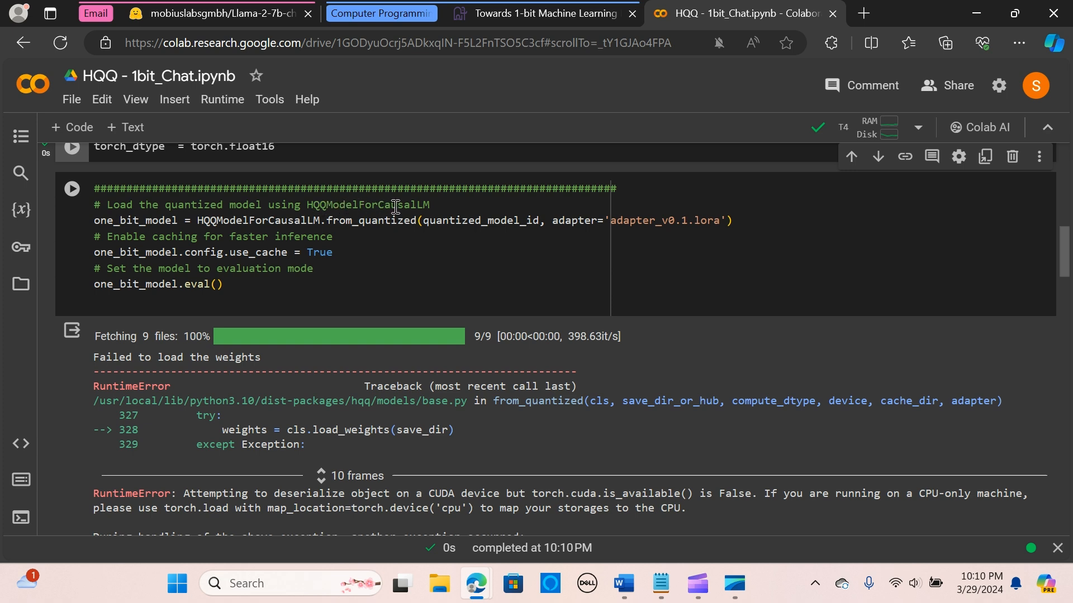
mouse_move(290, 237)
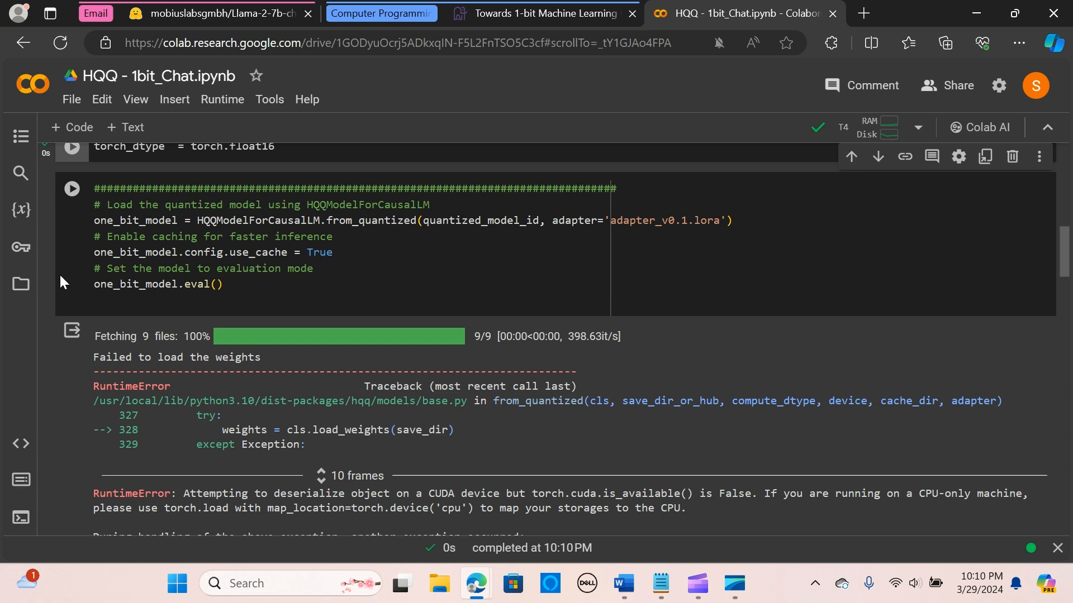
mouse_move(233, 271)
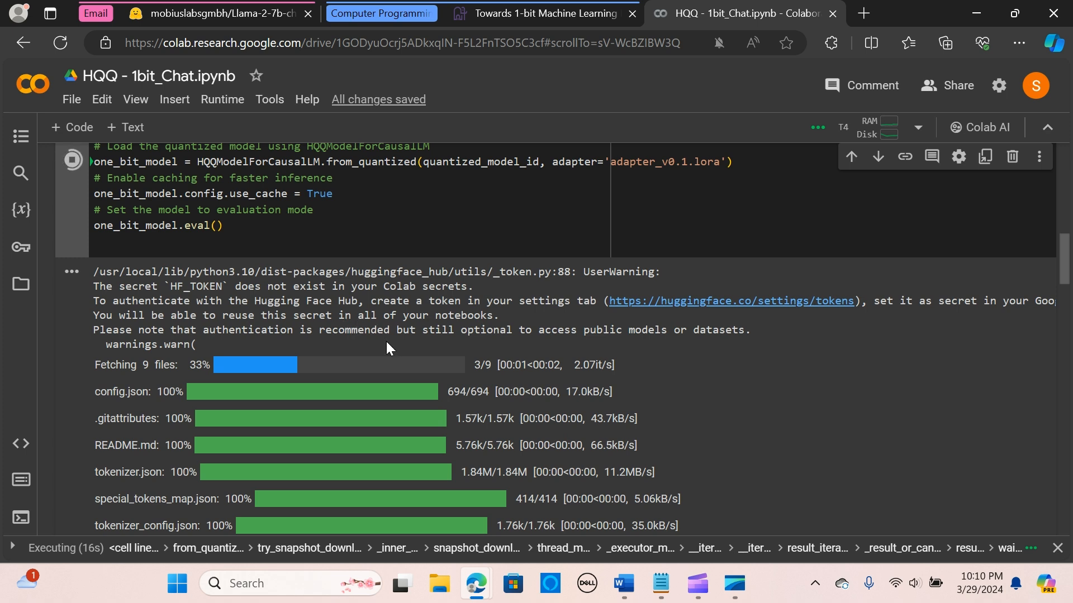
mouse_move(417, 345)
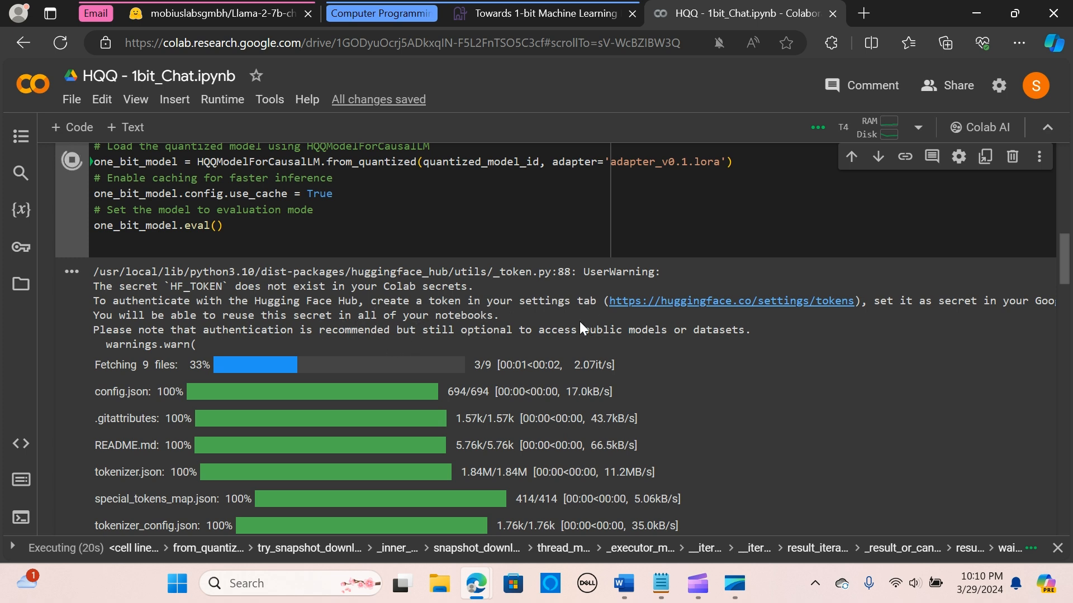
mouse_move(790, 319)
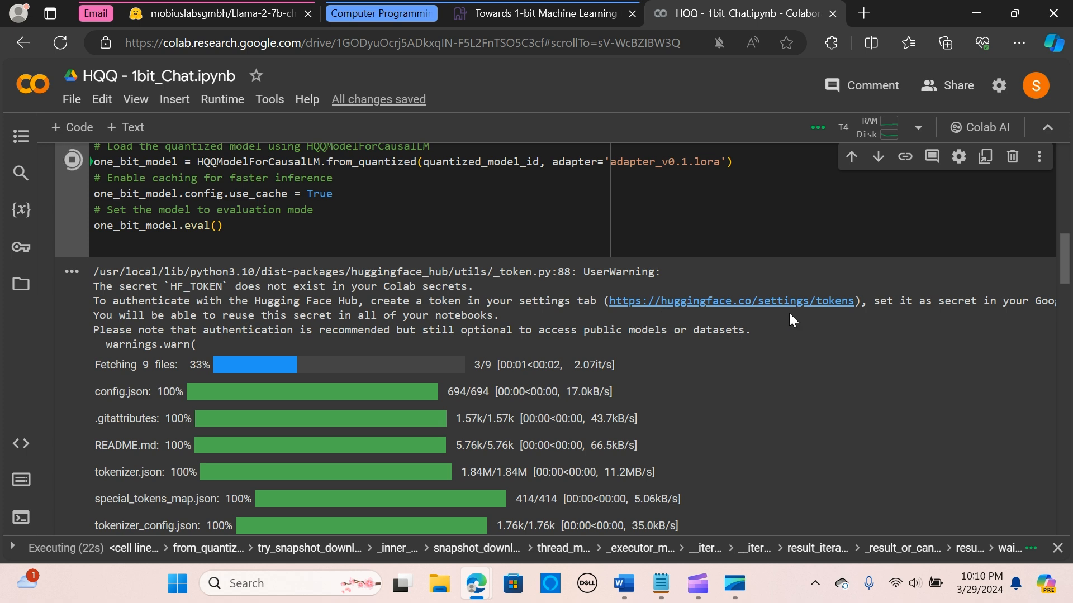
mouse_move(819, 313)
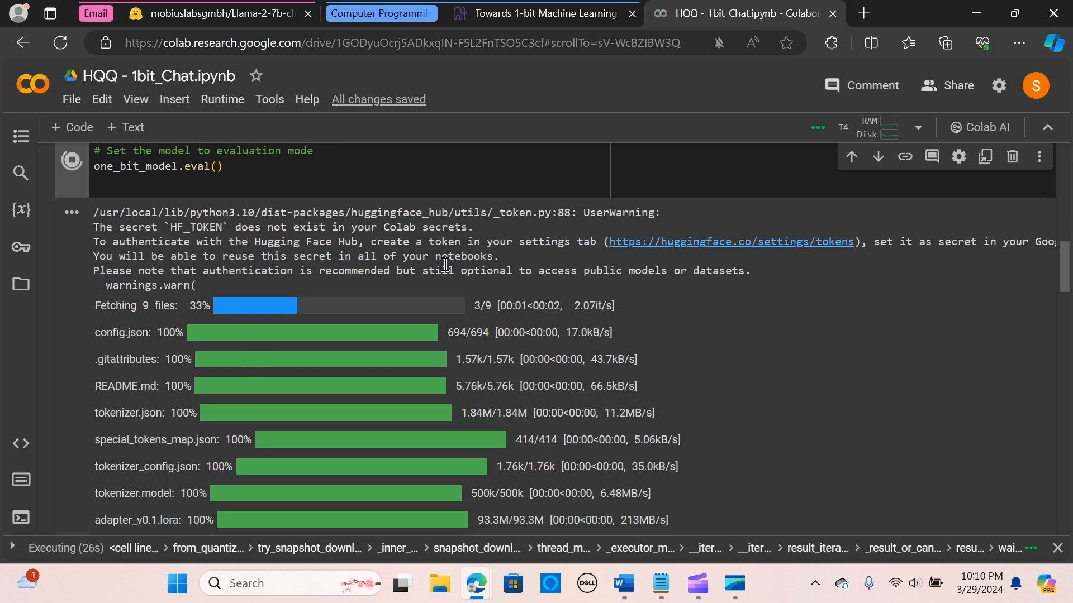
mouse_move(287, 379)
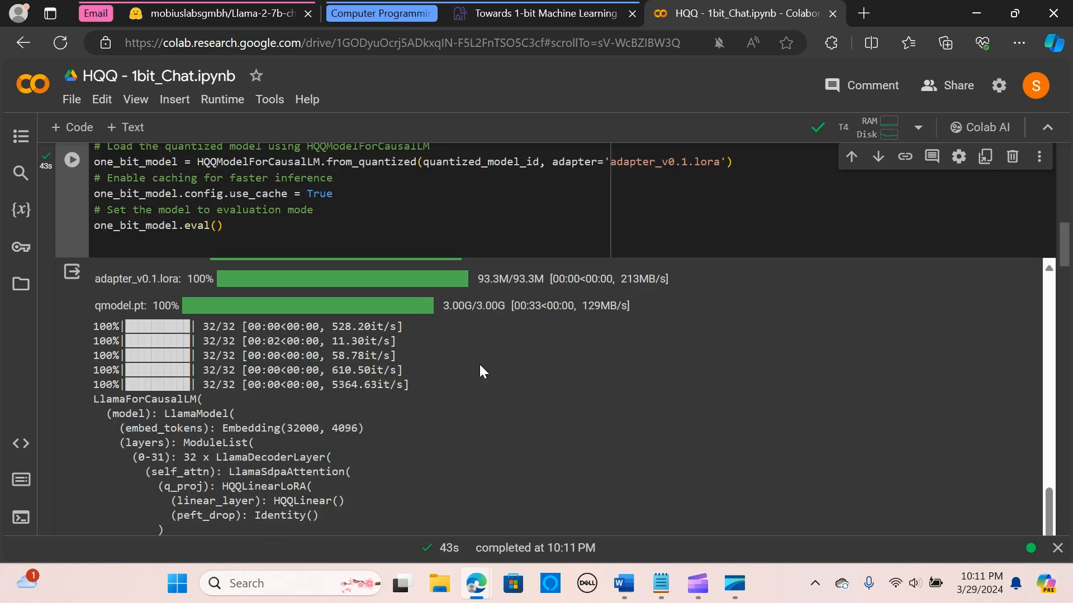
mouse_move(311, 362)
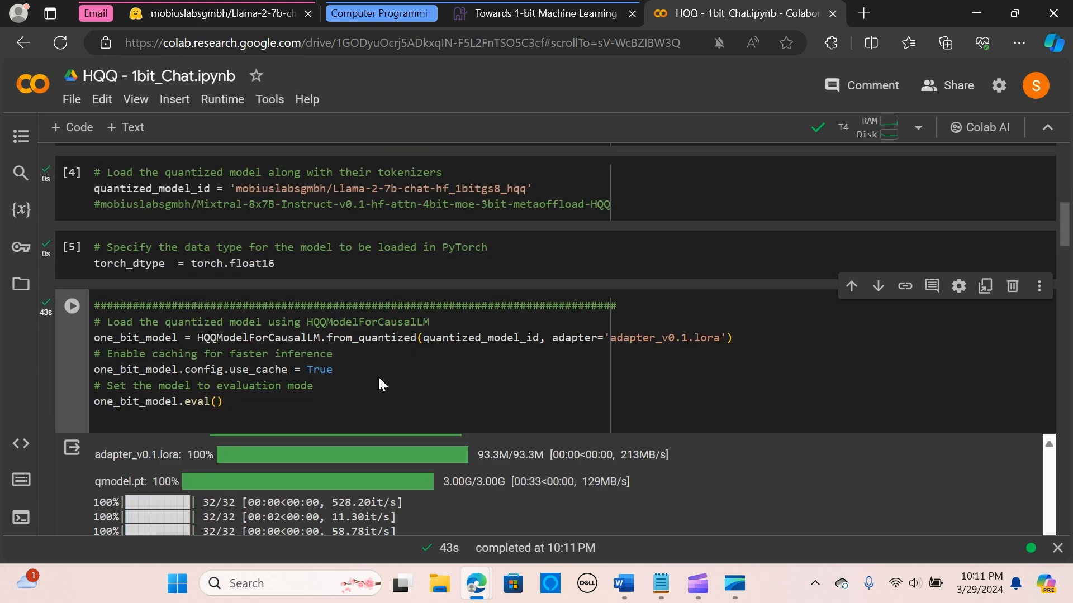
scroll(down, 3)
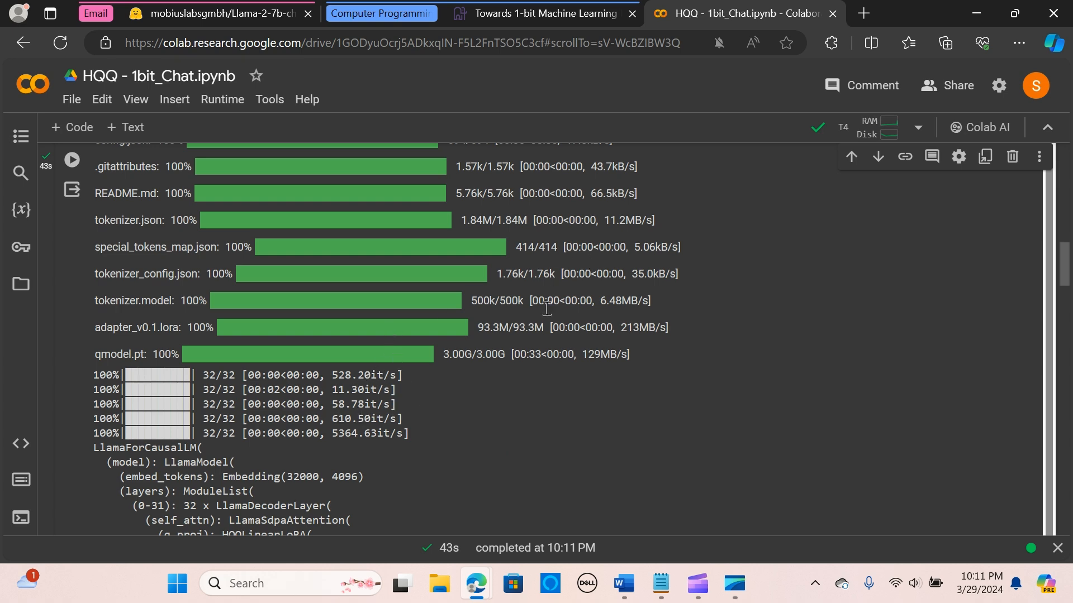
scroll(down, 3)
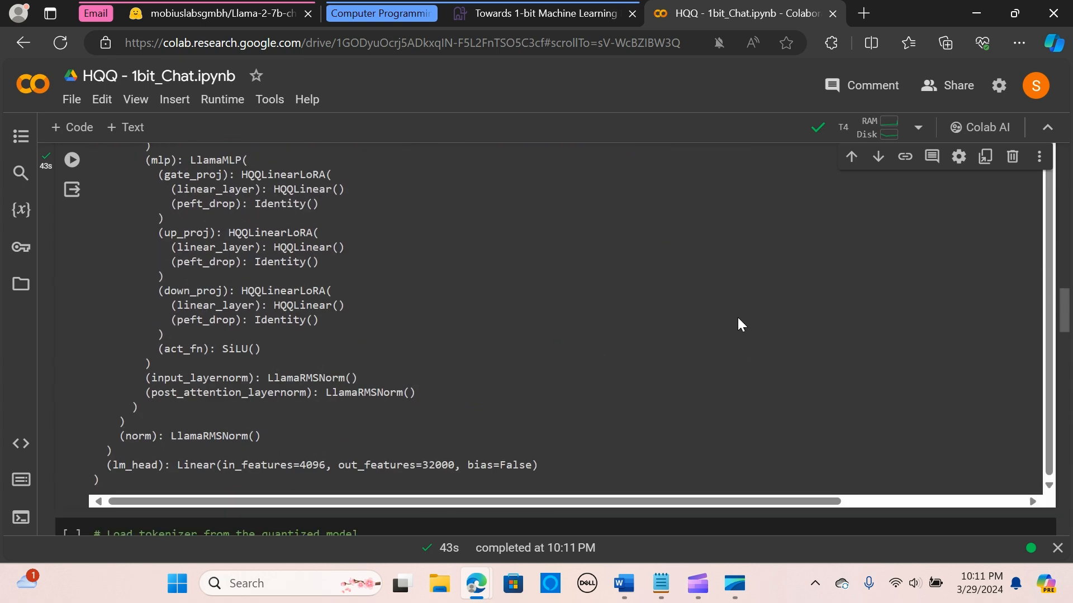
scroll(down, 3)
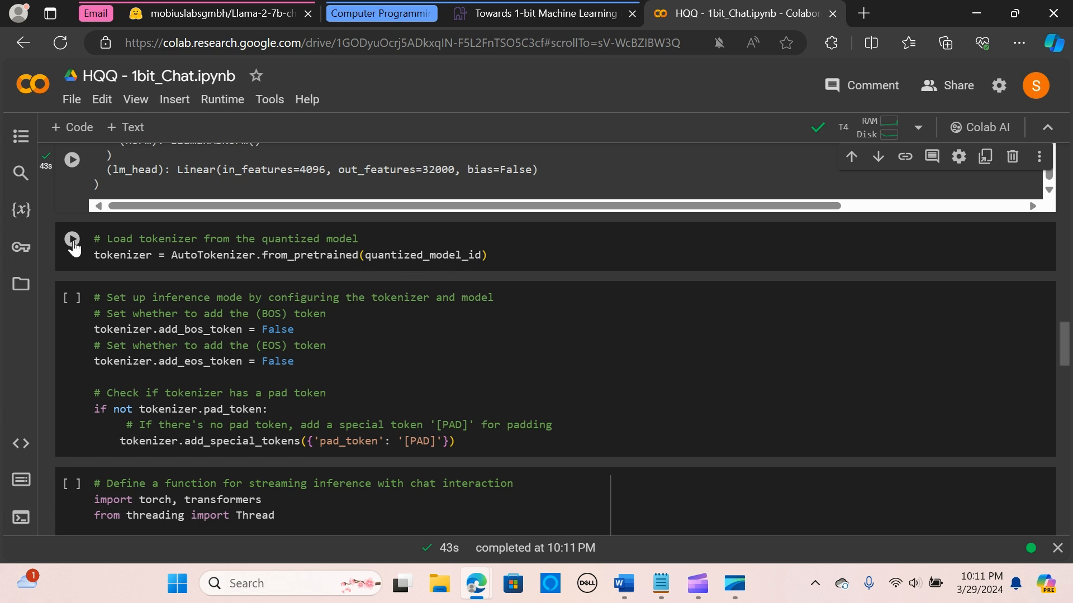
Run the 'Load tokenizer from the quantized model' cell, downloading its config and token files.
click(72, 241)
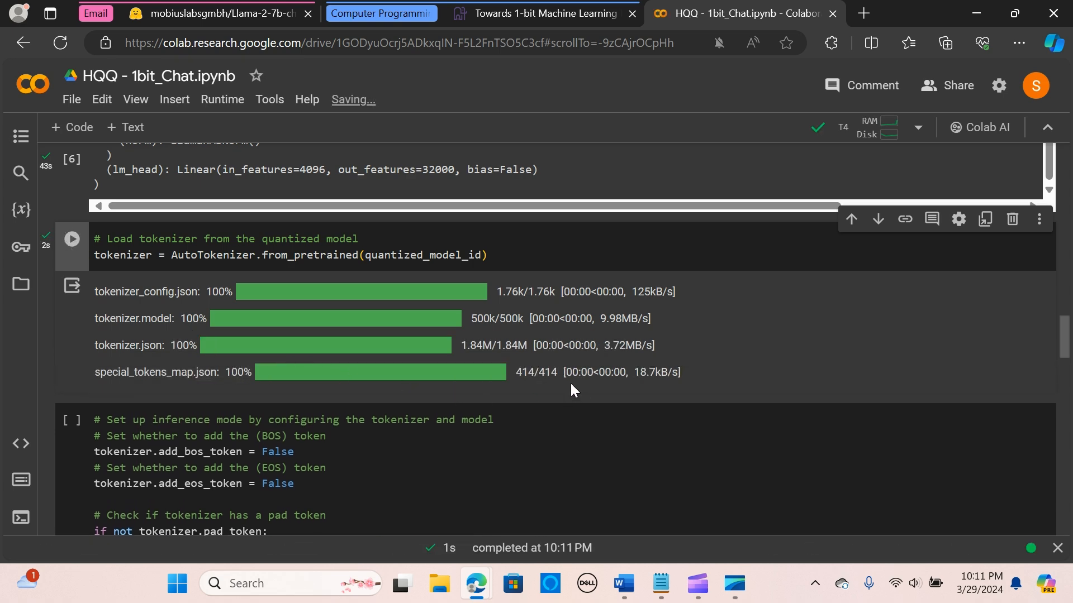
scroll(down, 3)
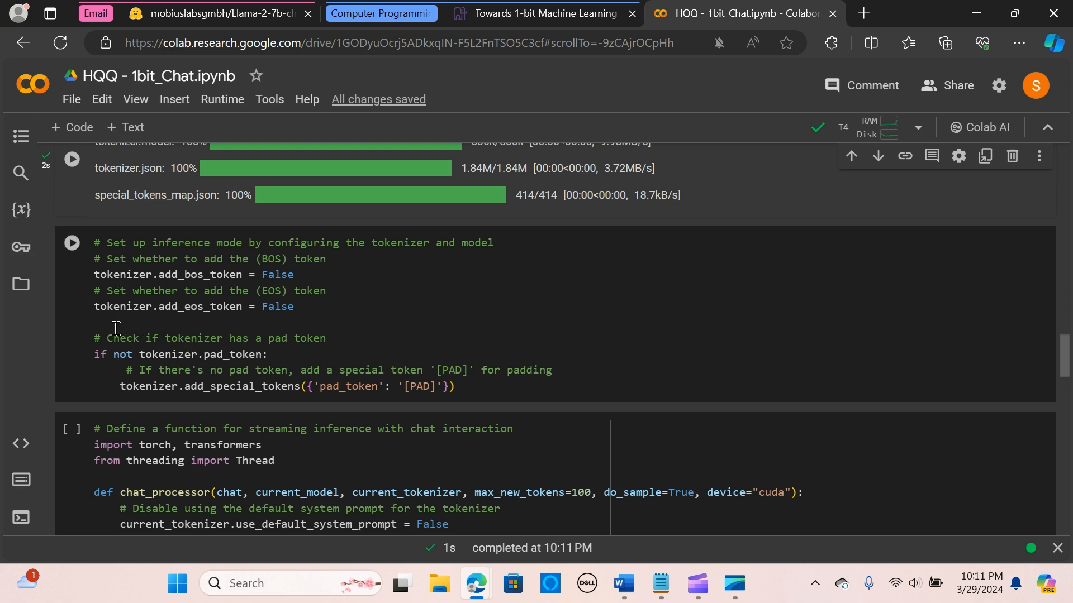
mouse_move(211, 291)
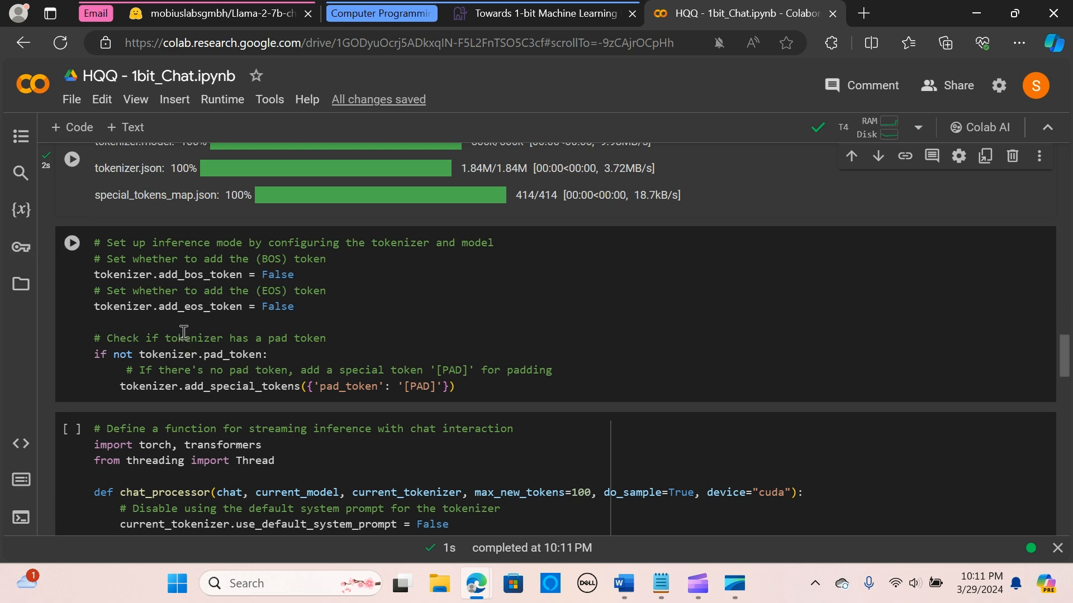
Scroll past the inference-mode cell disabling BOS/EOS and adding a pad token to the chat_processor cell.
scroll(down, 3)
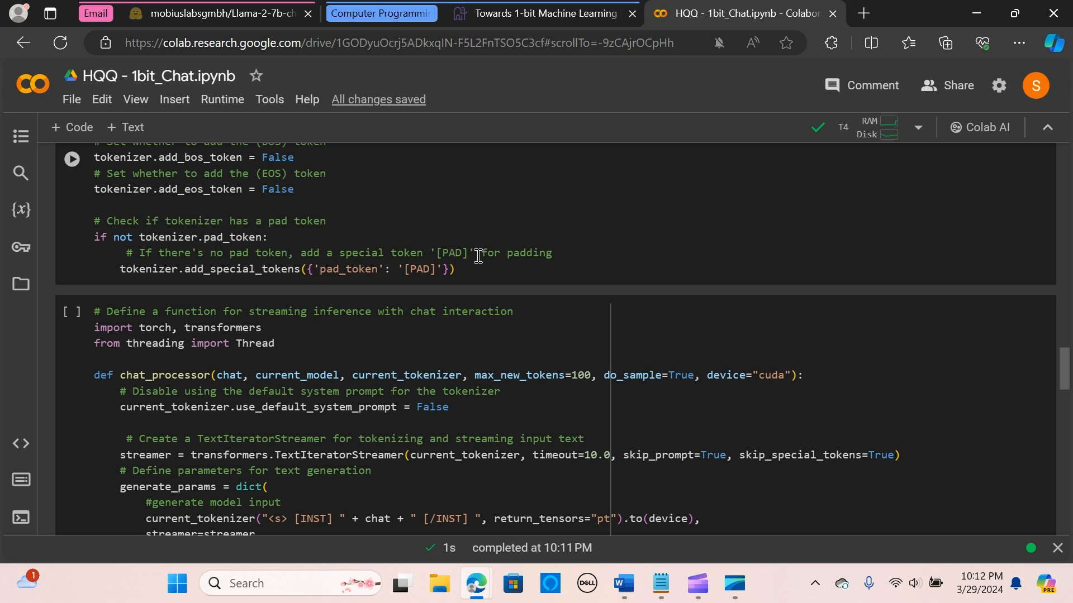
scroll(down, 3)
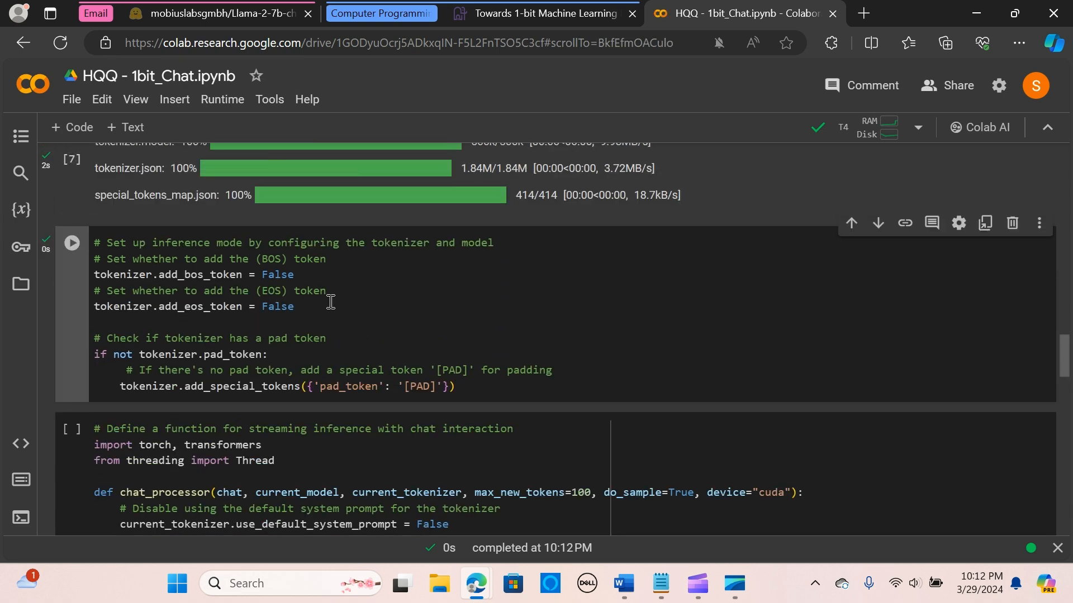
scroll(down, 3)
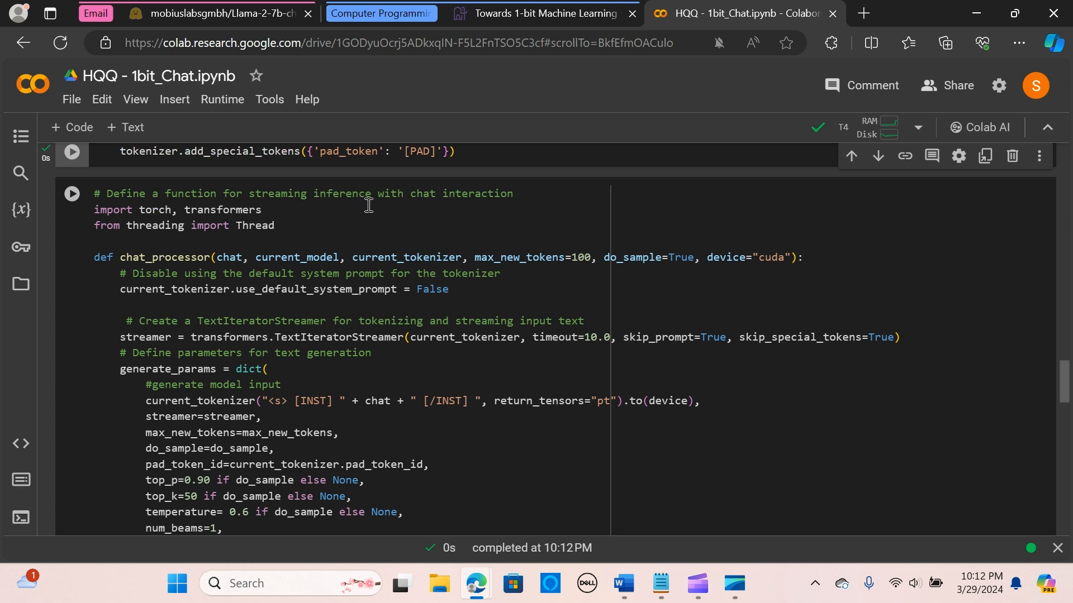
mouse_move(211, 291)
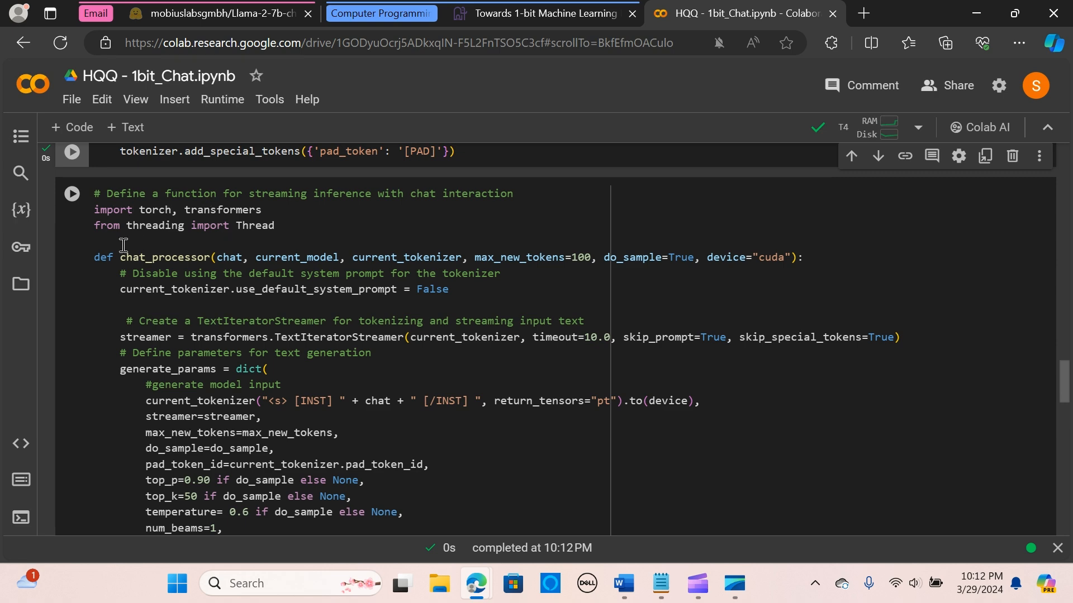
scroll(down, 3)
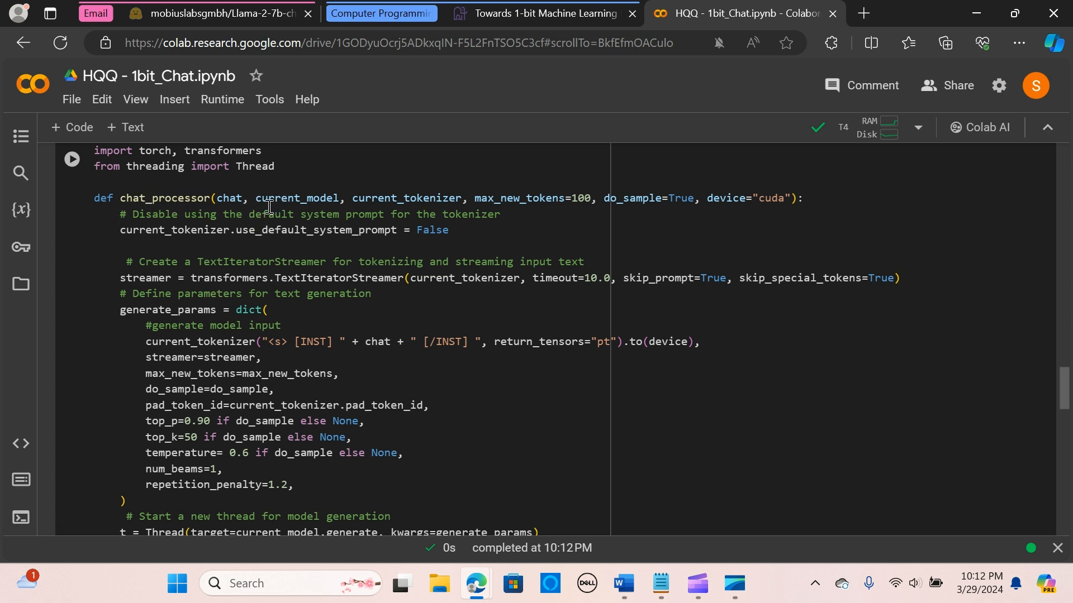
mouse_move(390, 203)
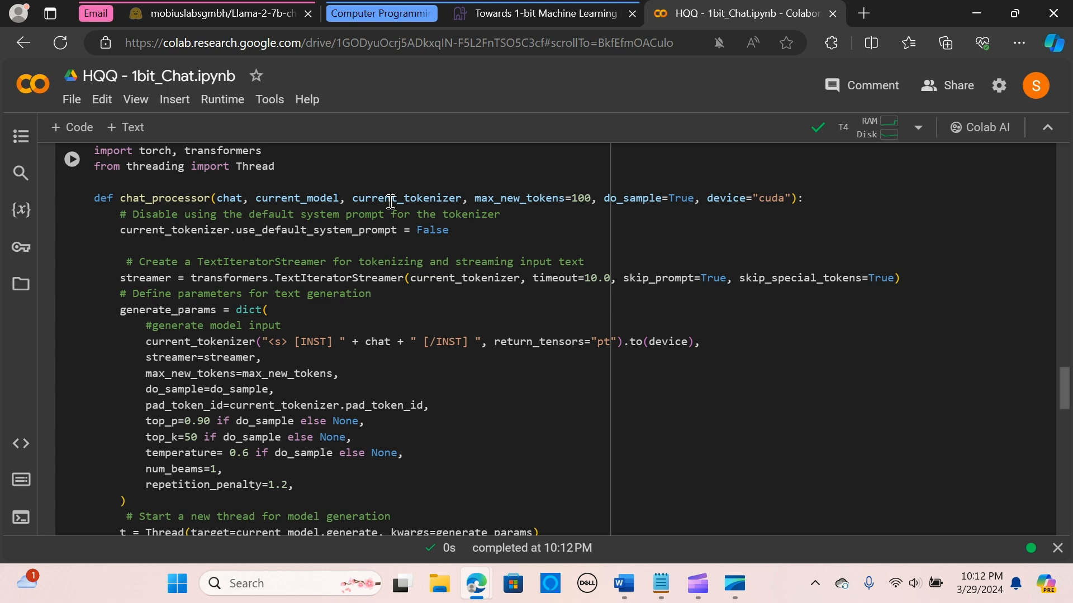
mouse_move(483, 205)
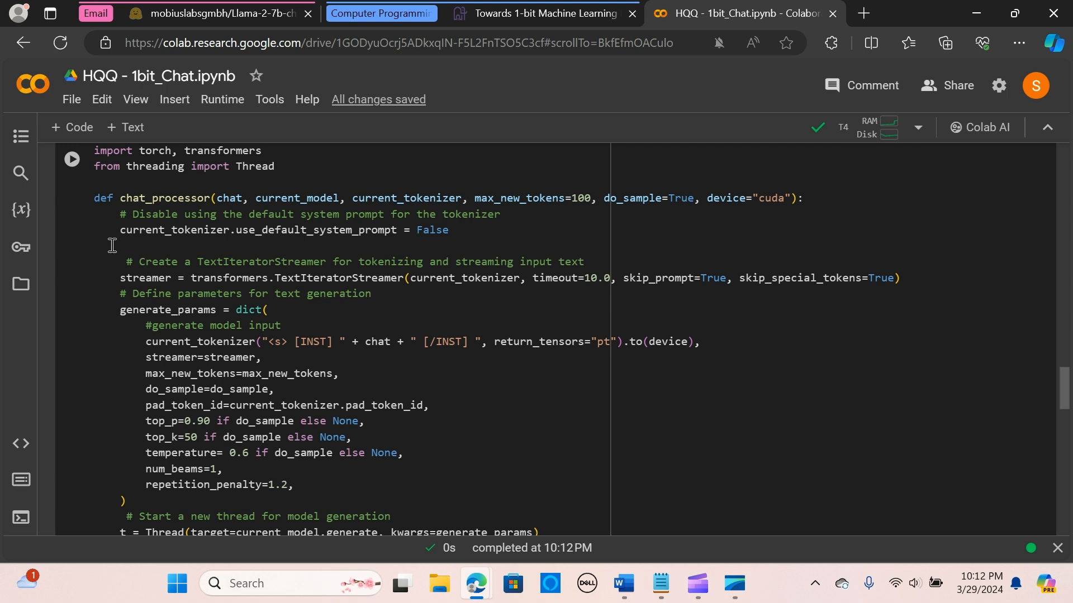
mouse_move(174, 236)
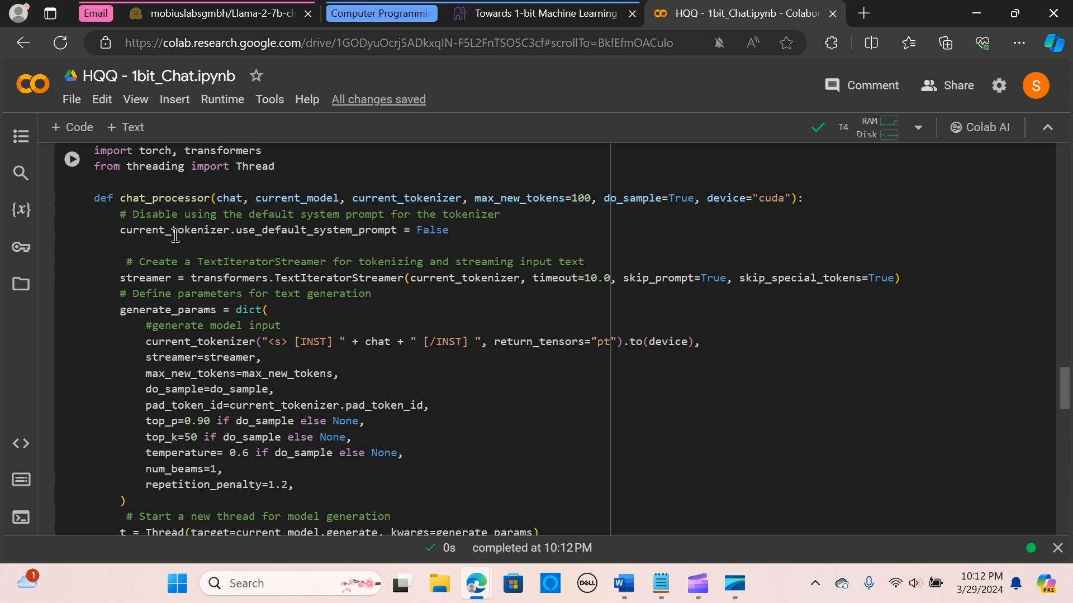
mouse_move(212, 289)
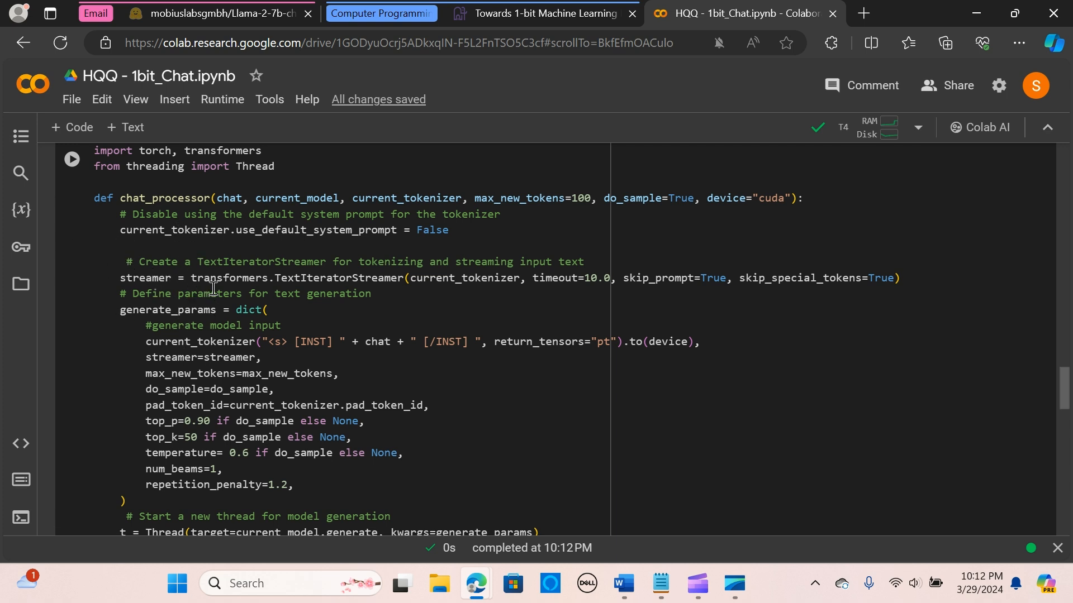
mouse_move(181, 221)
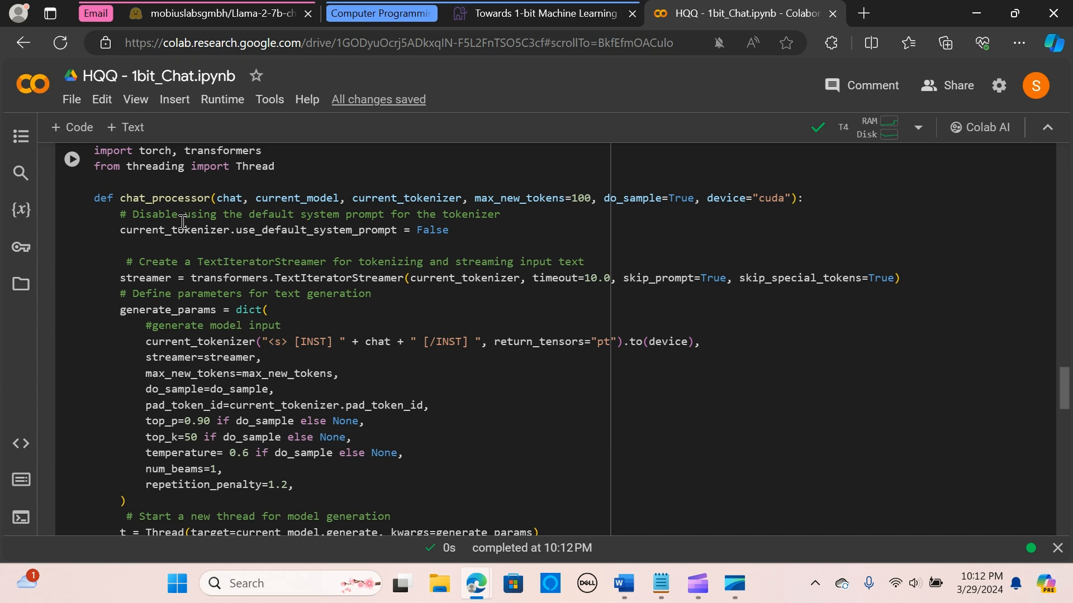
mouse_move(438, 219)
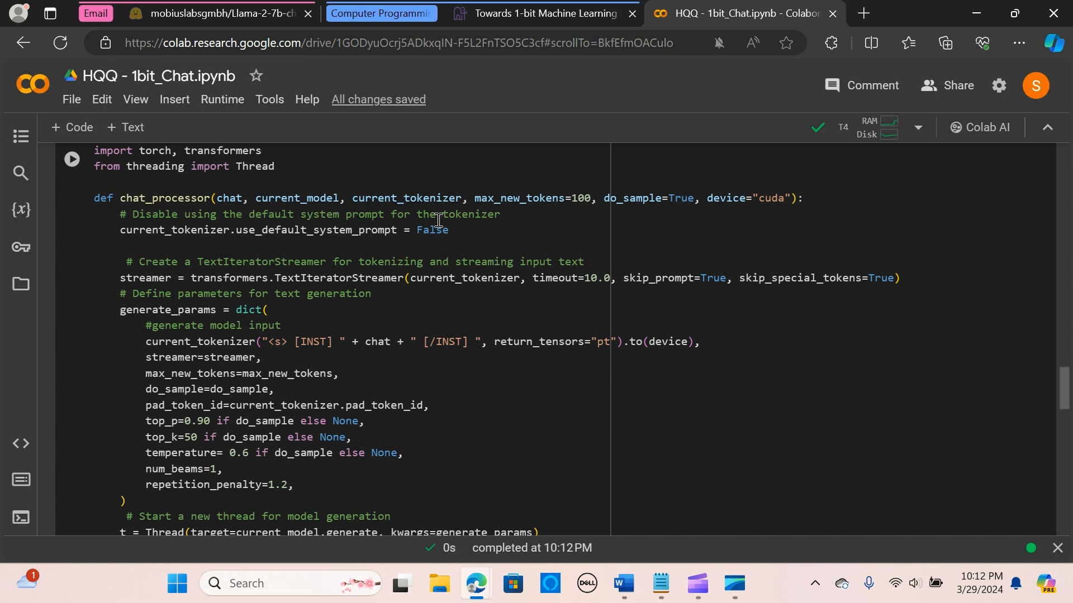
scroll(down, 3)
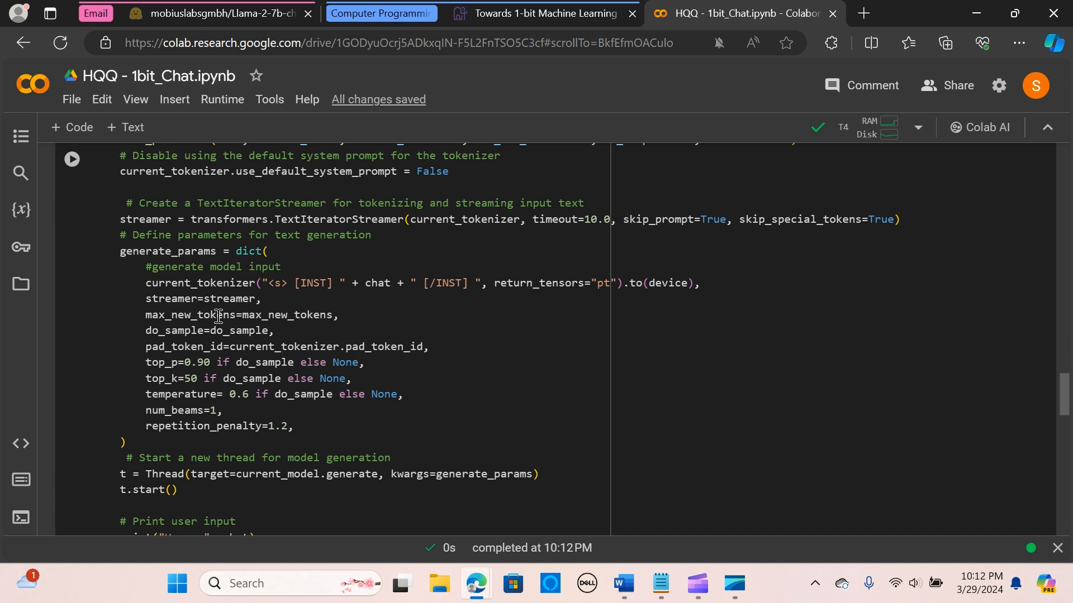
mouse_move(248, 222)
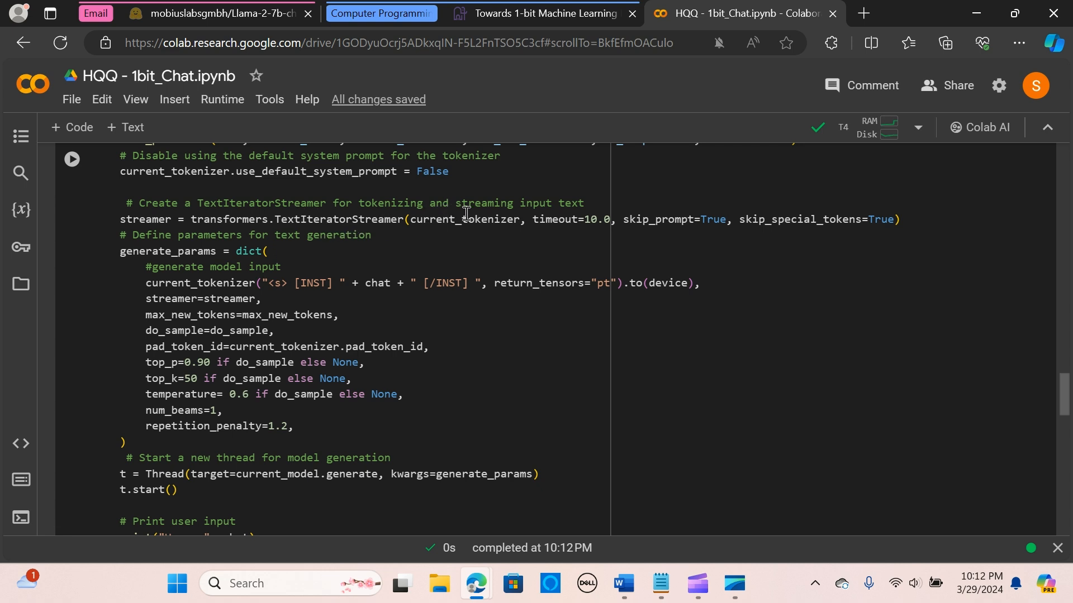
mouse_move(523, 223)
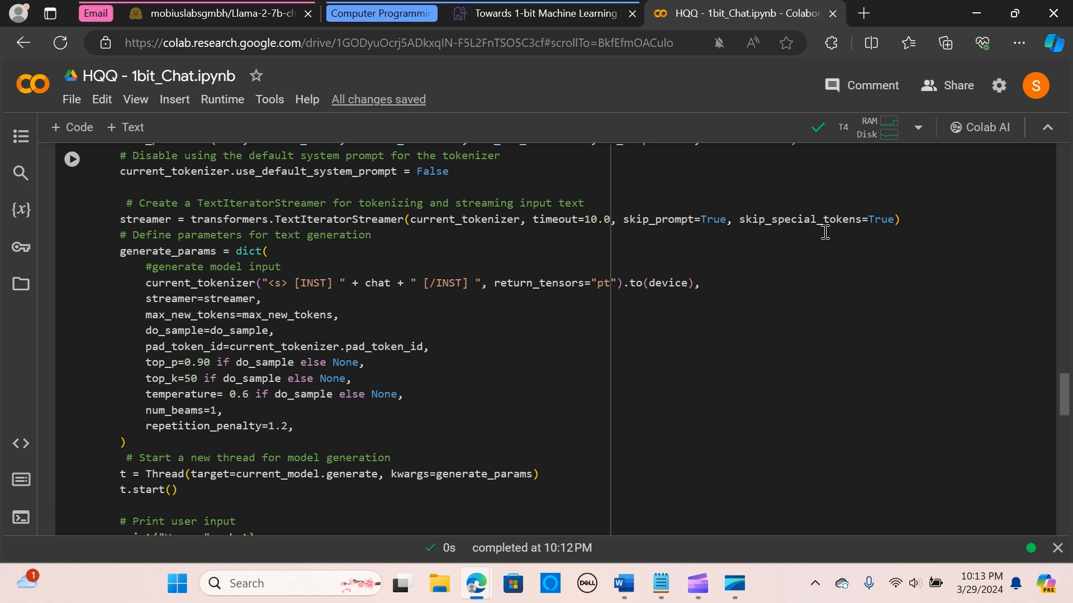
mouse_move(198, 334)
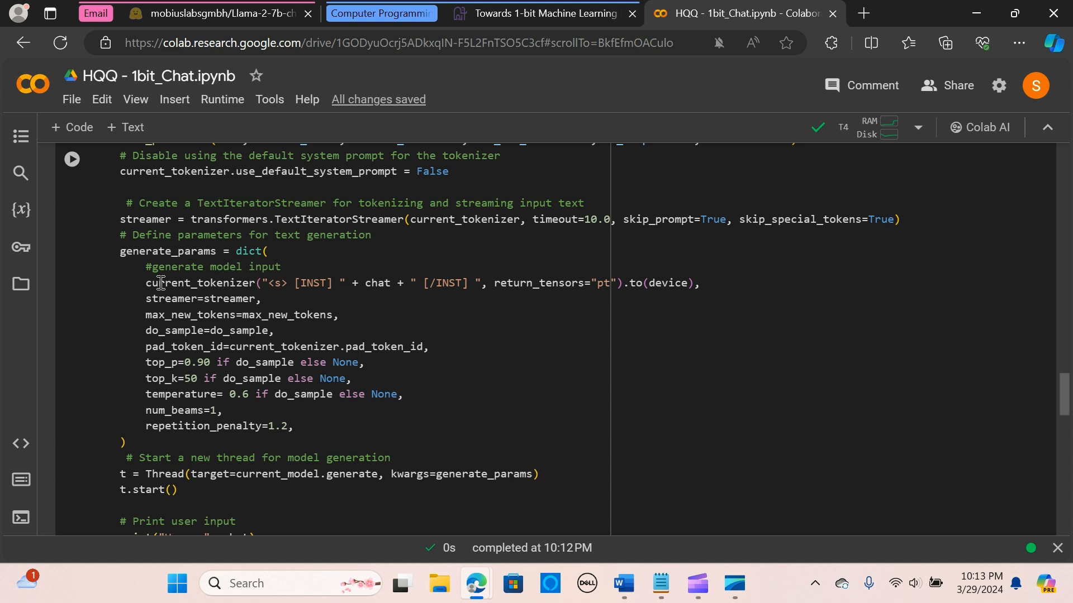
double_click(191, 282)
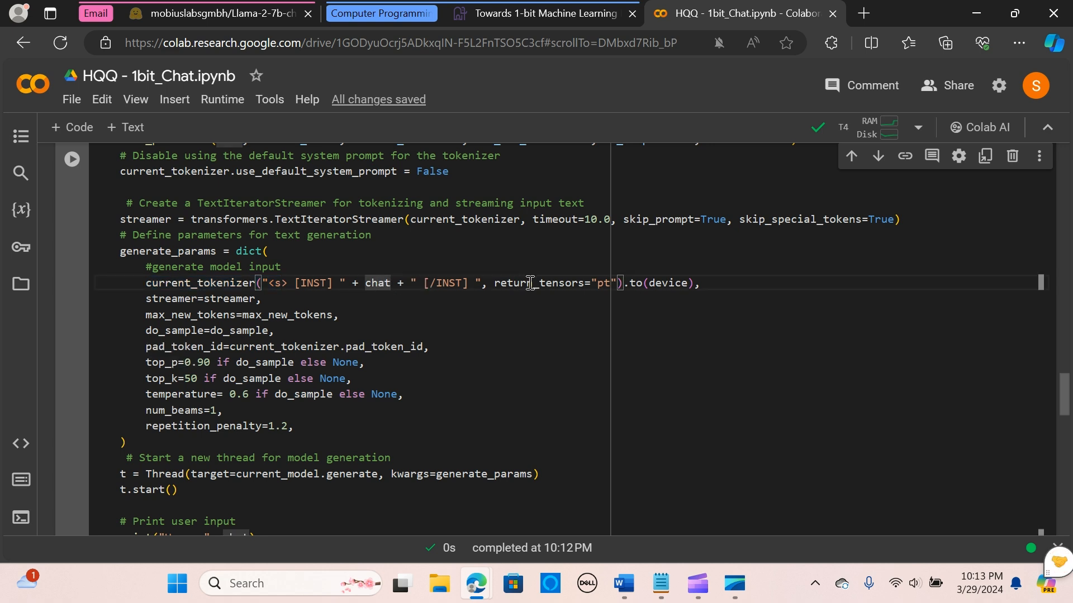
mouse_move(175, 318)
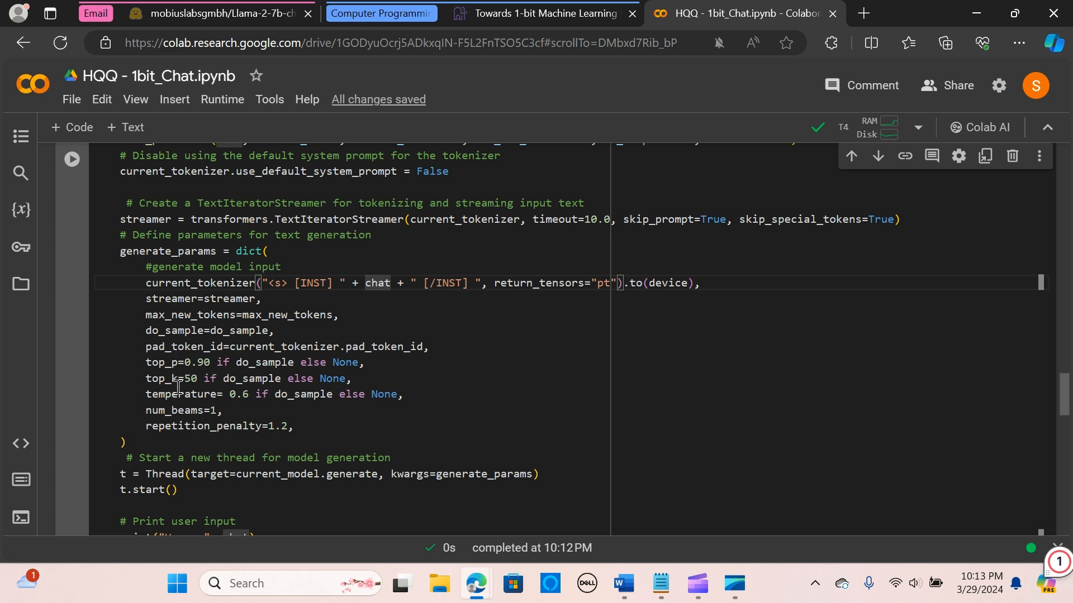
mouse_move(232, 396)
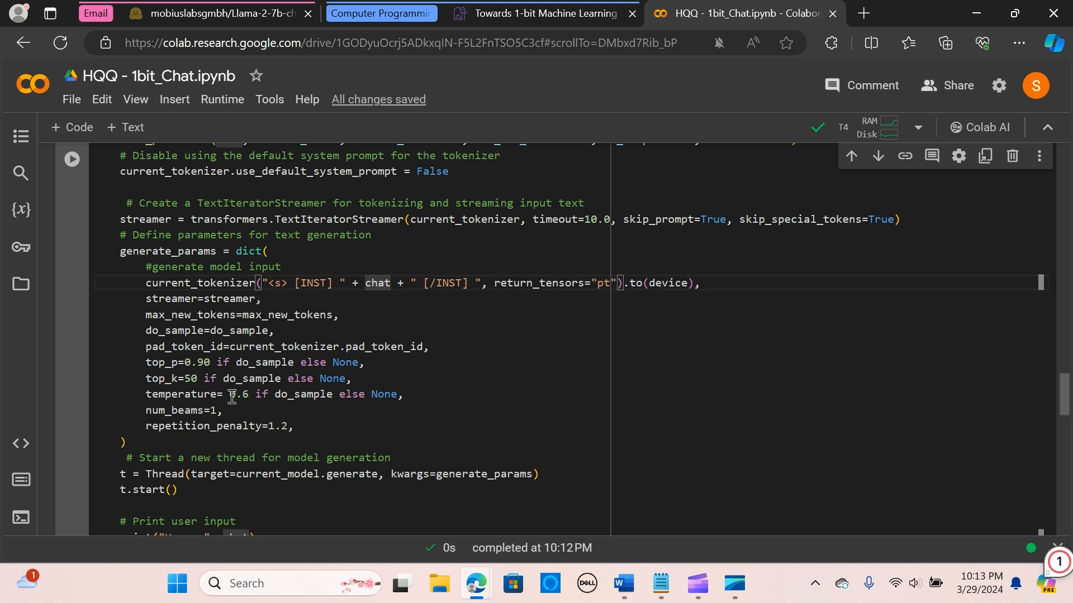
scroll(down, 3)
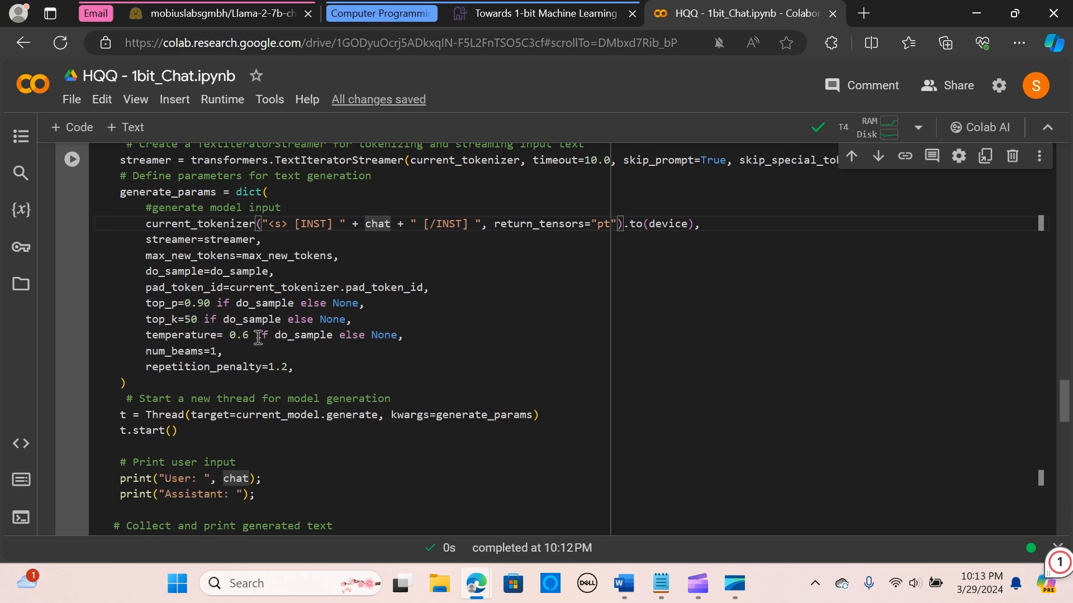
mouse_move(266, 345)
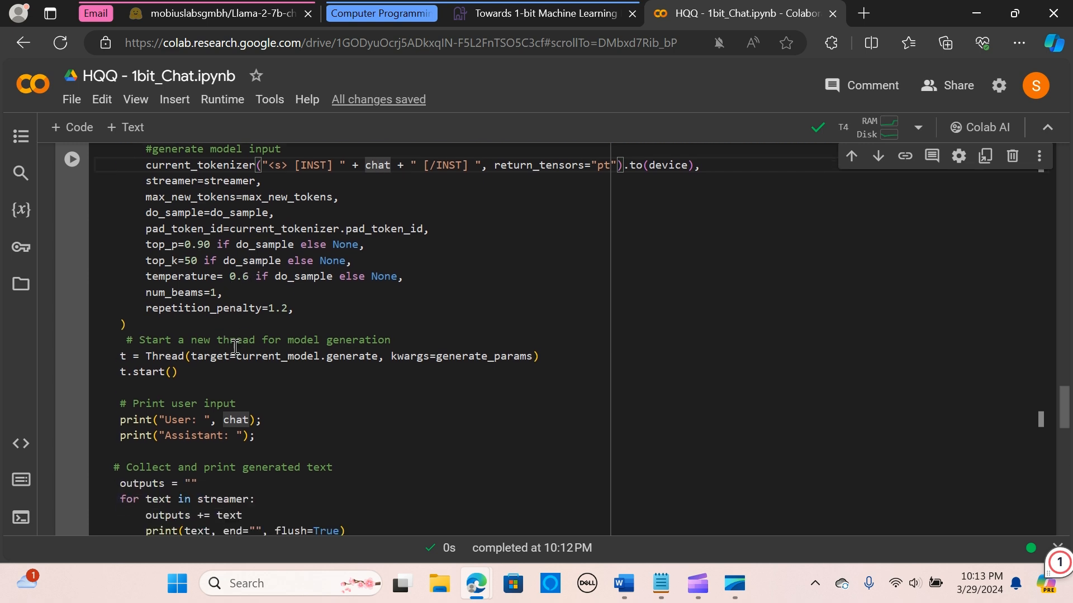
scroll(down, 3)
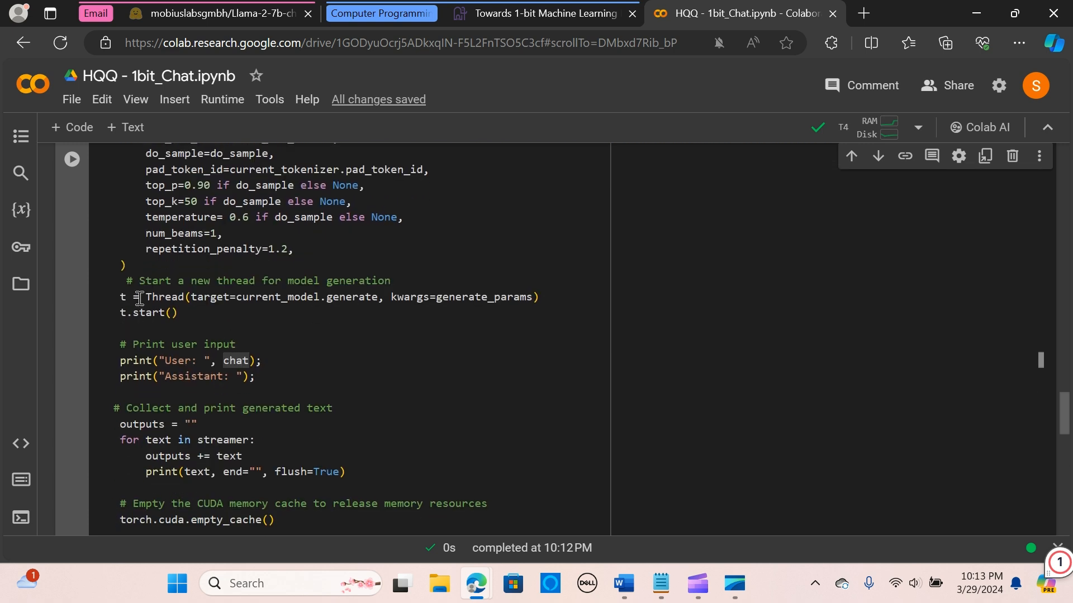
mouse_move(177, 284)
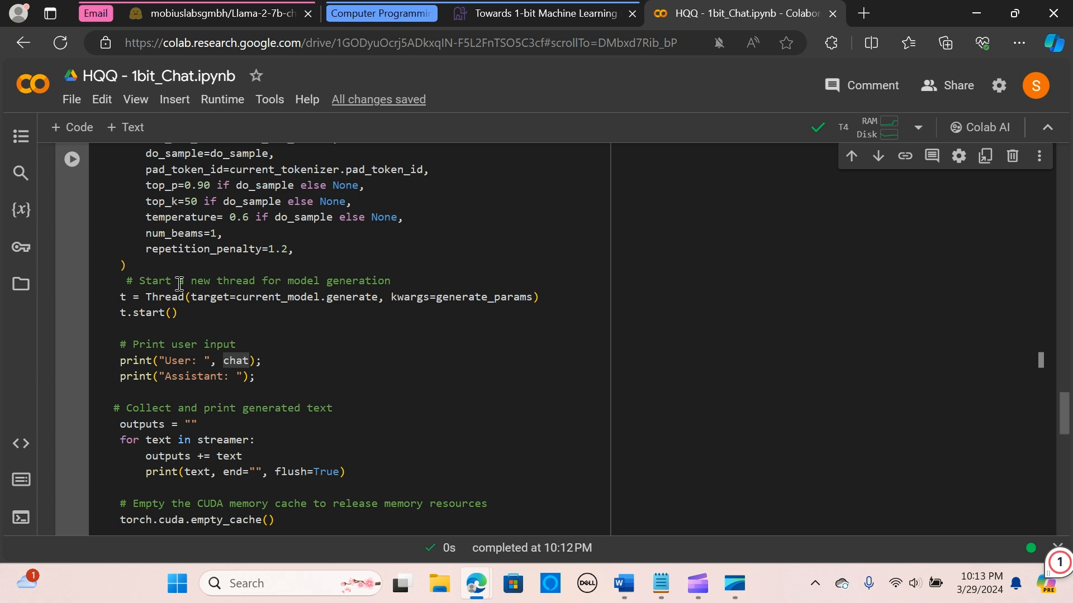
mouse_move(162, 322)
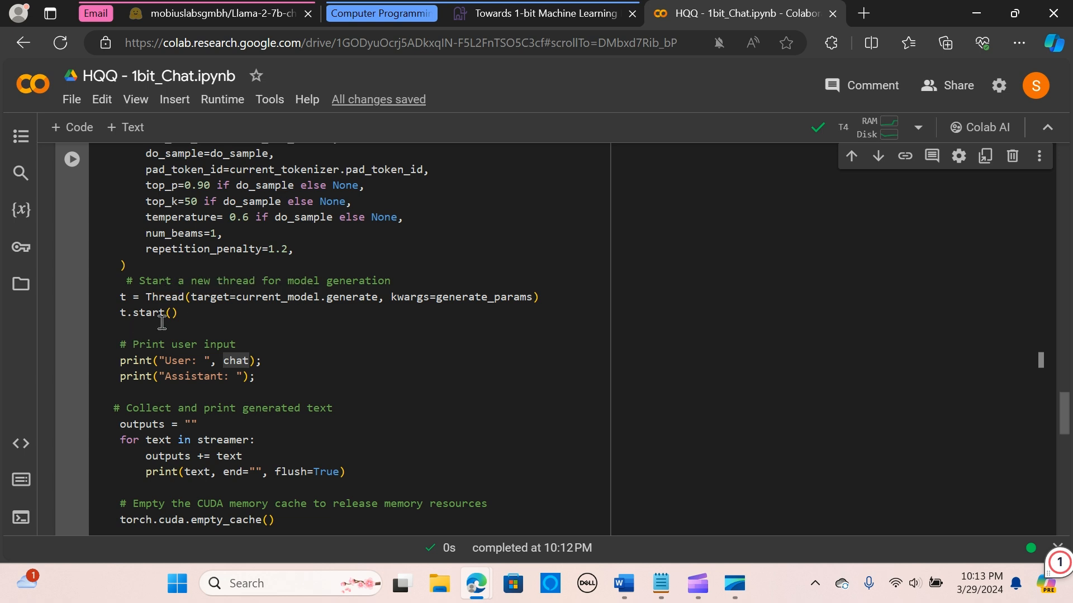
mouse_move(158, 299)
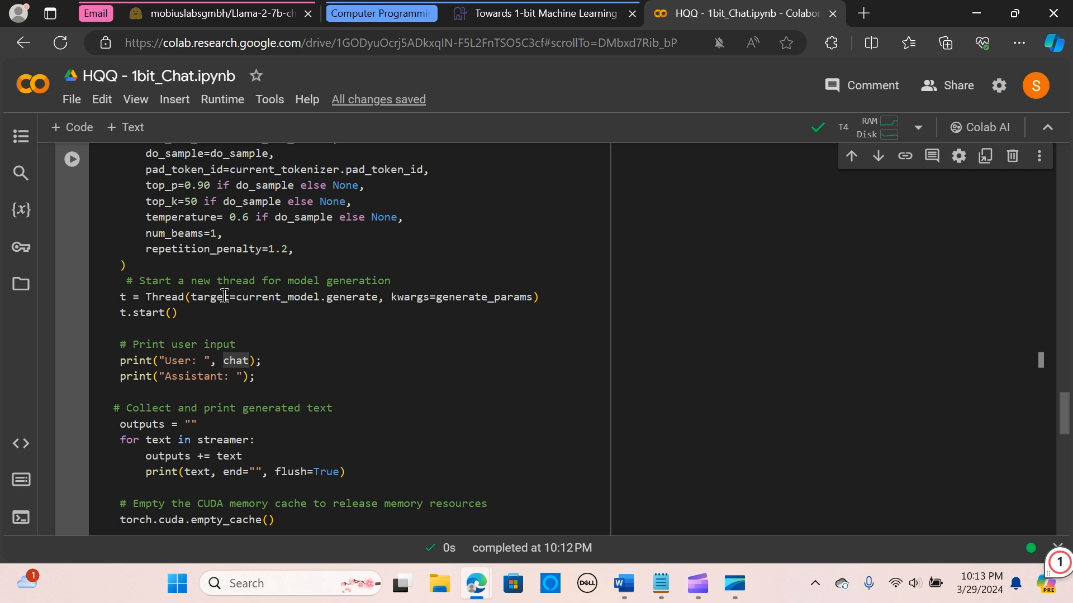
mouse_move(308, 301)
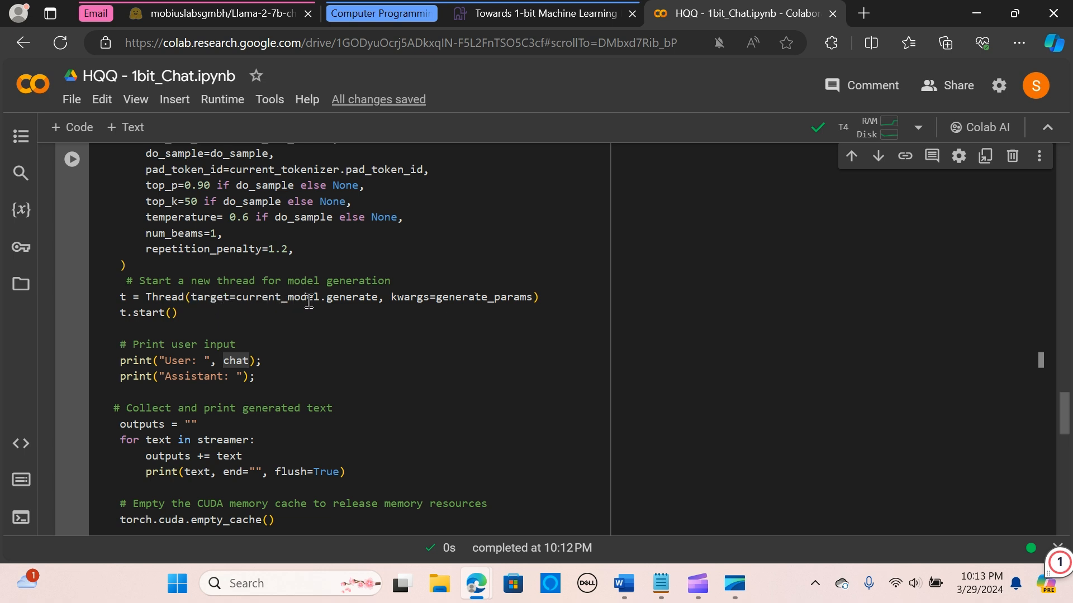
mouse_move(281, 296)
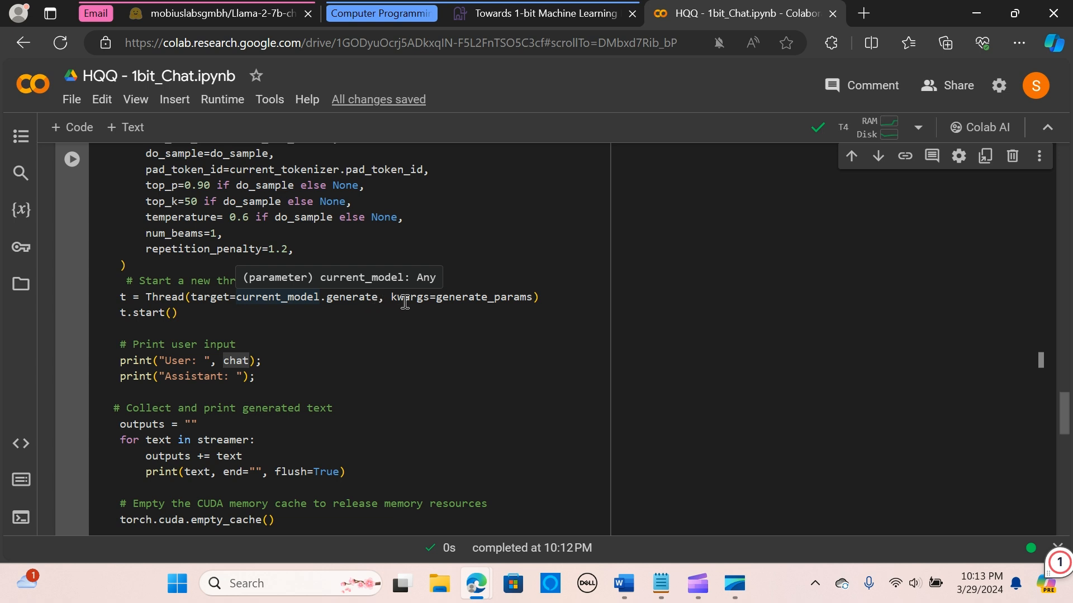
mouse_move(464, 297)
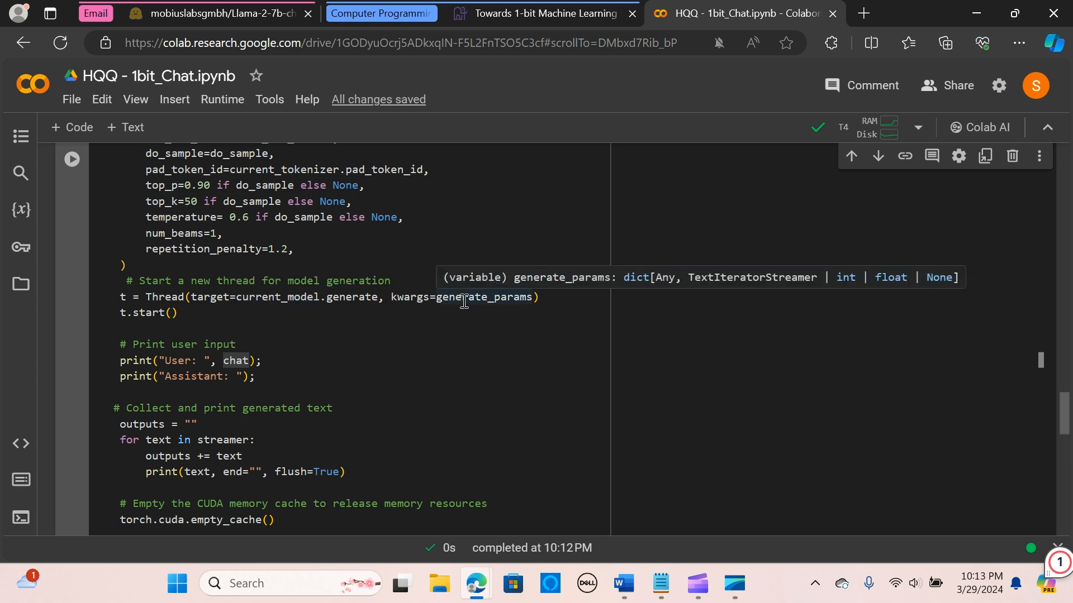
mouse_move(413, 306)
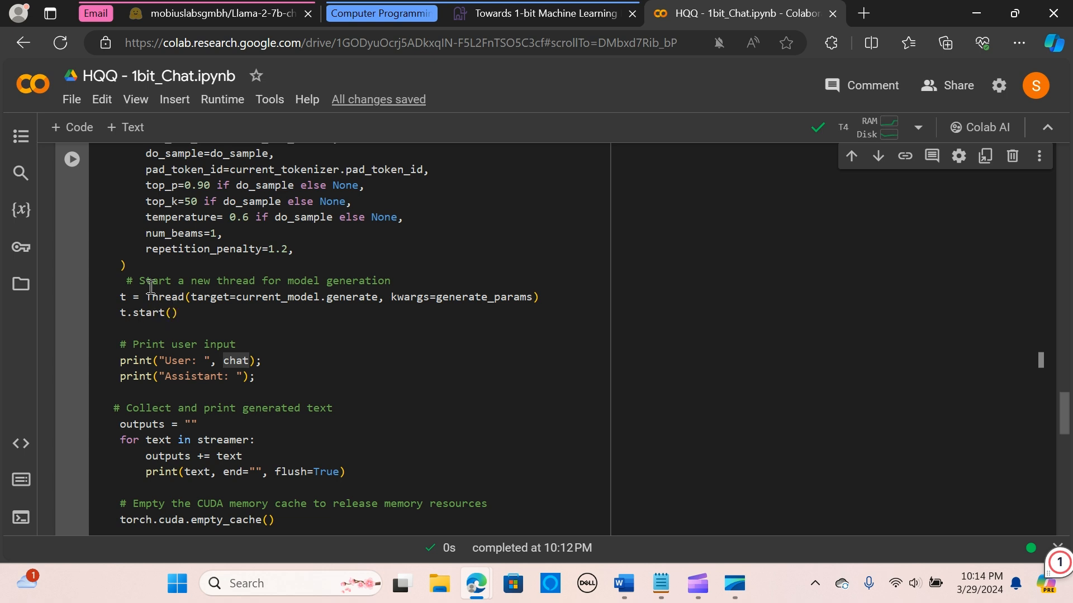
scroll(down, 3)
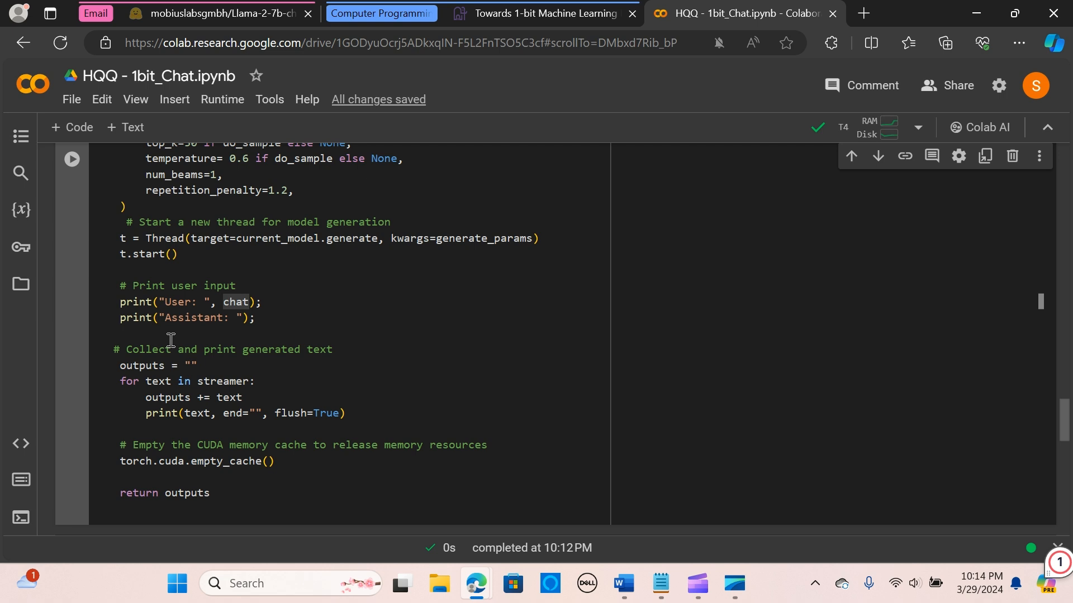
scroll(down, 3)
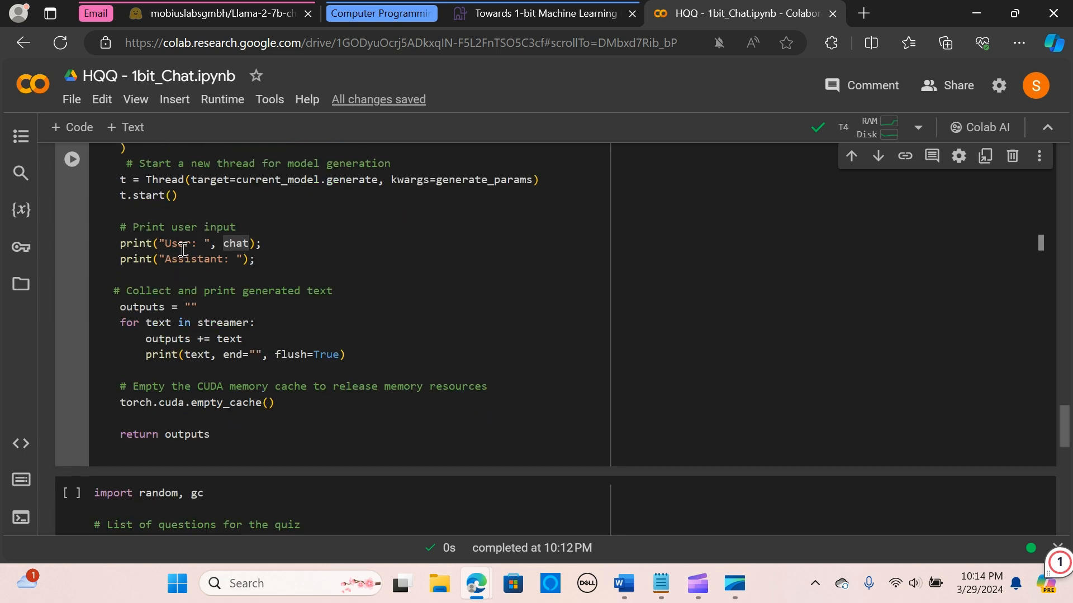
mouse_move(199, 252)
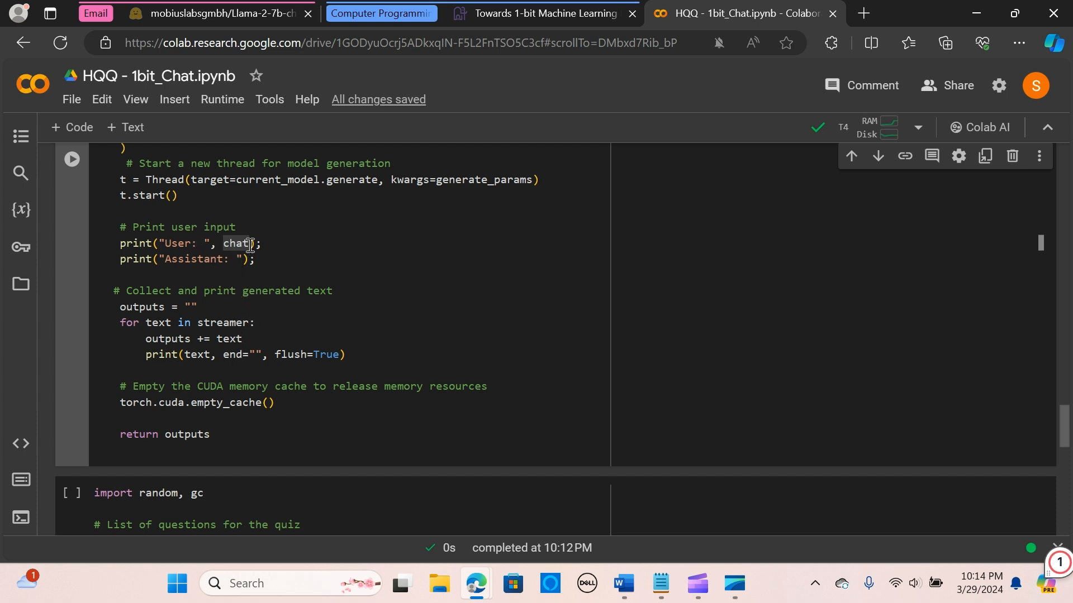
scroll(down, 3)
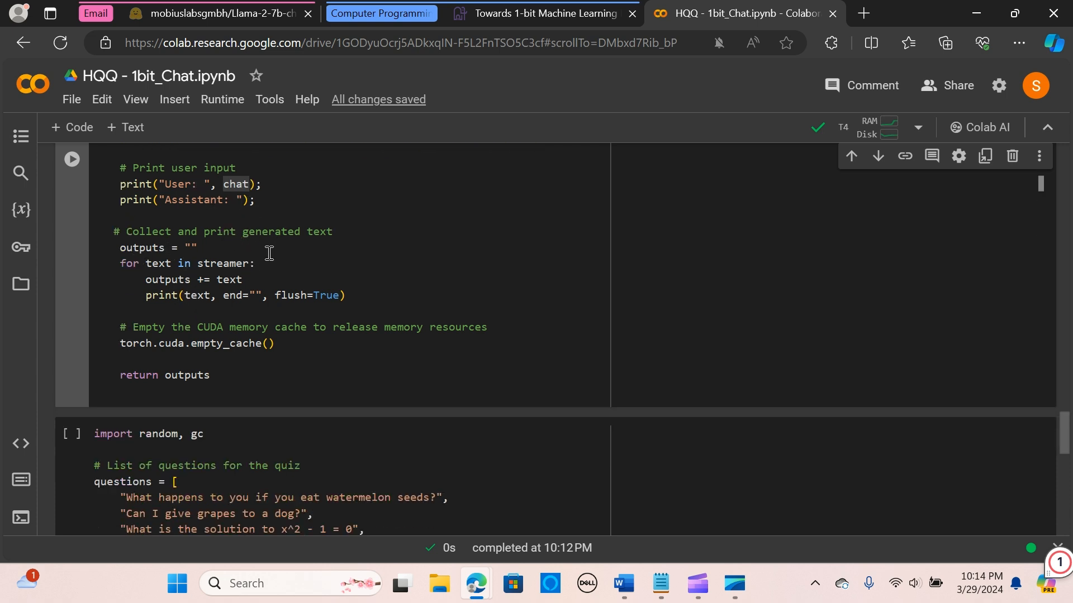
mouse_move(142, 254)
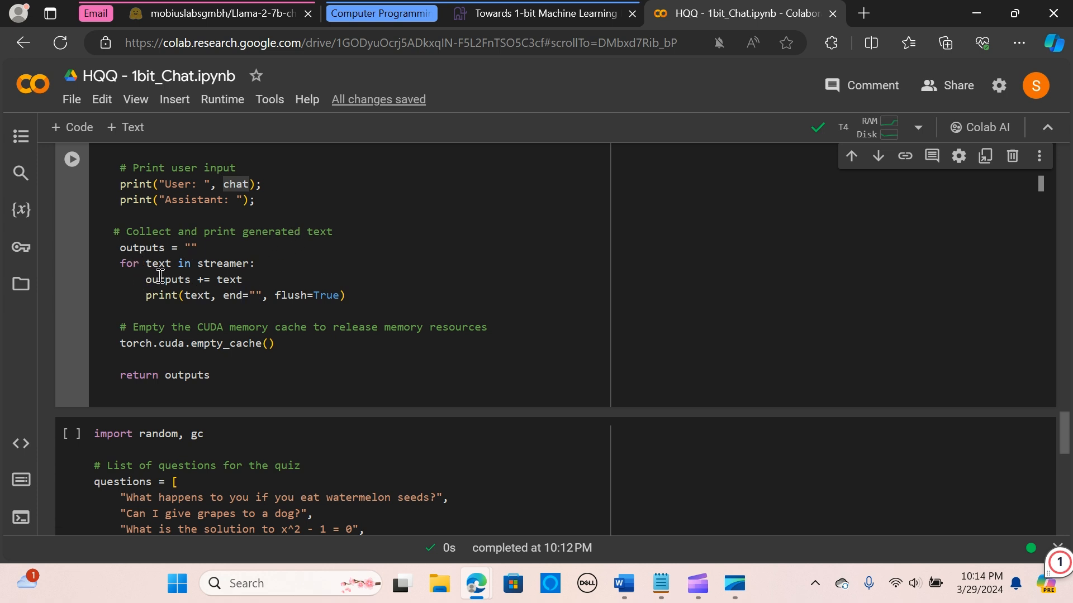
scroll(down, 3)
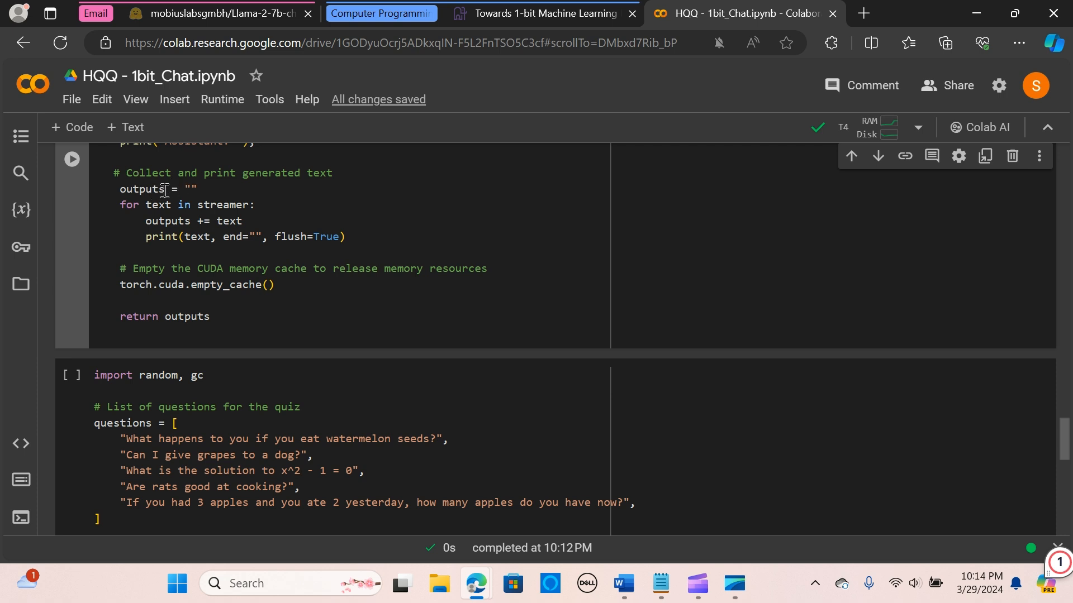
mouse_move(178, 243)
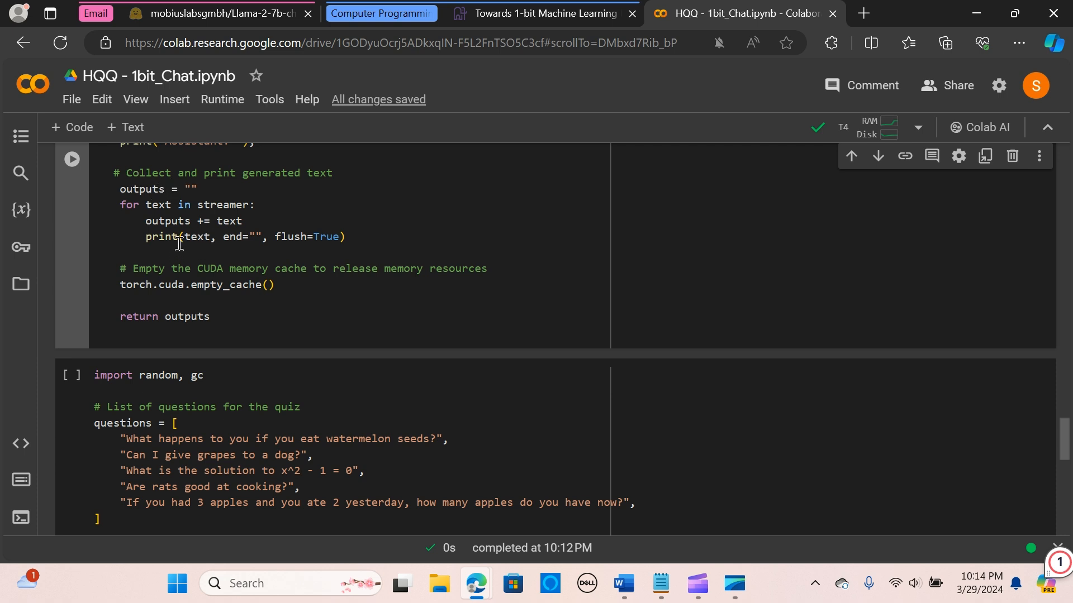
mouse_move(158, 295)
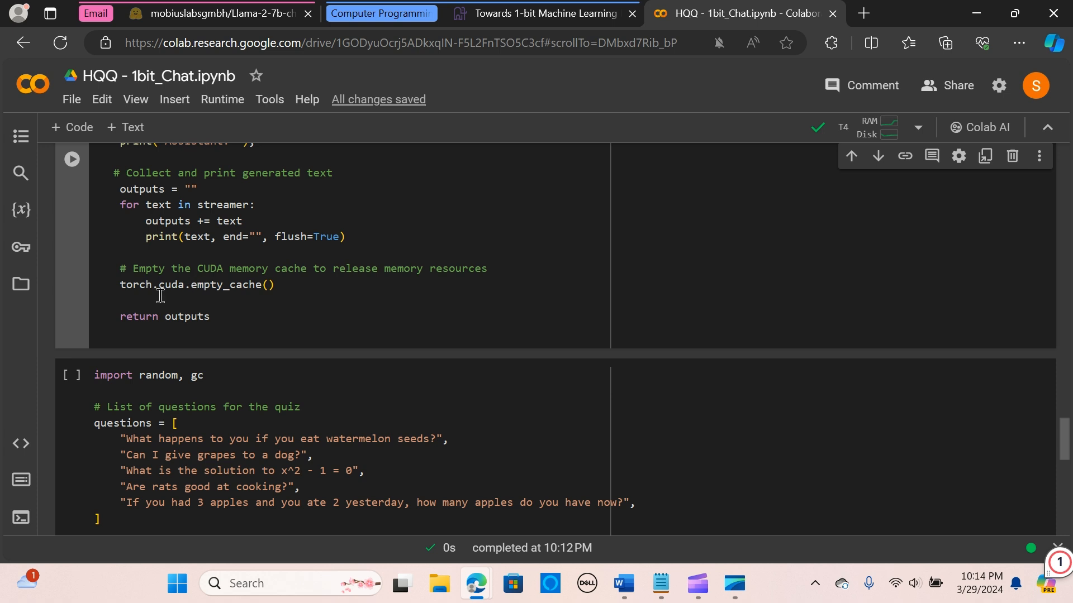
scroll(down, 3)
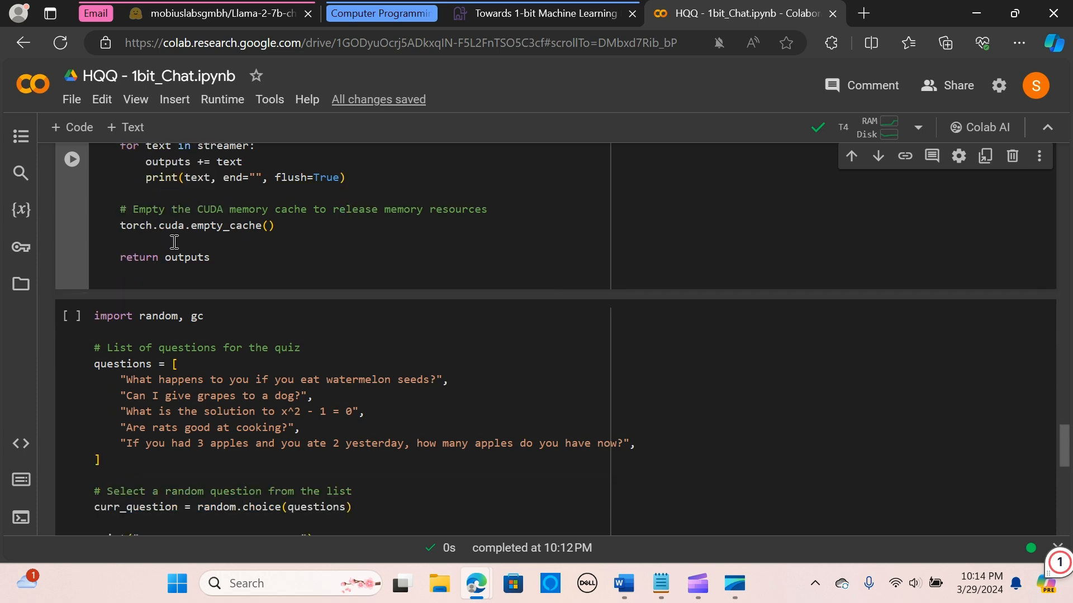
mouse_move(191, 233)
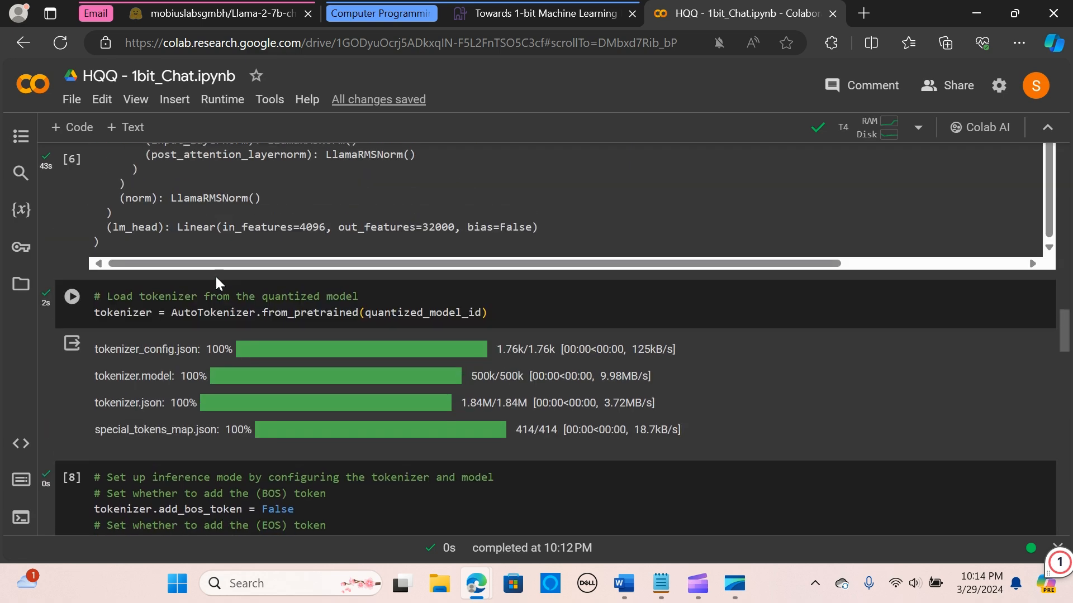
Scroll from the chat_processor function cell down to the quiz questions cell and its output.
scroll(down, 3)
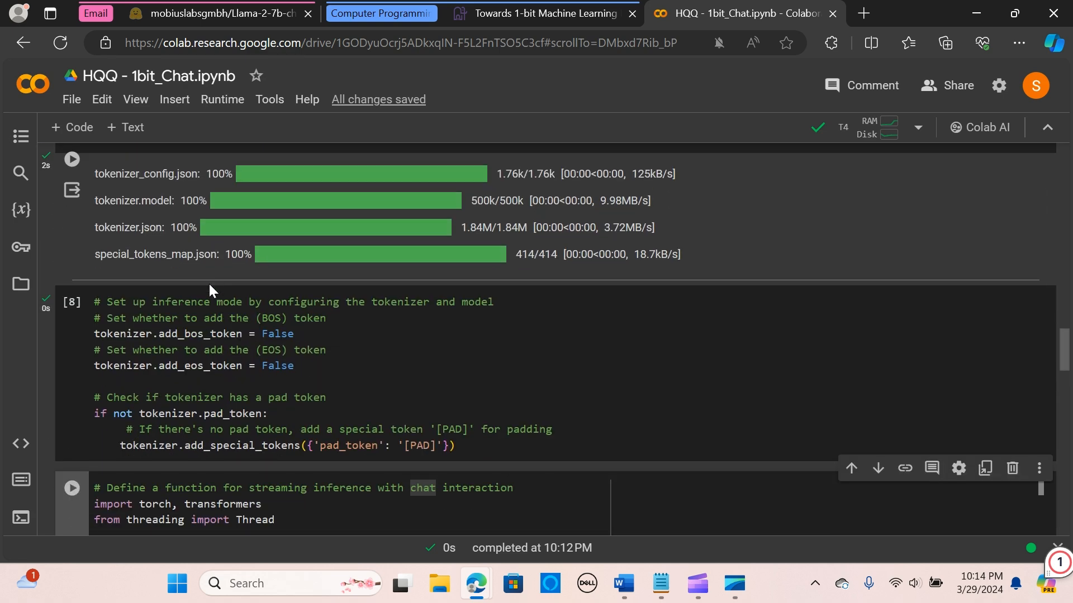
scroll(down, 3)
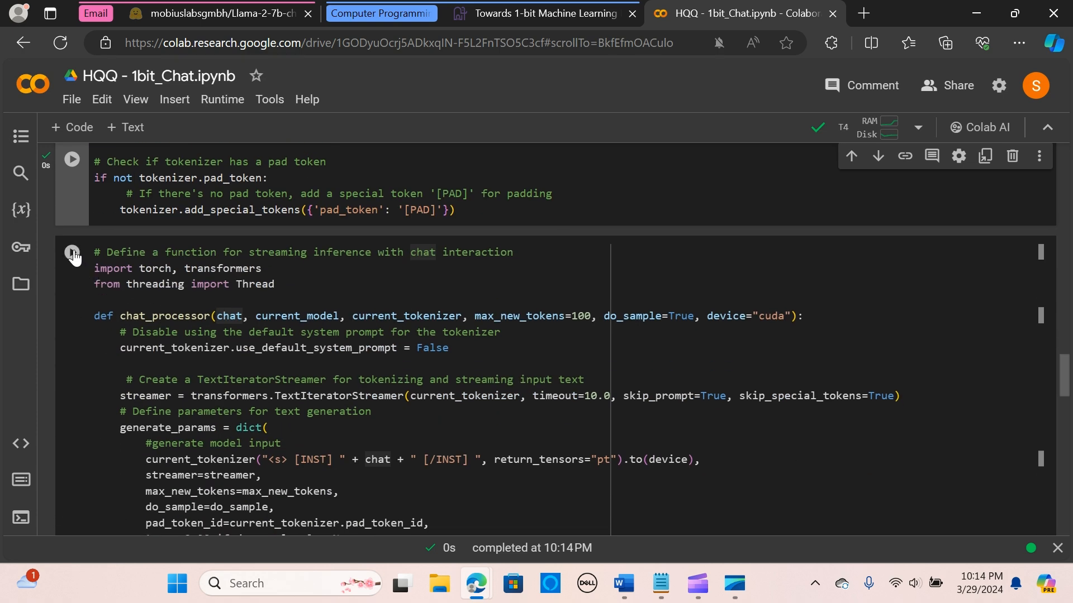
scroll(down, 3)
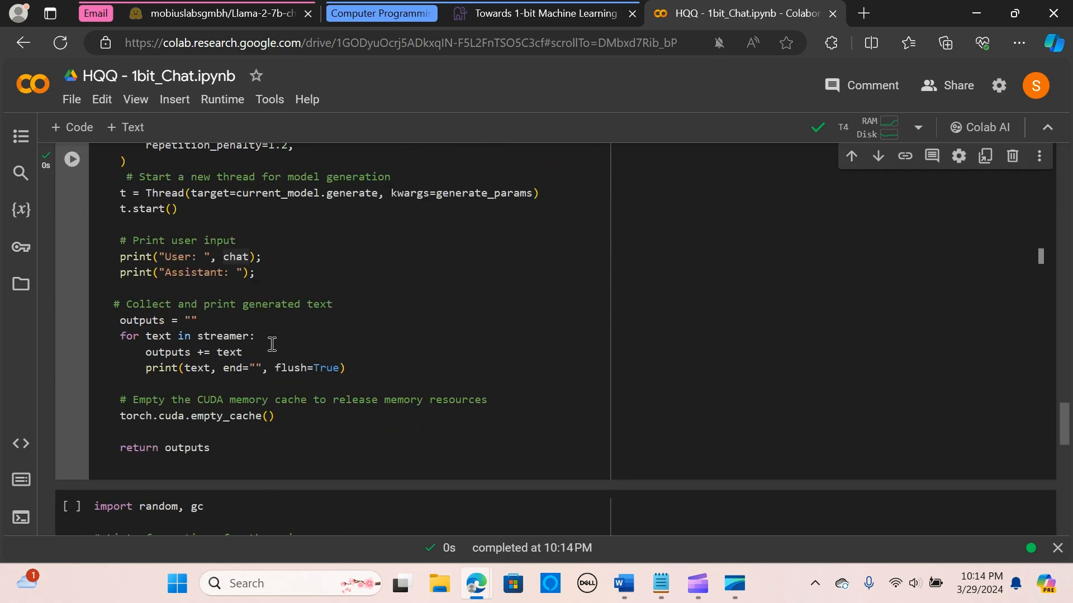
scroll(down, 3)
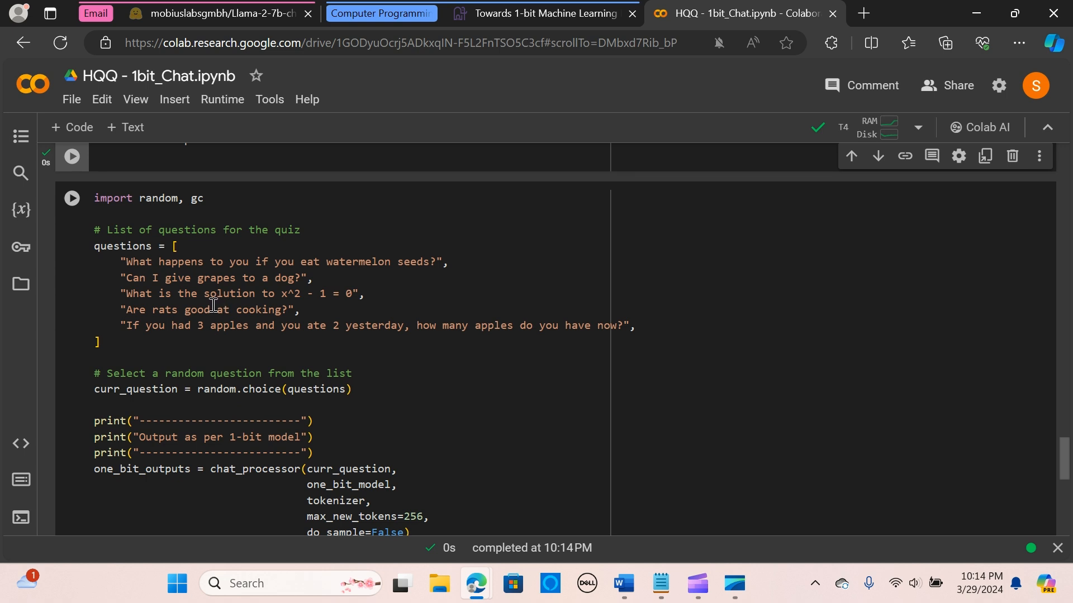
mouse_move(241, 261)
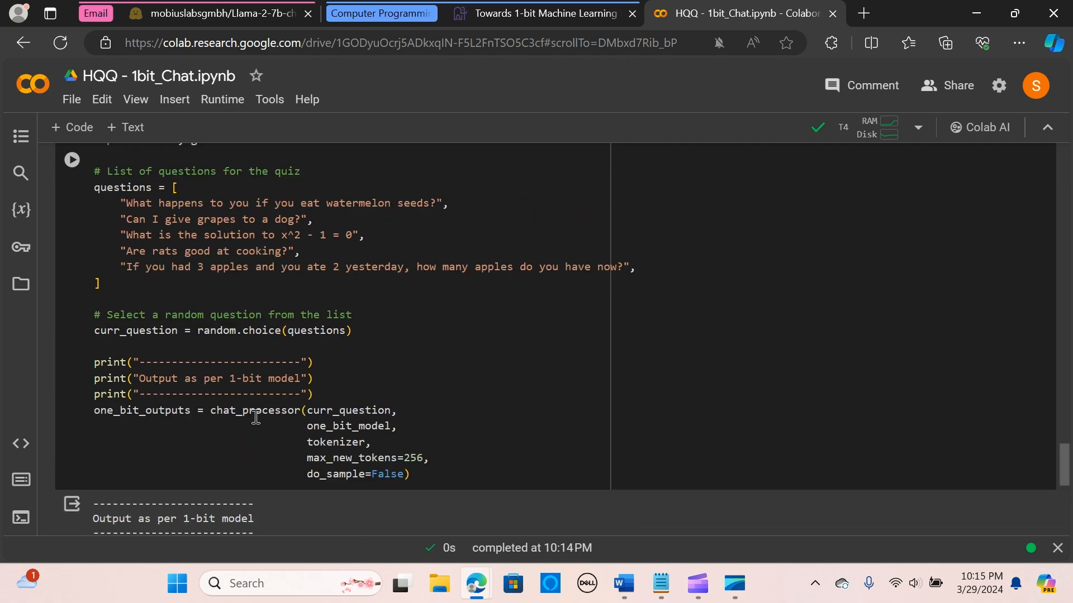
mouse_move(88, 181)
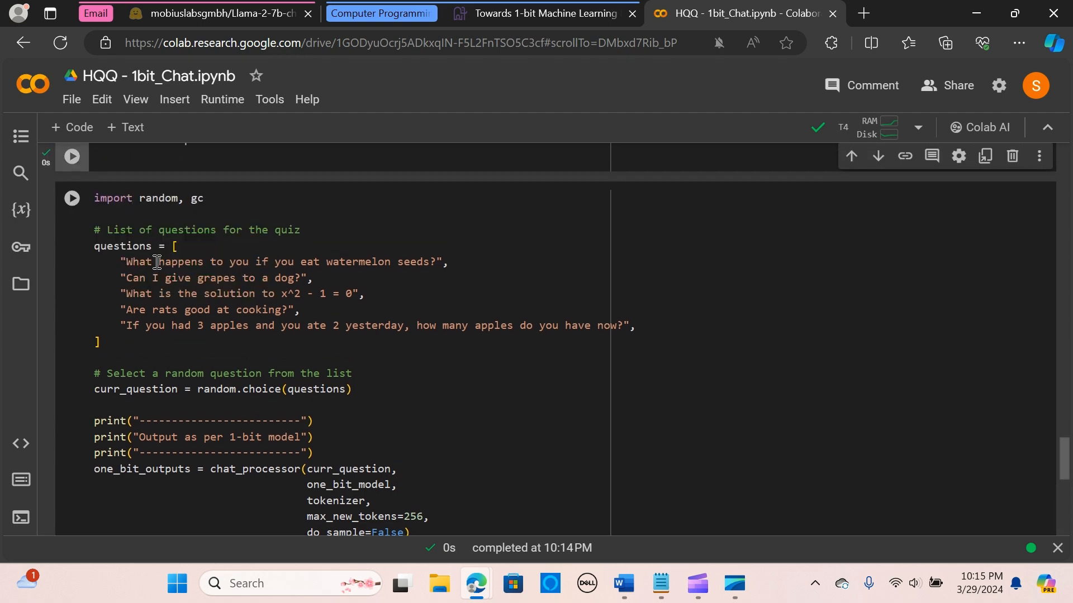
scroll(down, 3)
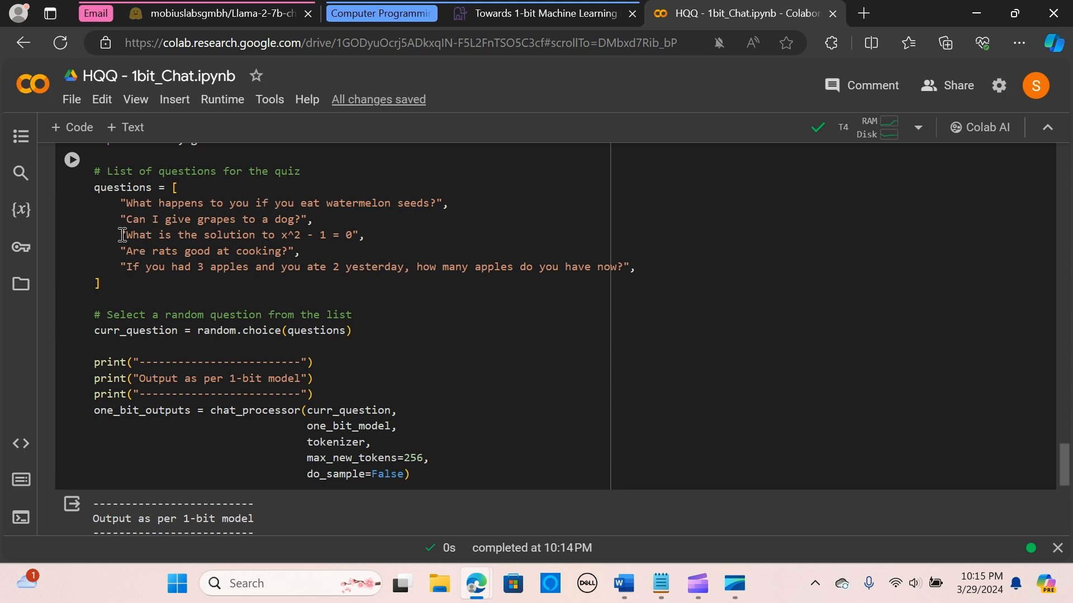
mouse_move(74, 217)
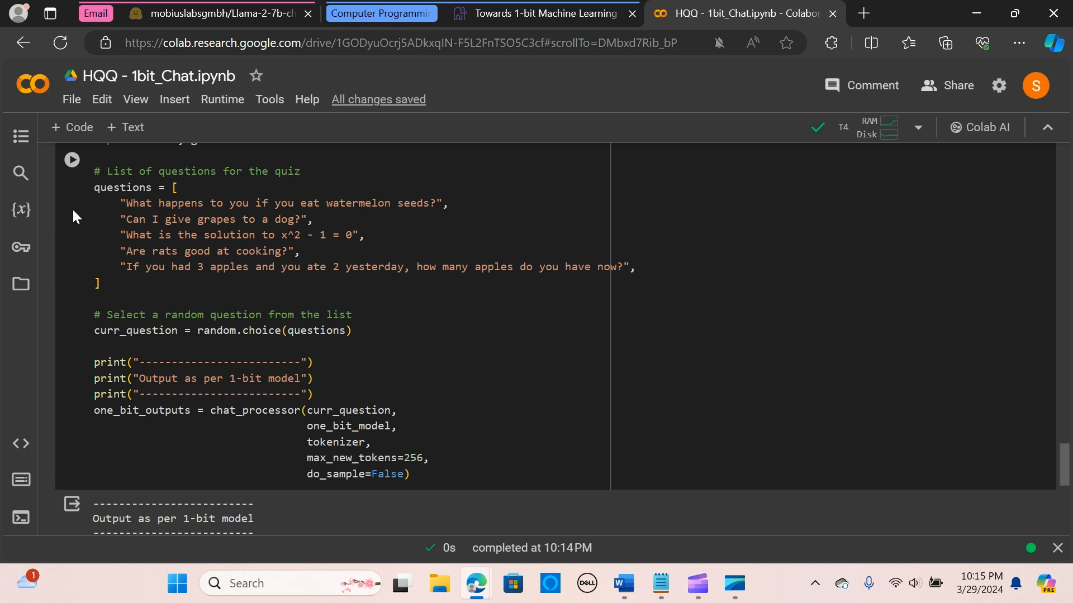
mouse_move(137, 355)
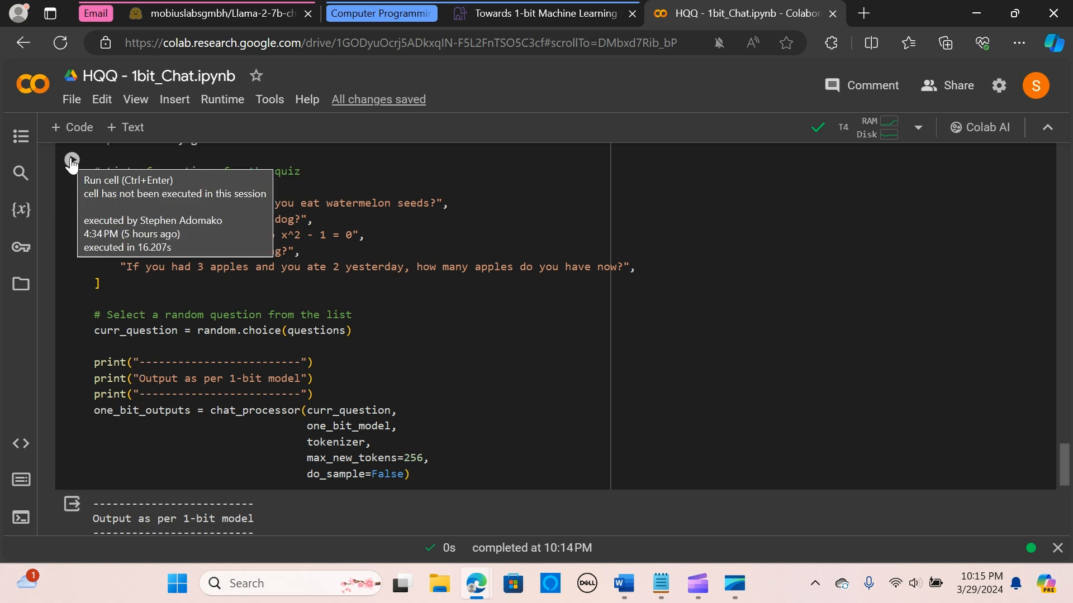
Run the quiz cell on the x^2 - 1 = 0 question and scroll to its Empty error traceback.
click(70, 169)
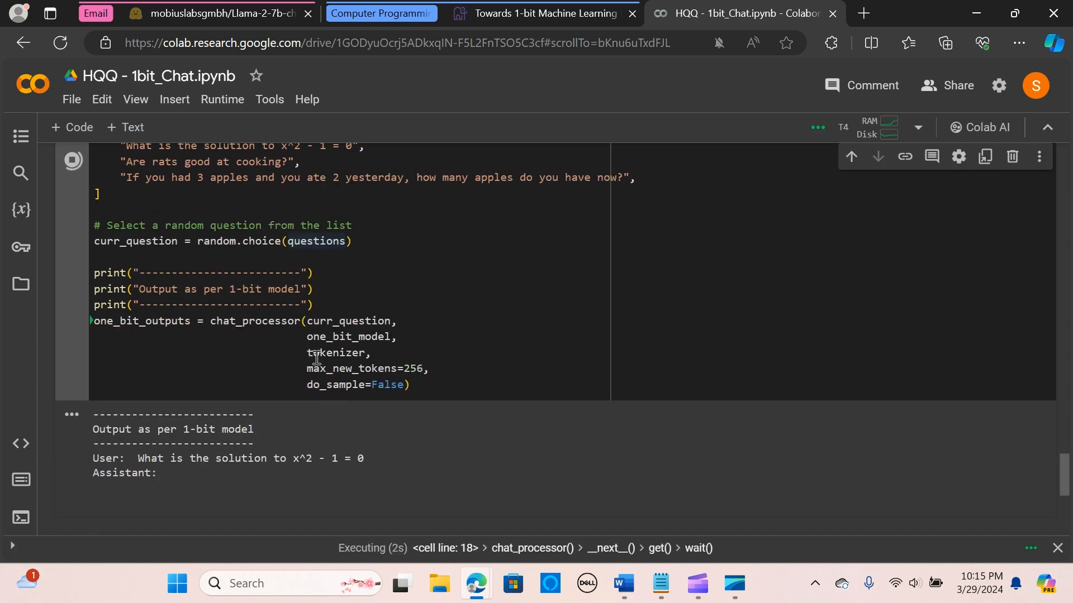
scroll(down, 3)
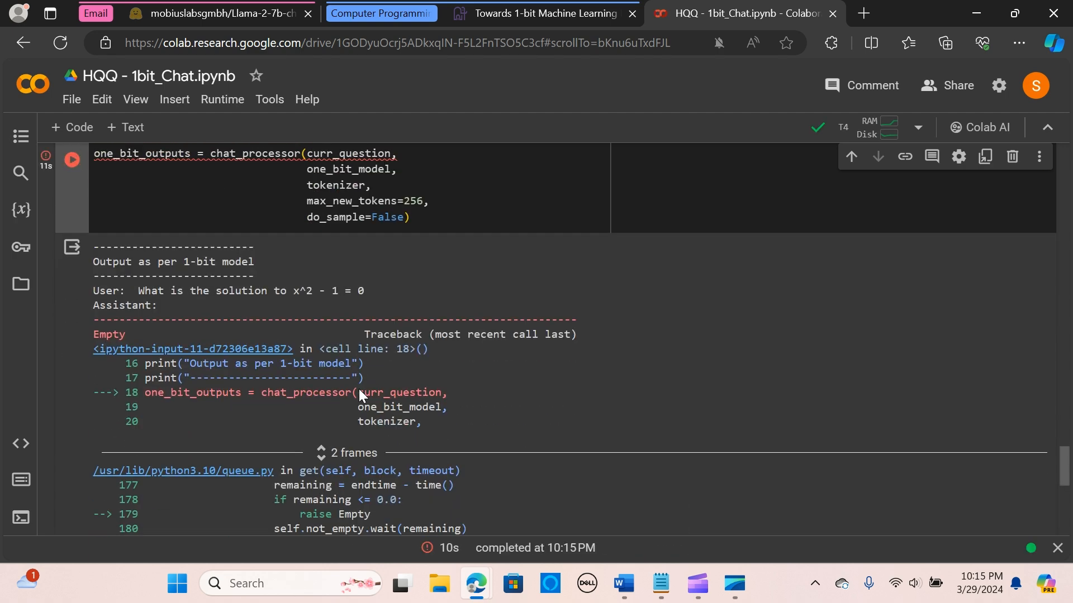
scroll(down, 3)
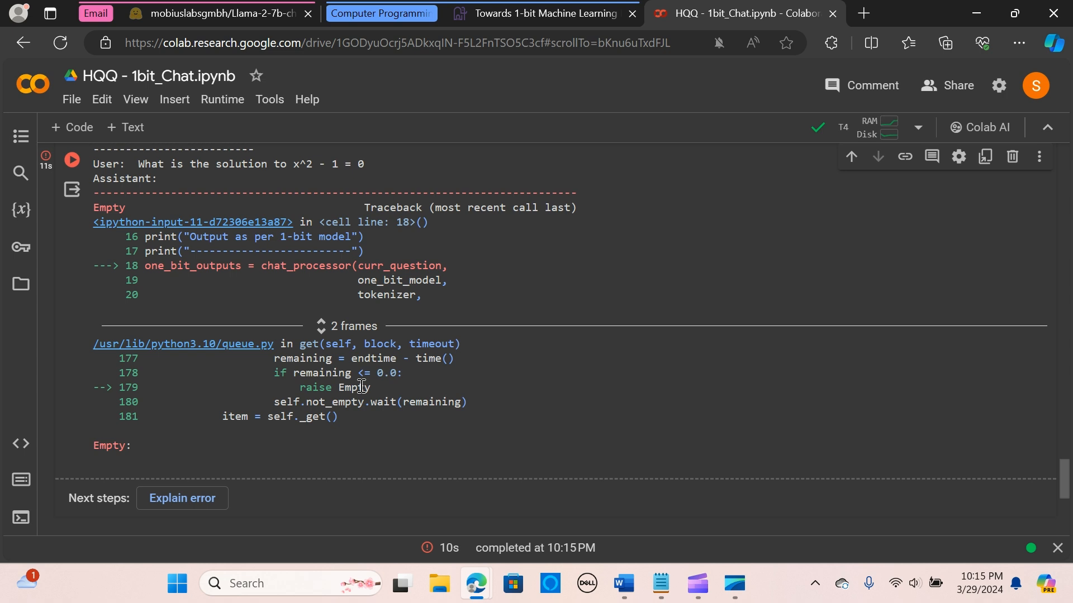
scroll(down, 3)
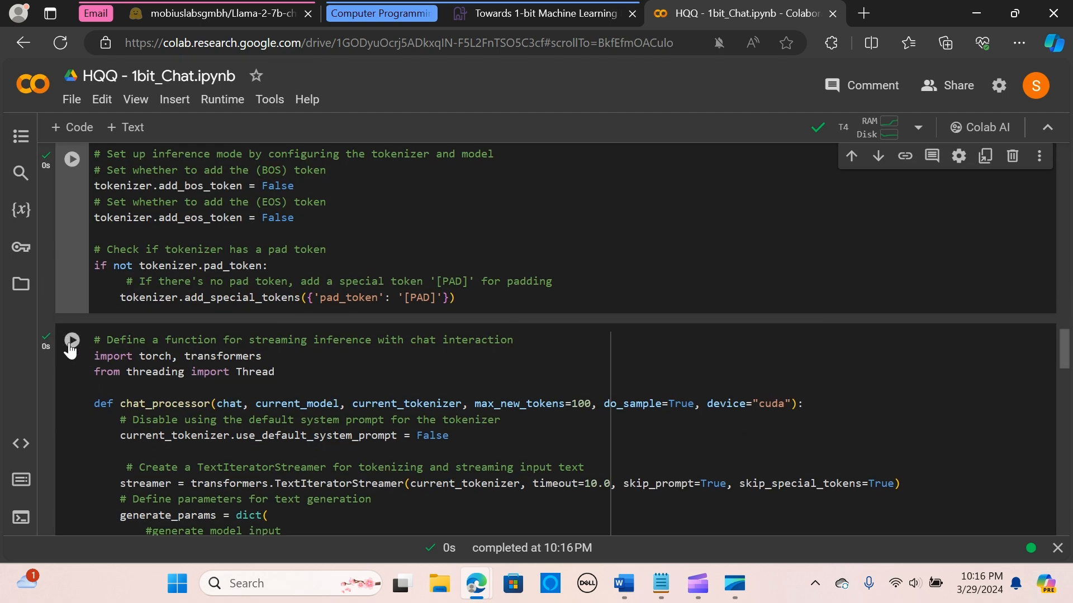
scroll(down, 3)
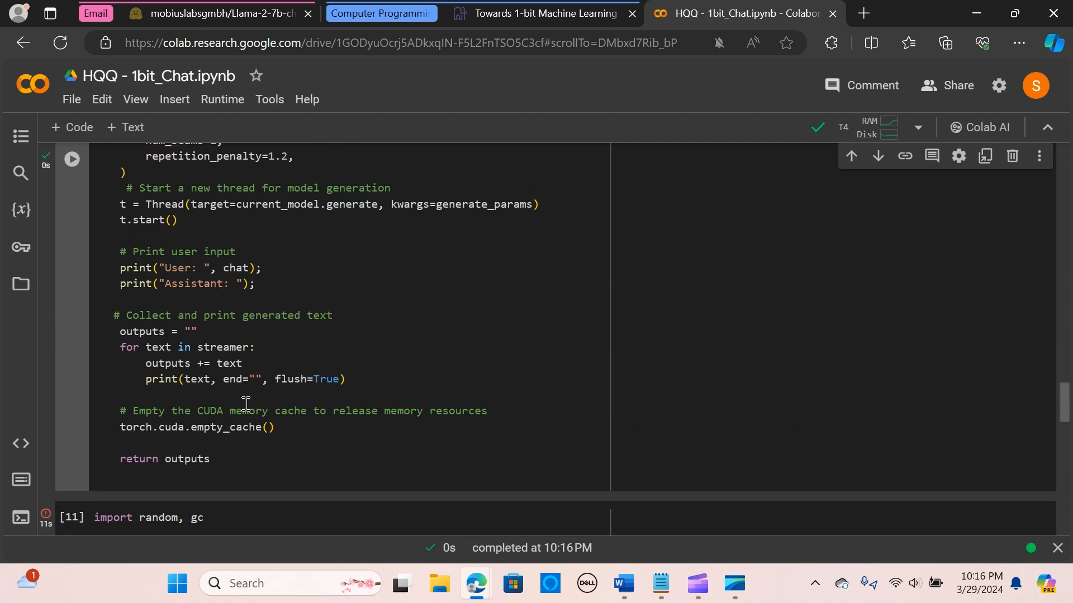
scroll(down, 3)
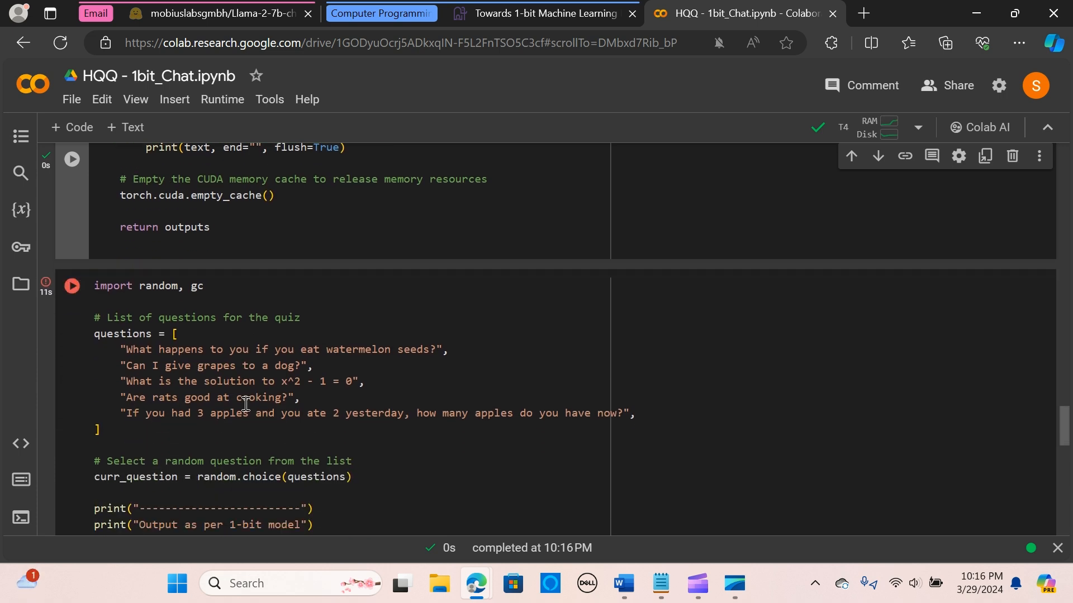
click(71, 286)
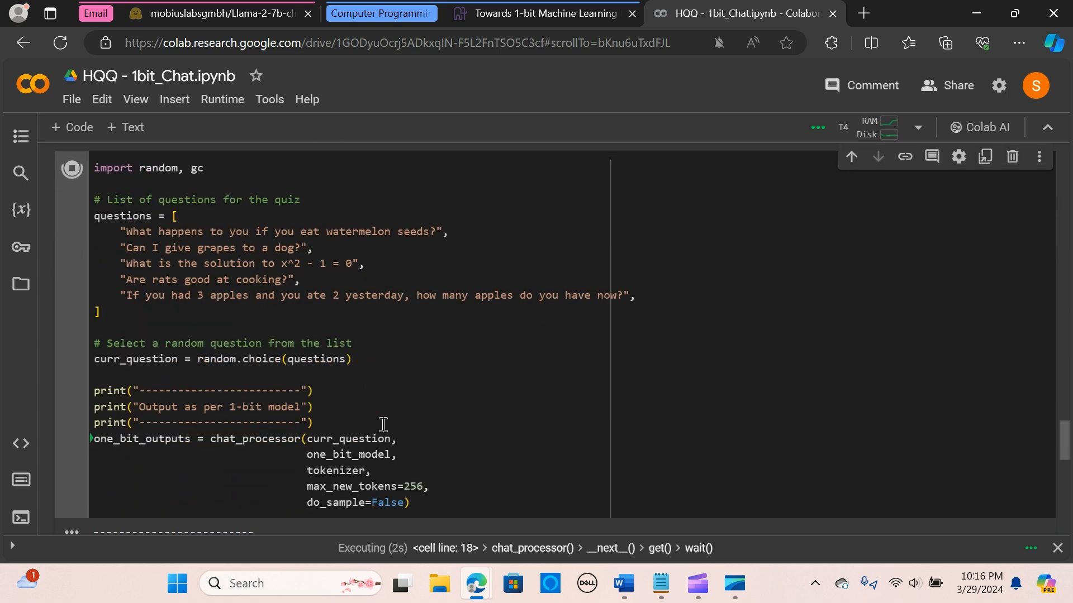
mouse_move(396, 413)
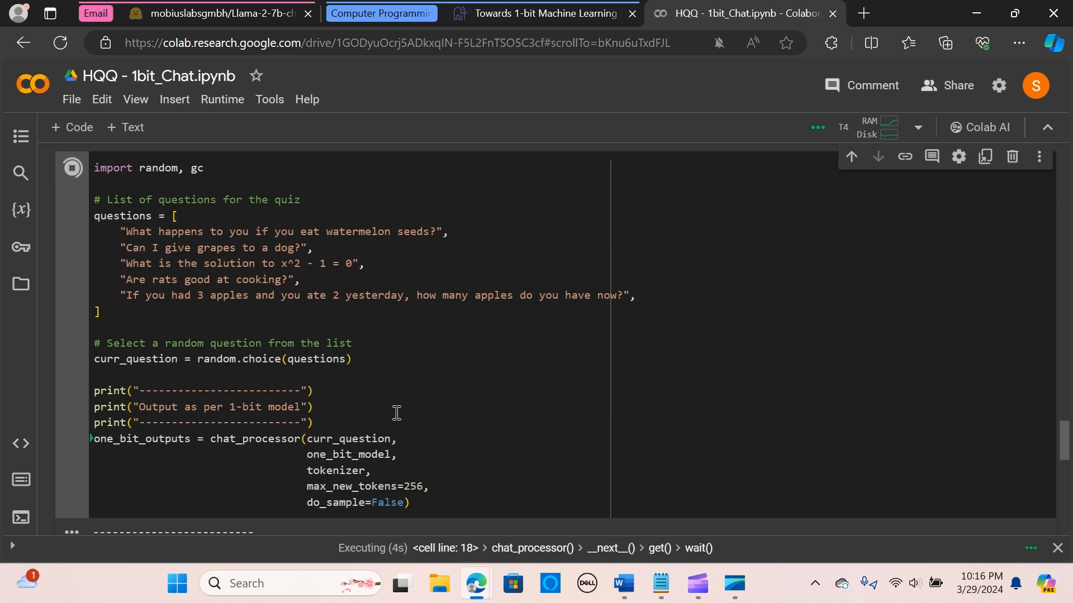
mouse_move(423, 394)
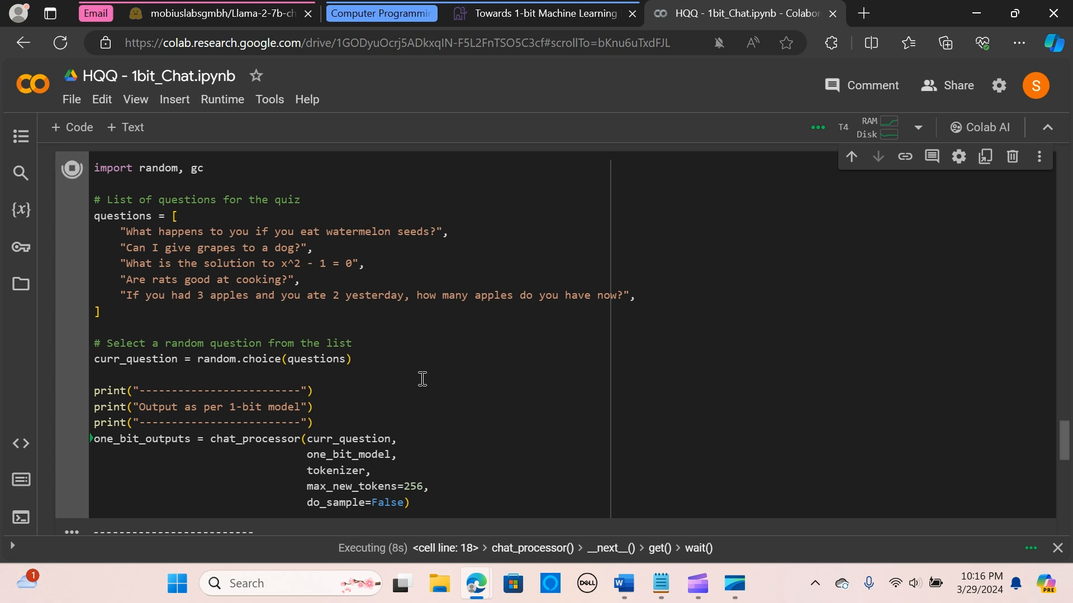
mouse_move(507, 330)
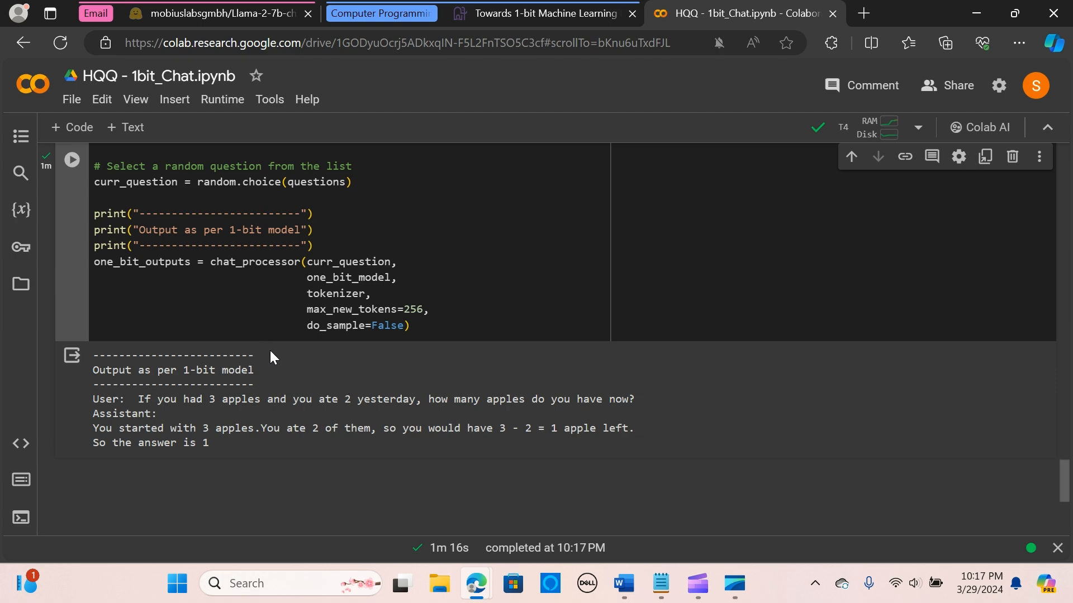
mouse_move(169, 425)
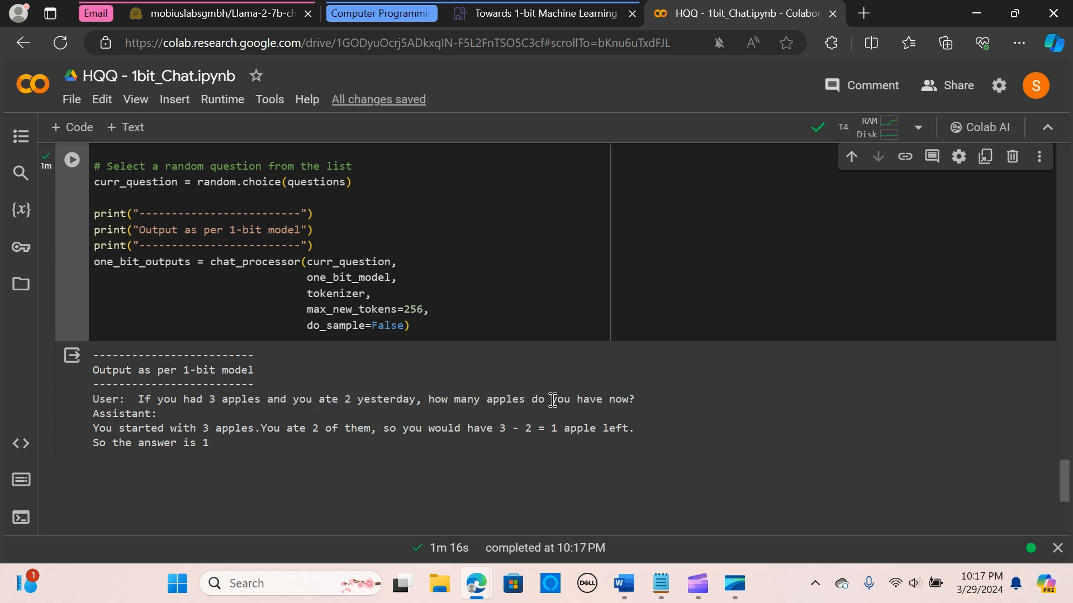
mouse_move(626, 400)
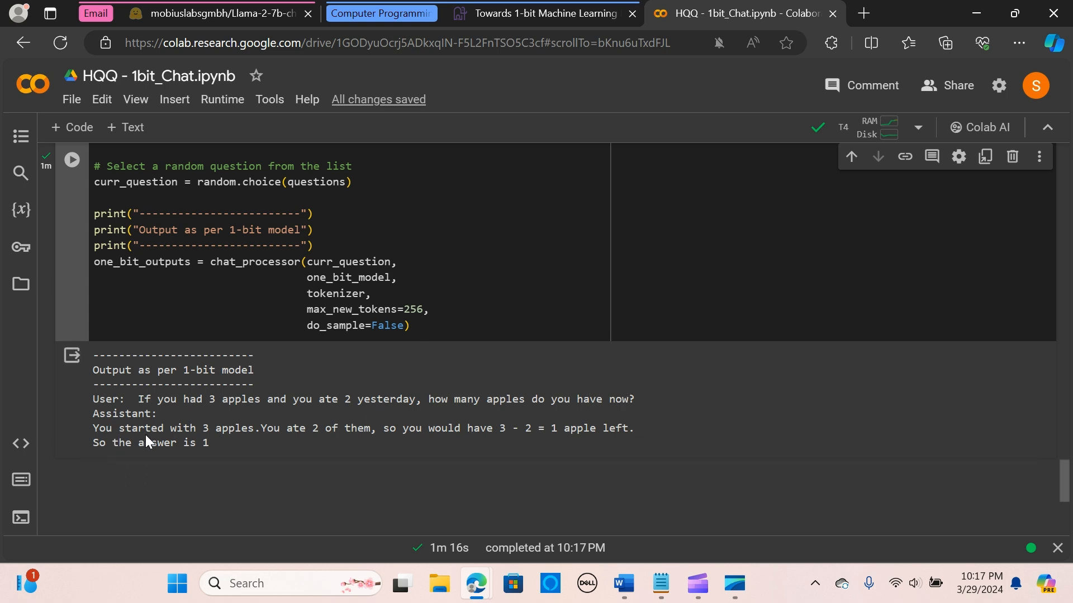
mouse_move(190, 434)
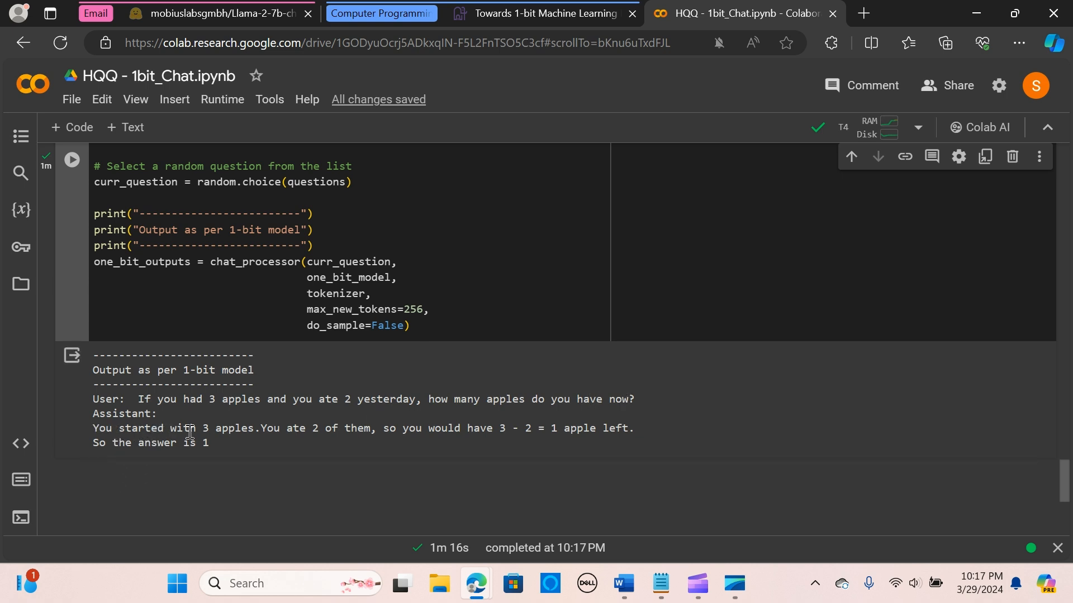
mouse_move(345, 428)
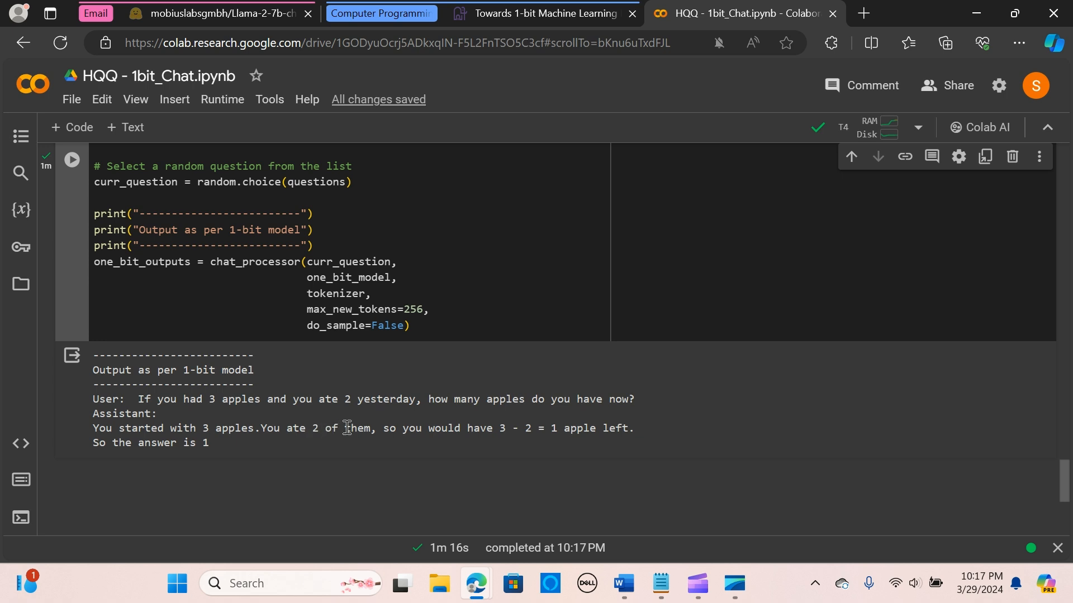
mouse_move(510, 428)
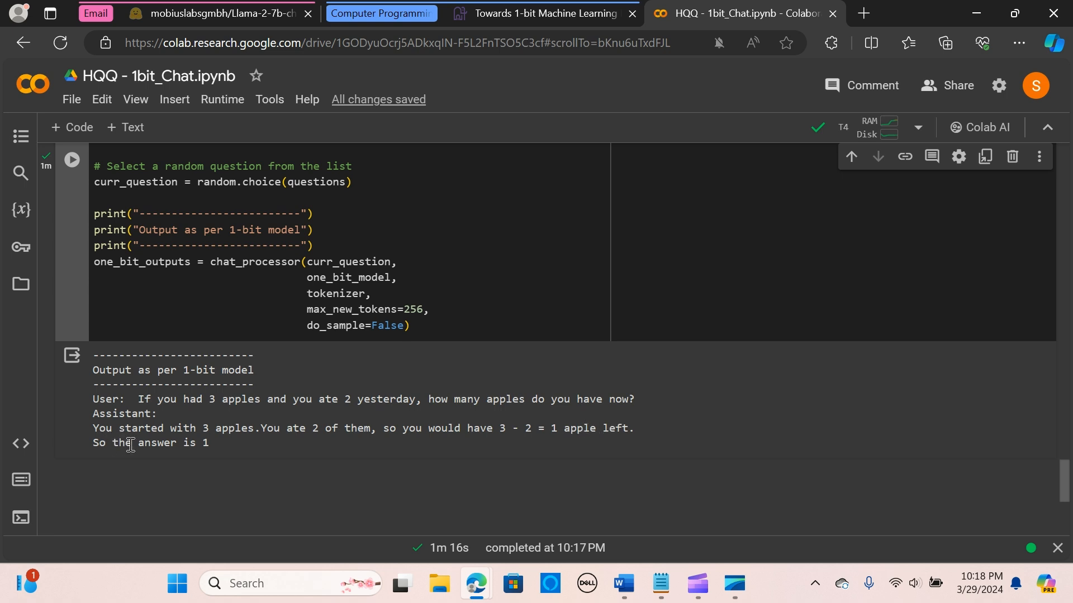
mouse_move(208, 389)
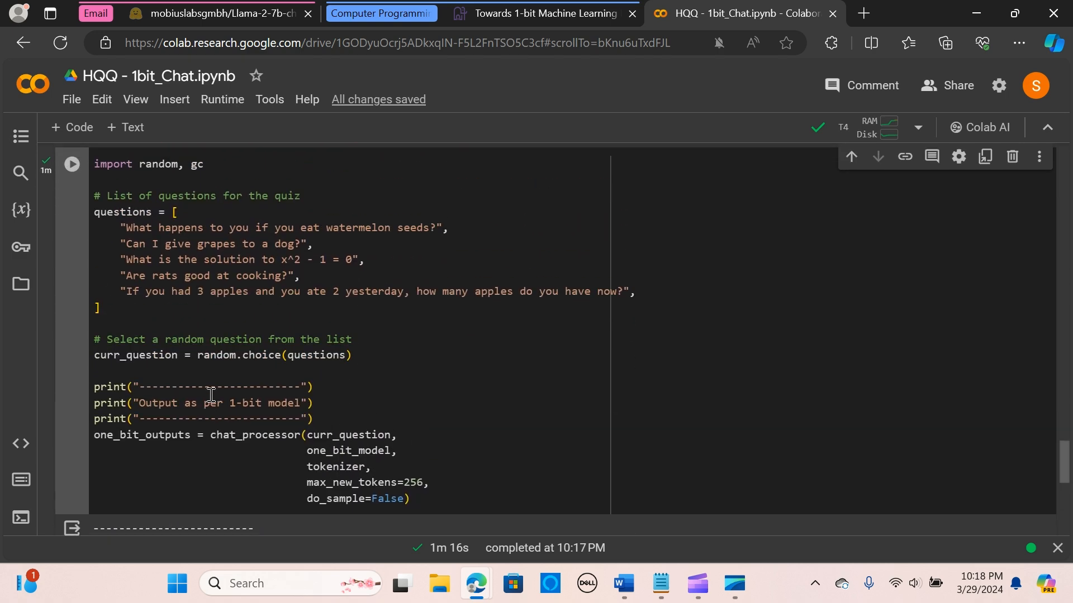
Rerun the quiz cell and read the streamed answer that grapes should not be given to dogs.
click(72, 164)
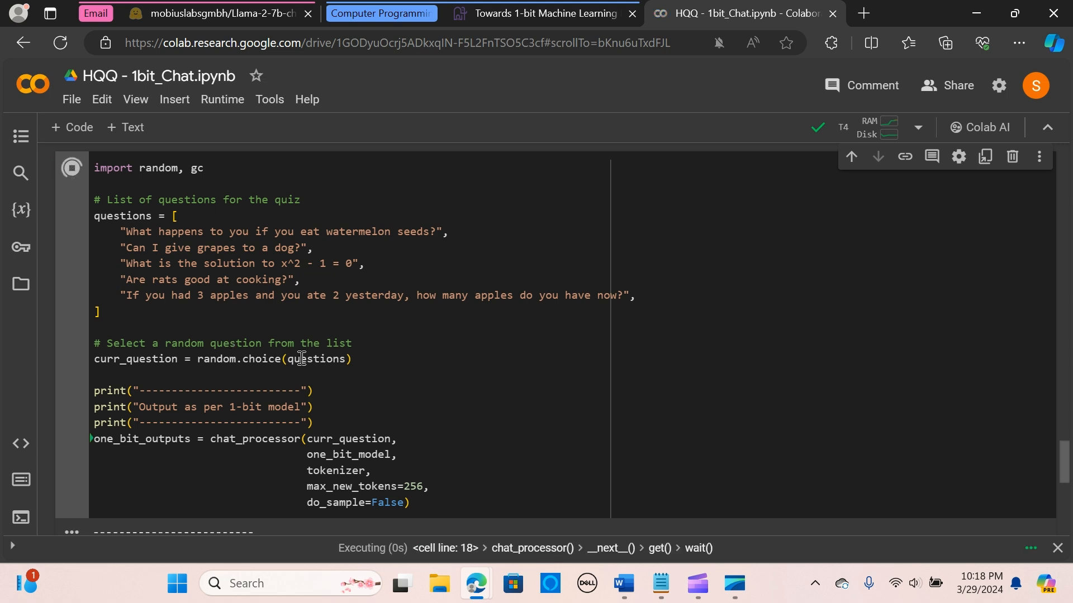
scroll(down, 3)
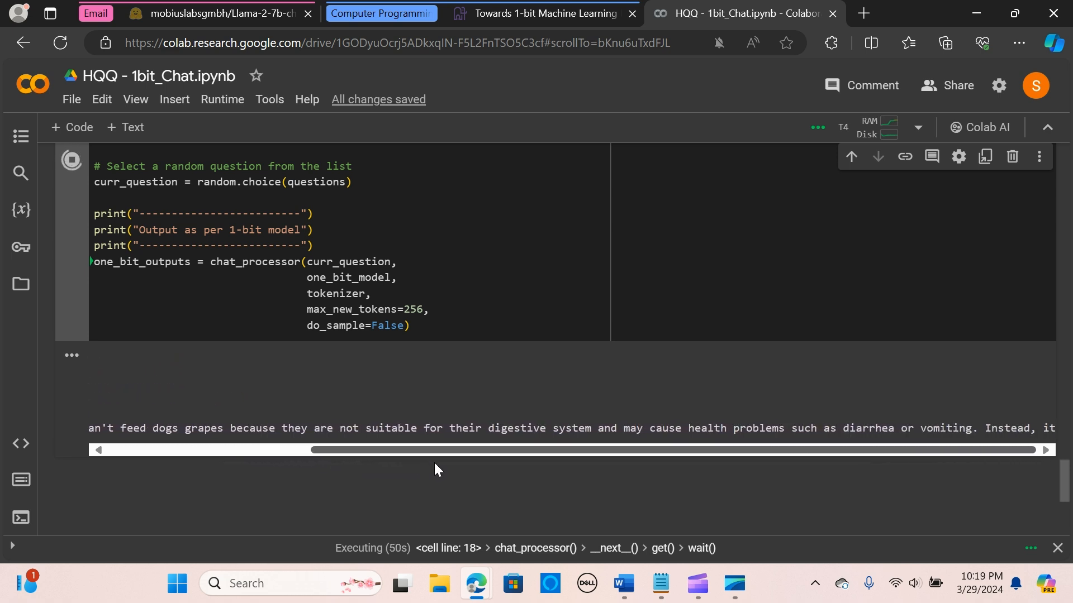
mouse_move(676, 432)
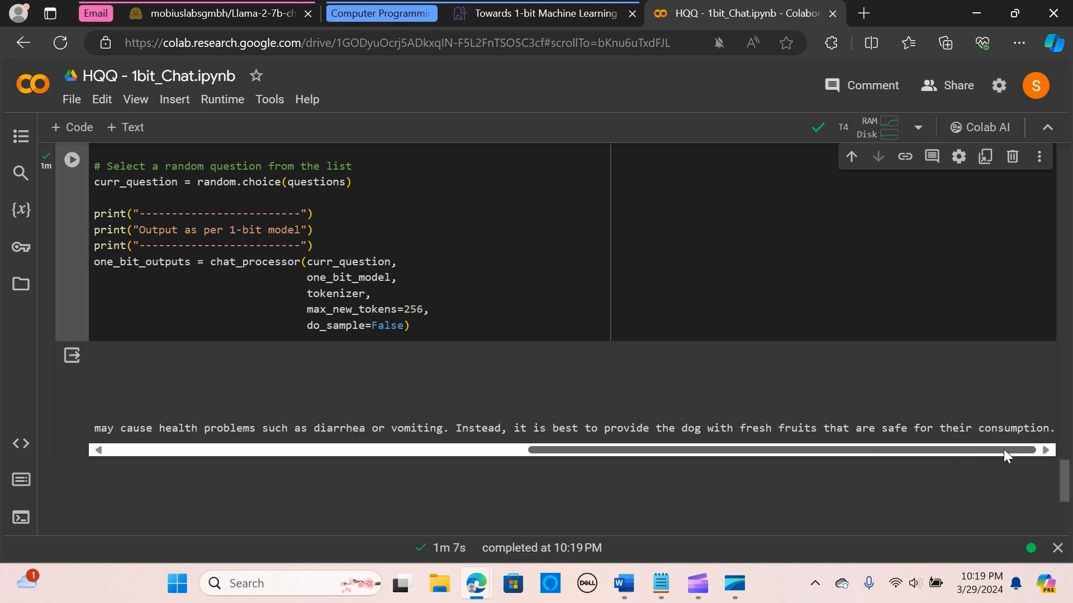
drag(1005, 449, 432, 449)
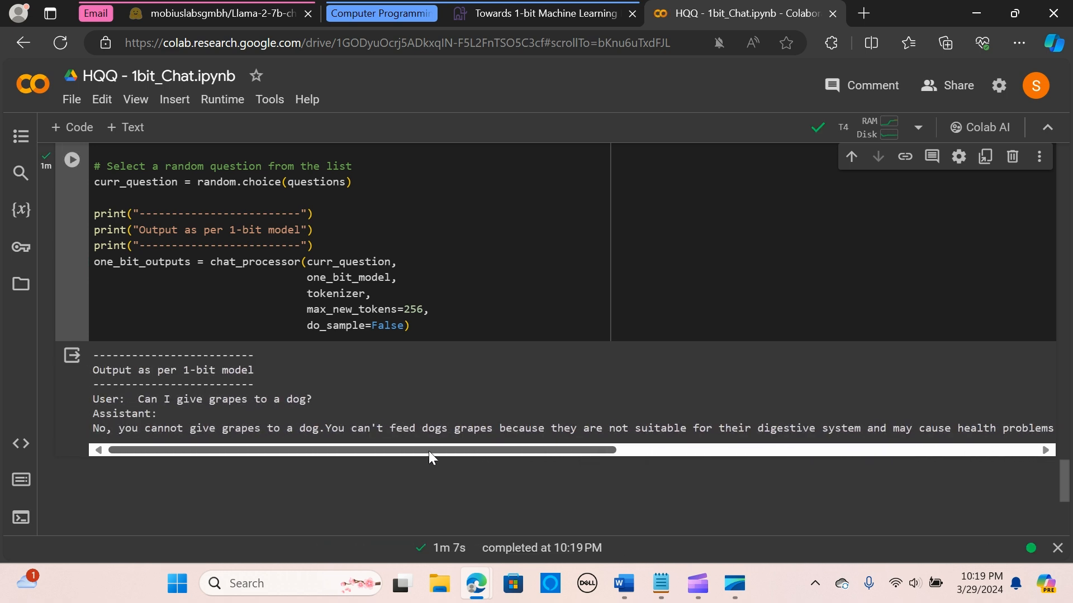
scroll(up, 3)
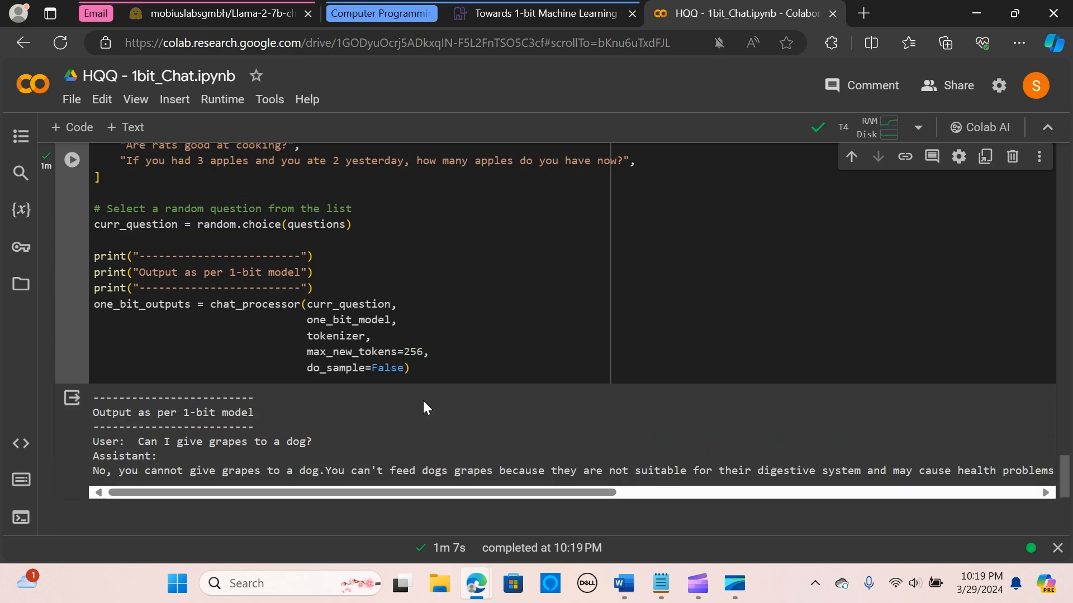
scroll(down, 3)
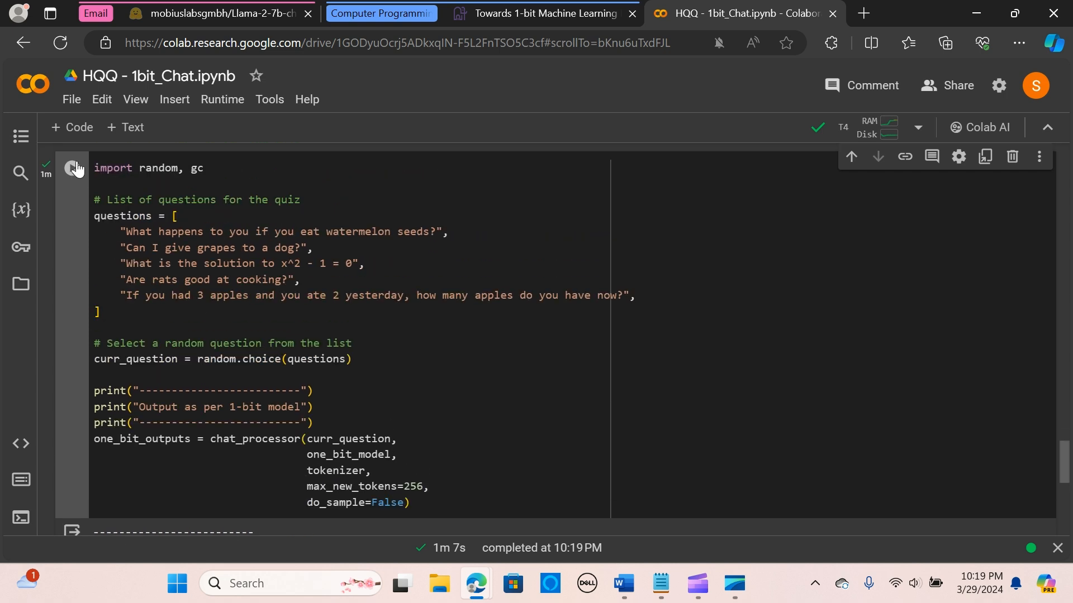
Run the quiz cell again and follow the streamed watermelon-seeds answer until the 1m 42s run completes.
click(74, 169)
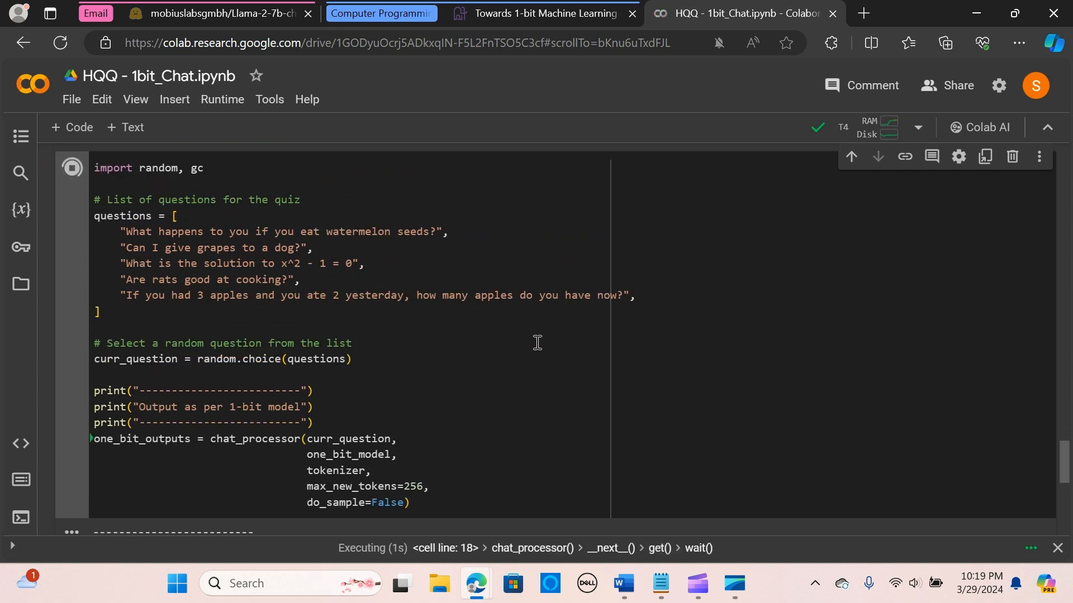
scroll(down, 3)
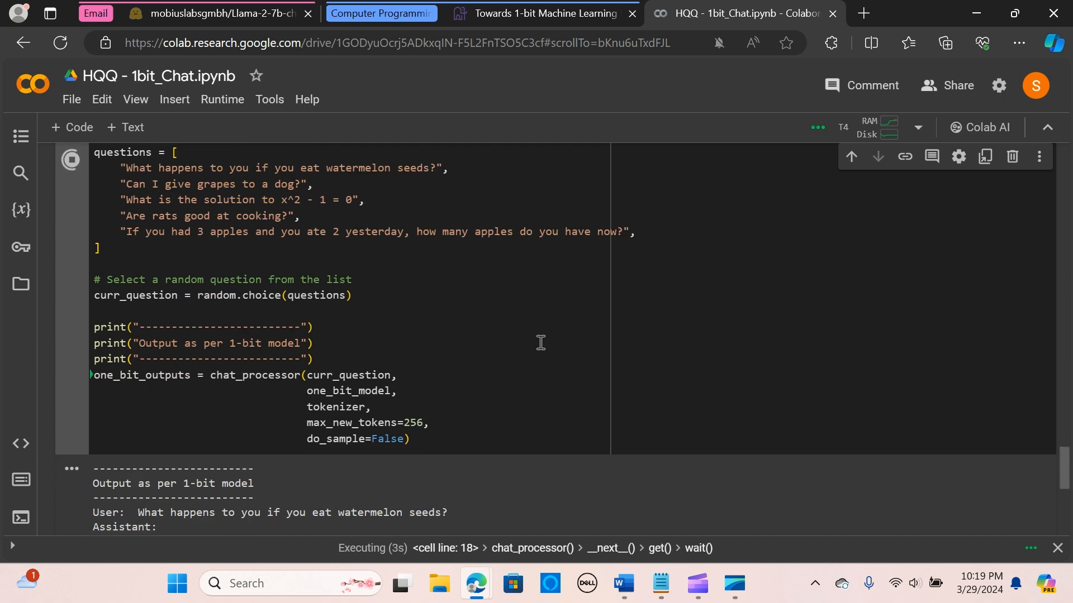
scroll(down, 3)
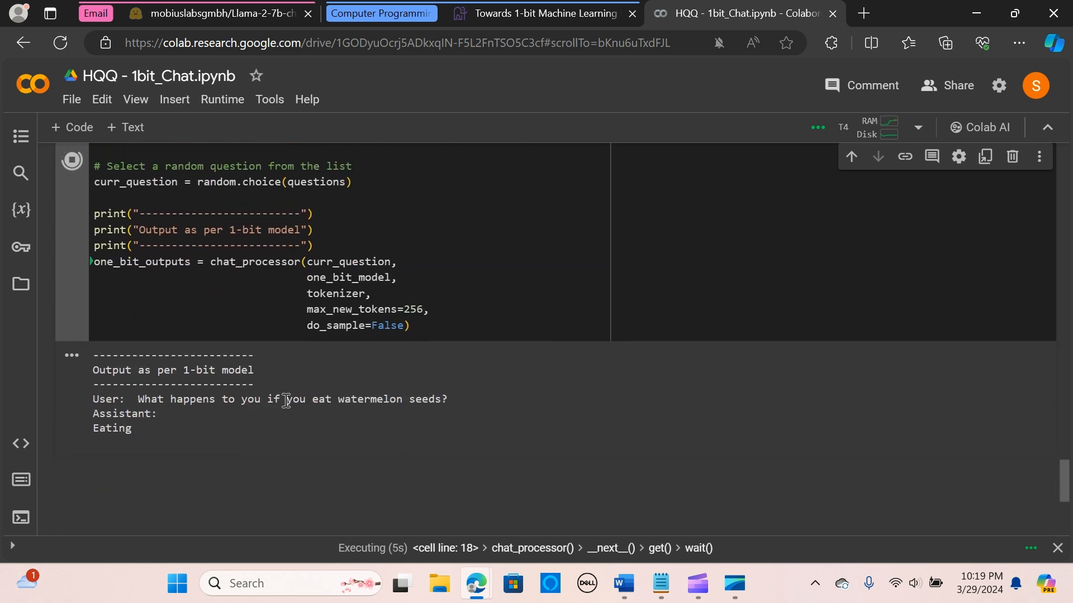
mouse_move(446, 395)
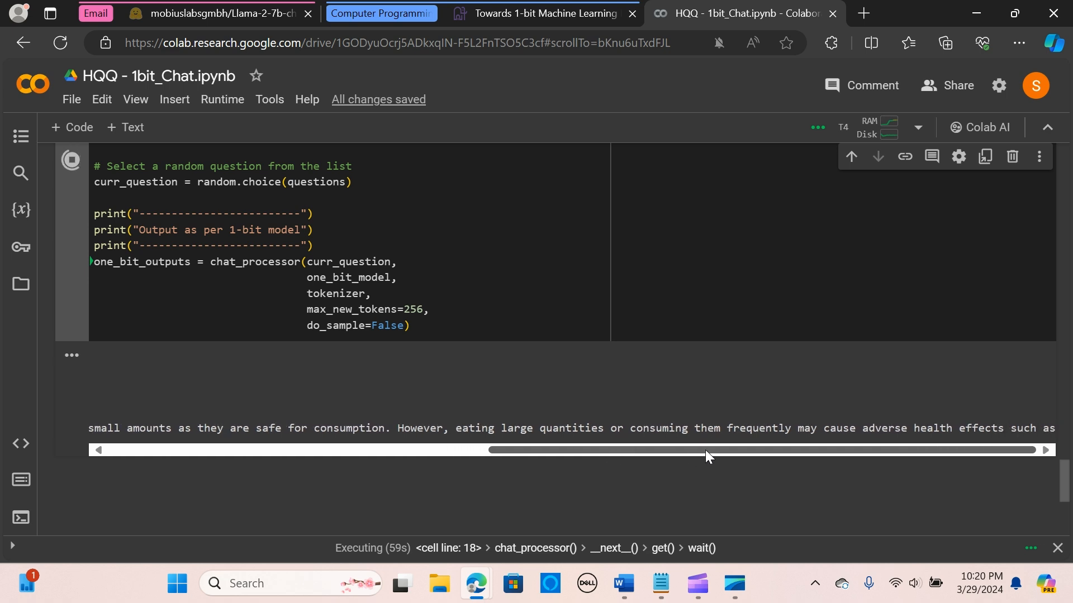
mouse_move(729, 455)
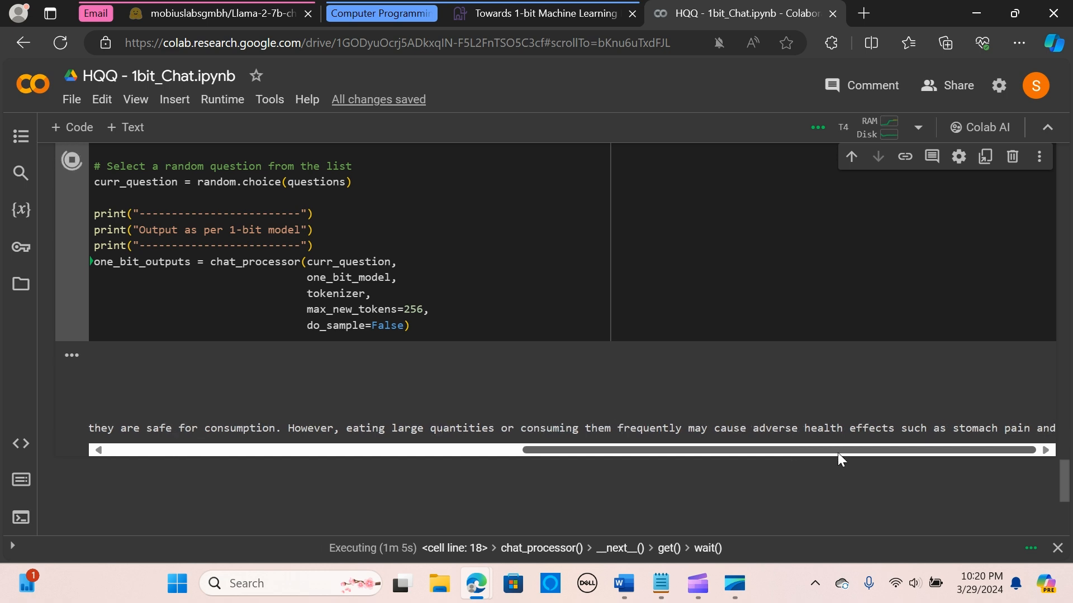
drag(838, 449, 897, 450)
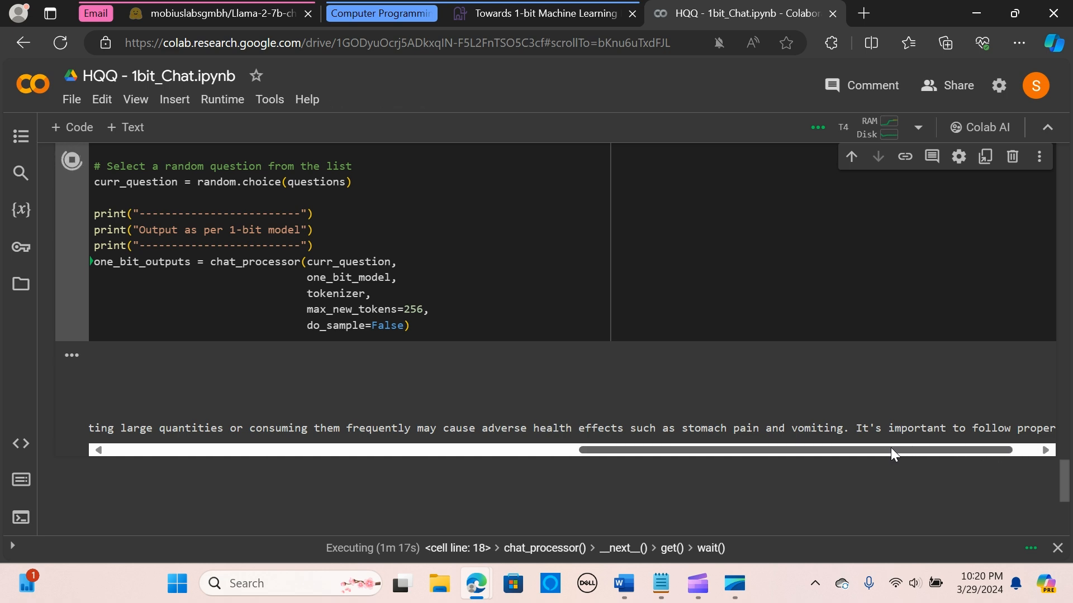
drag(889, 449, 964, 449)
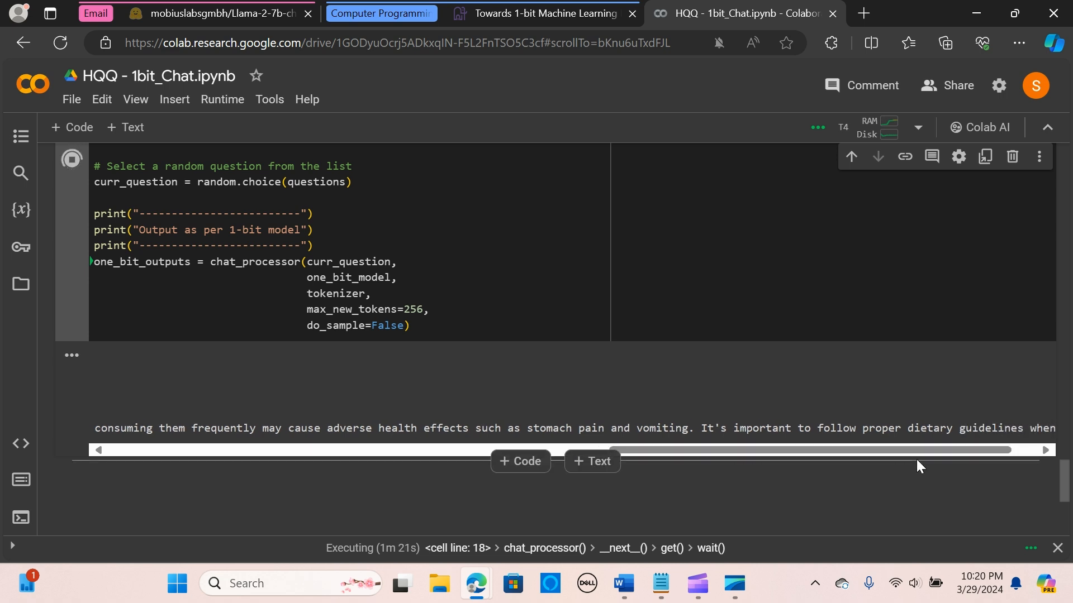
drag(916, 449, 848, 449)
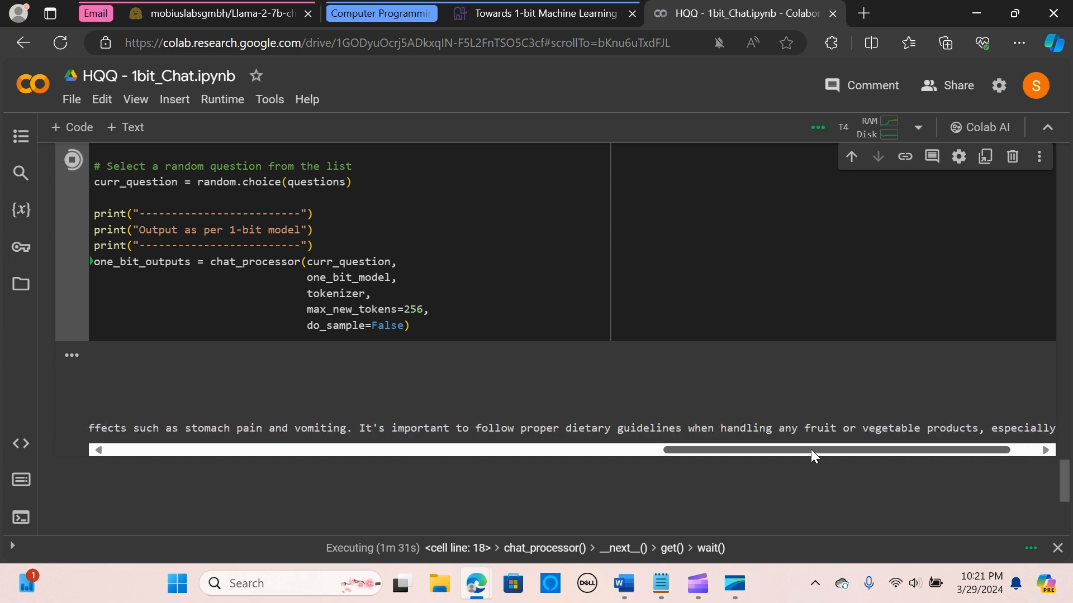
drag(811, 449, 954, 449)
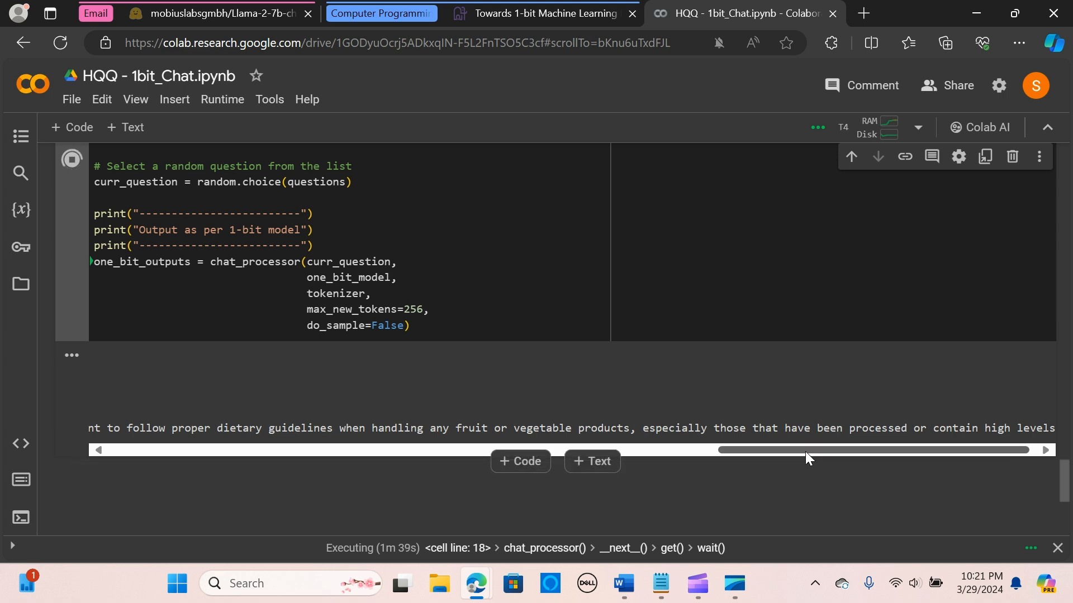
drag(807, 450, 883, 450)
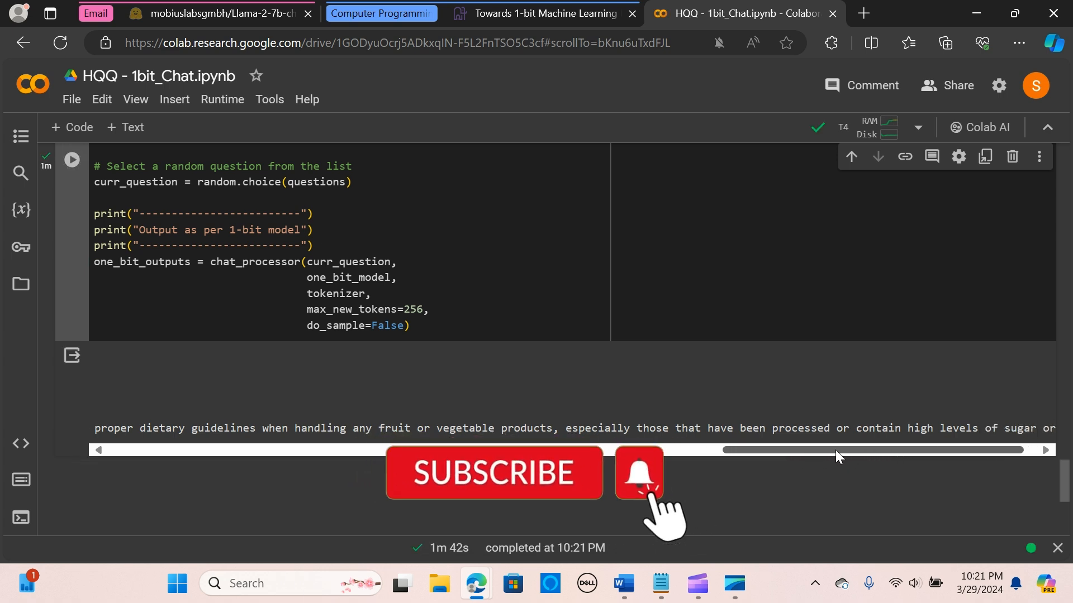
drag(838, 450, 790, 450)
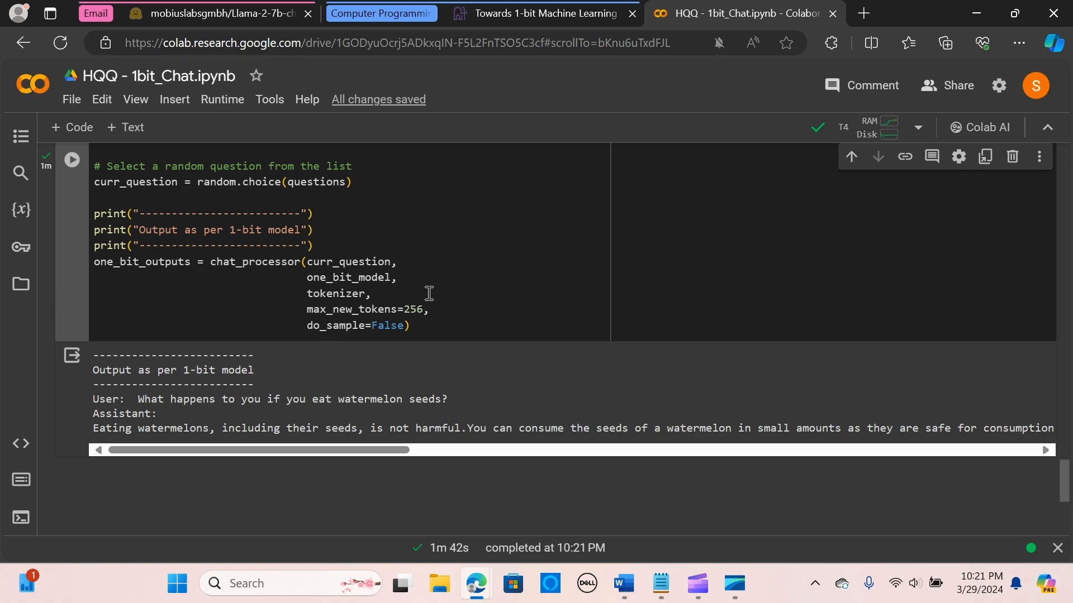
mouse_move(561, 313)
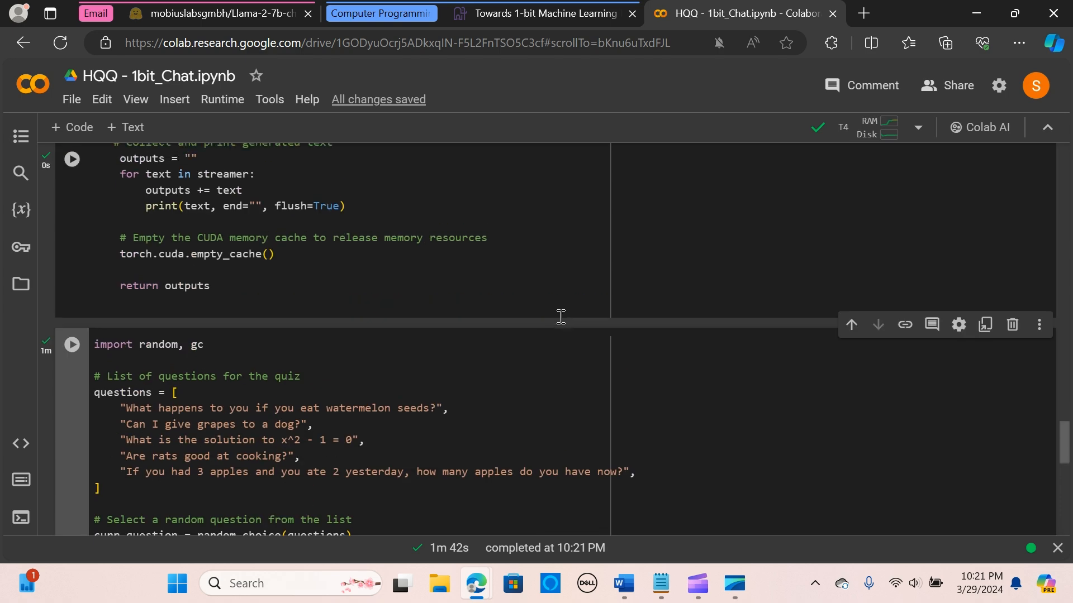
scroll(down, 3)
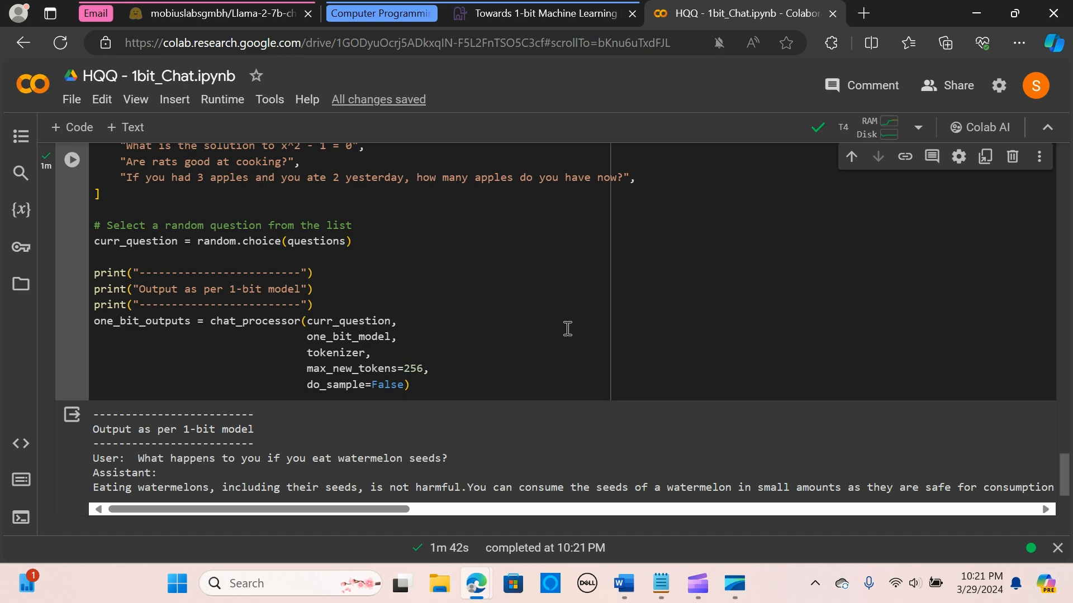
mouse_move(544, 307)
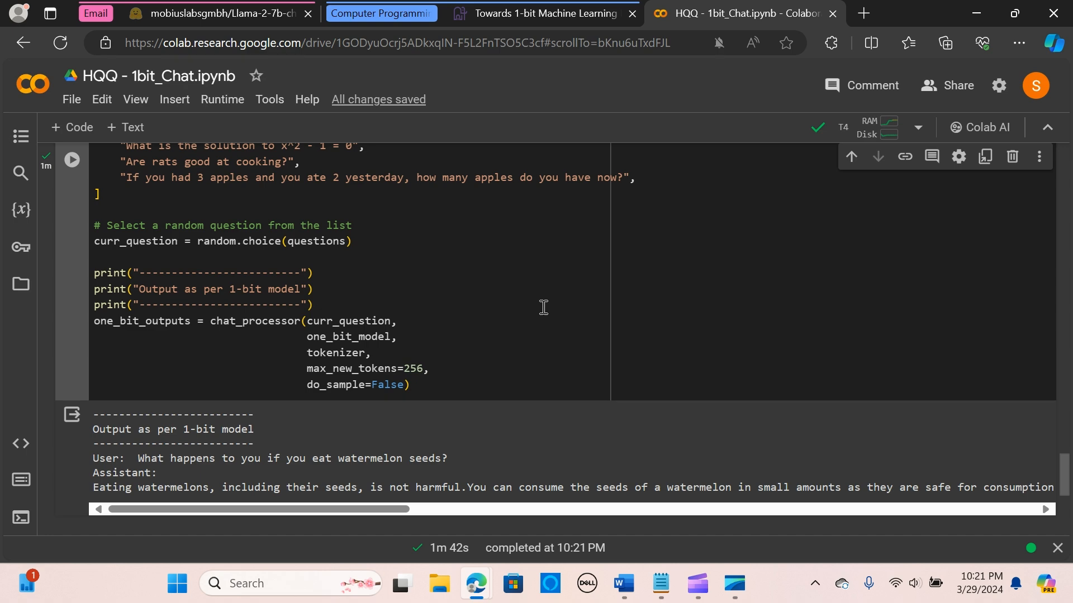
mouse_move(656, 343)
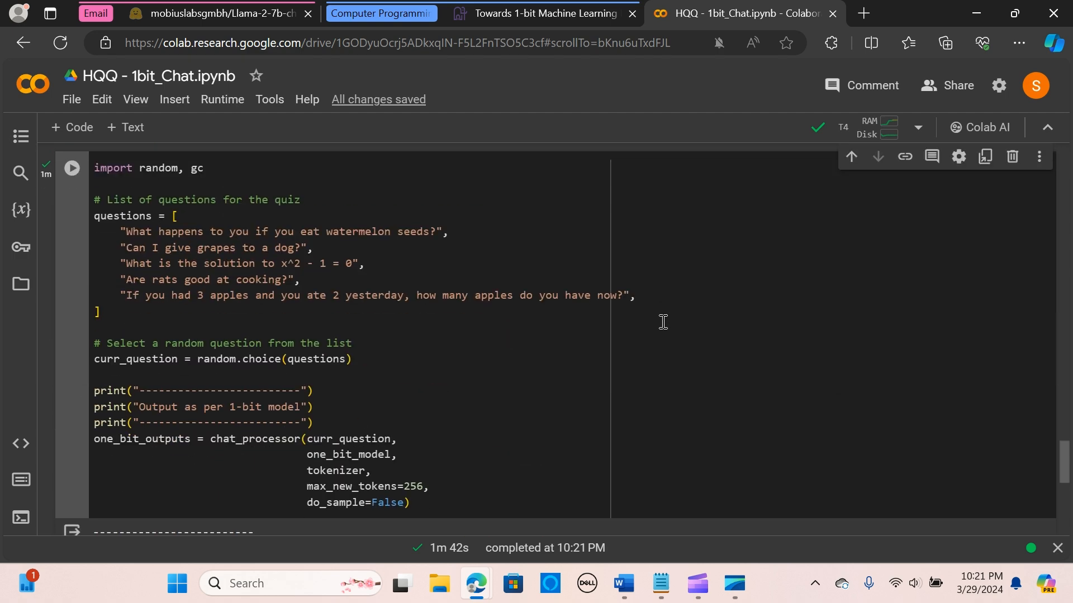
mouse_move(664, 326)
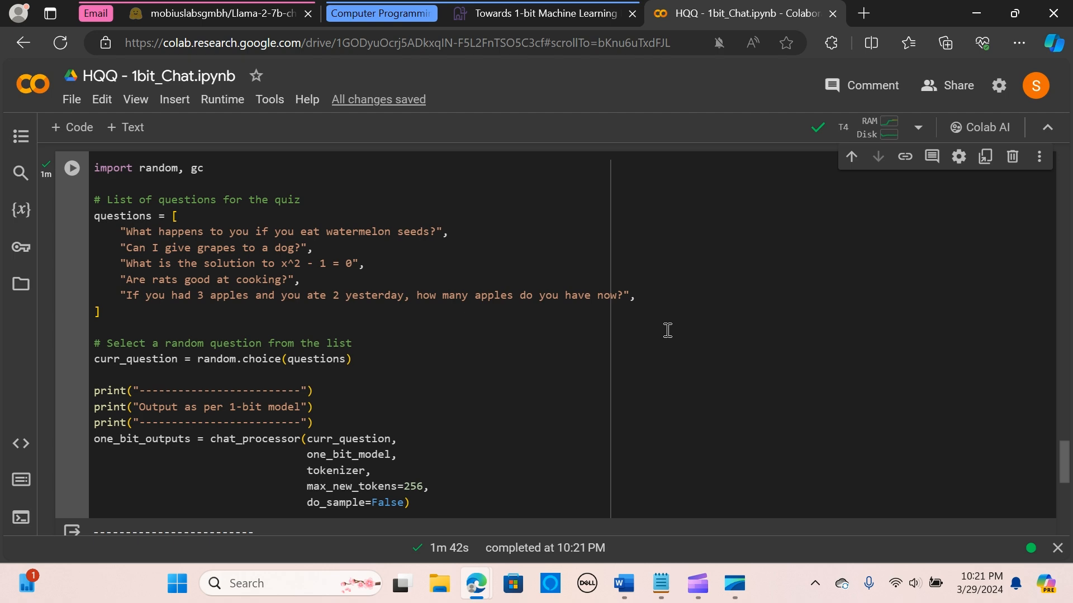
scroll(down, 3)
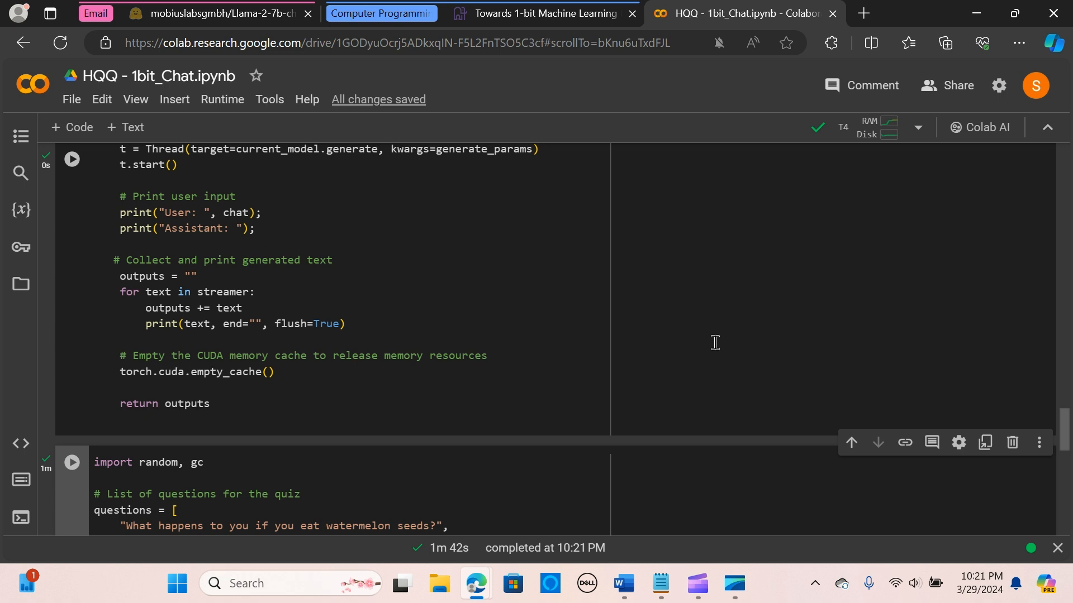
mouse_move(711, 342)
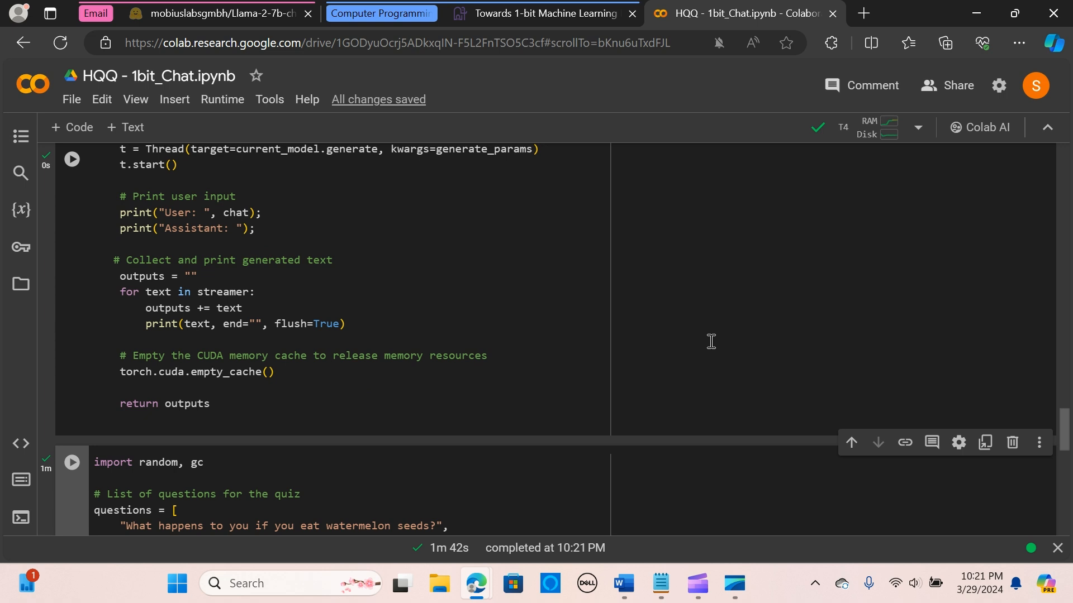